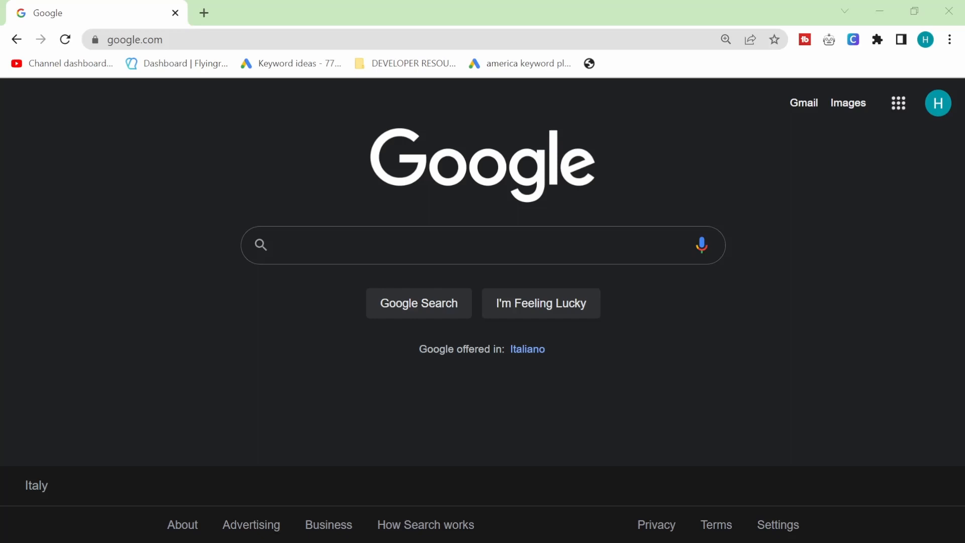
# - Search Google for Shopify Partners, open the partner site and sign in to the partner account
pyautogui.write('partners shopify')
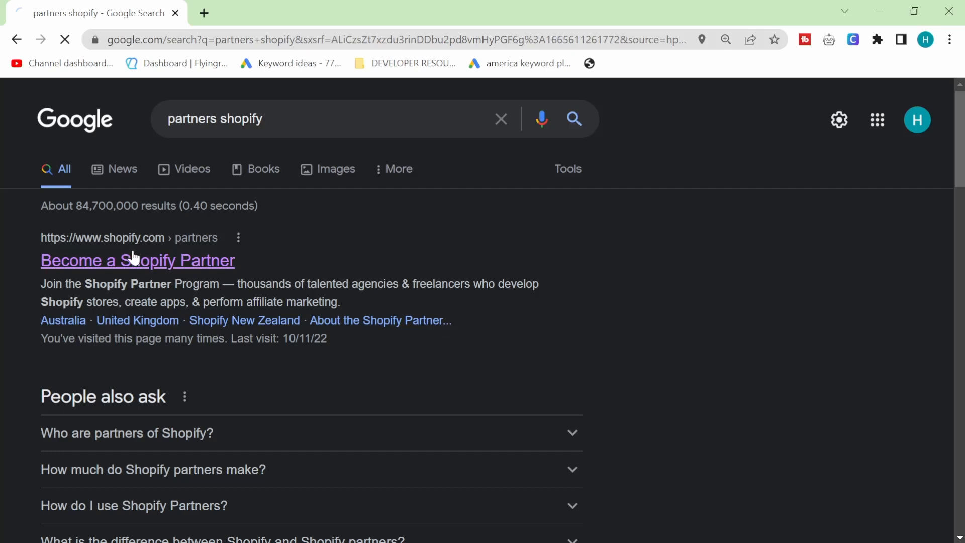
pyautogui.click(138, 260)
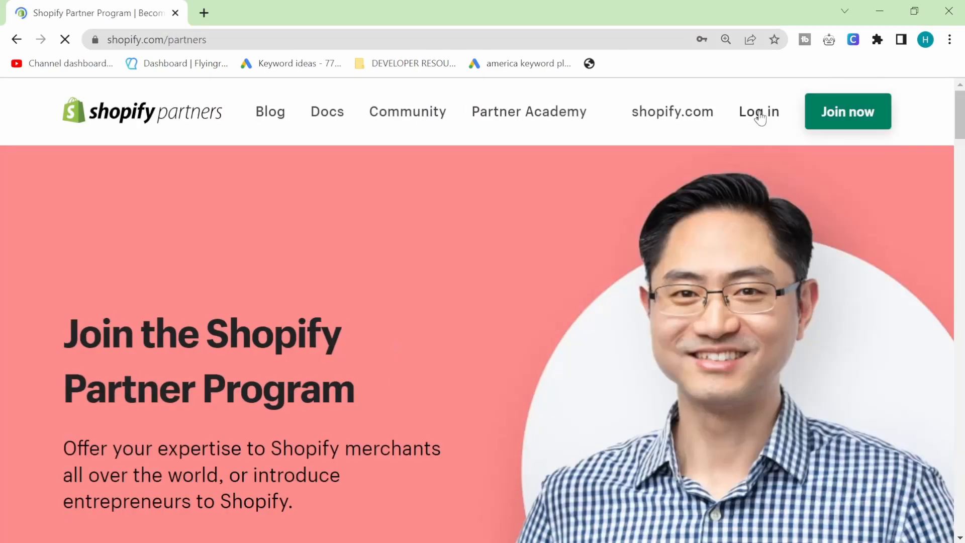
pyautogui.click(757, 111)
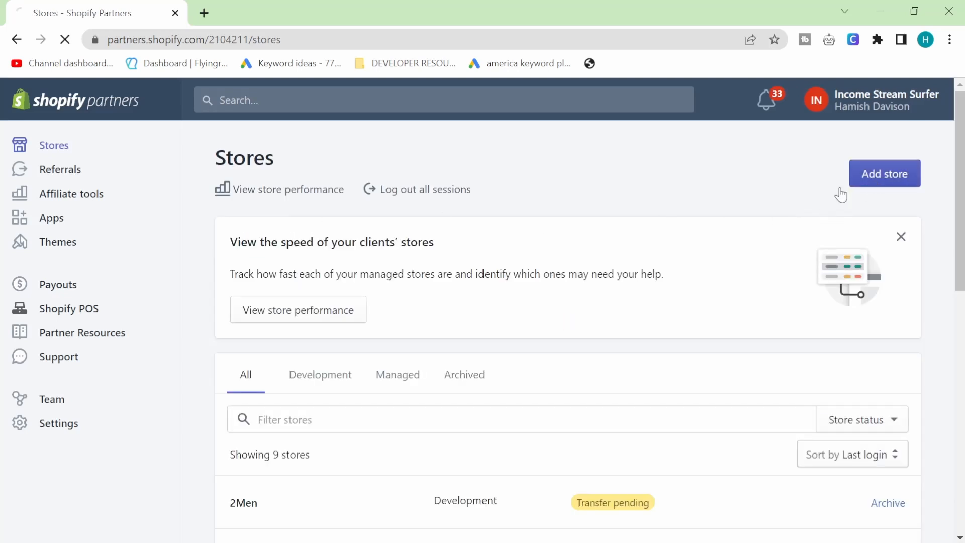
# - Start adding a new store and choose Development store as its type
pyautogui.click(883, 173)
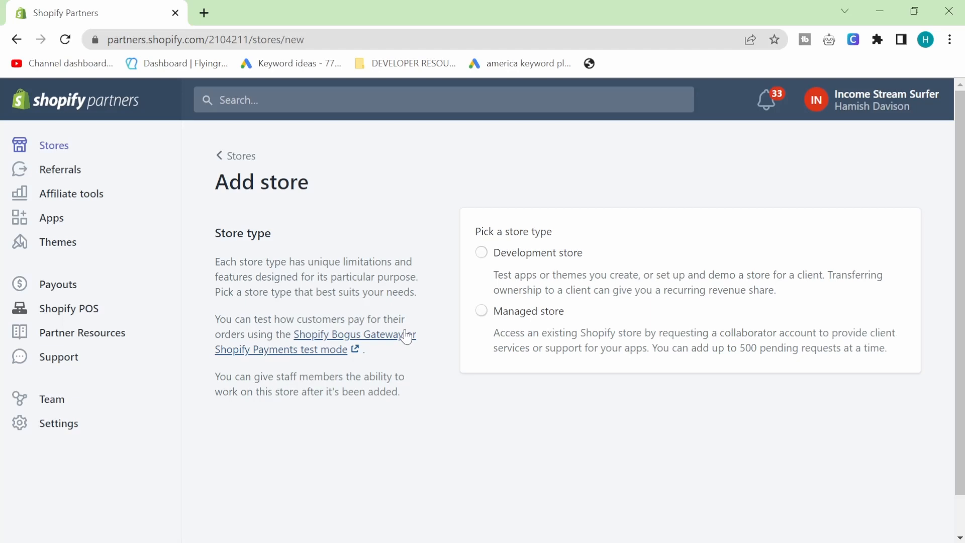
pyautogui.click(480, 252)
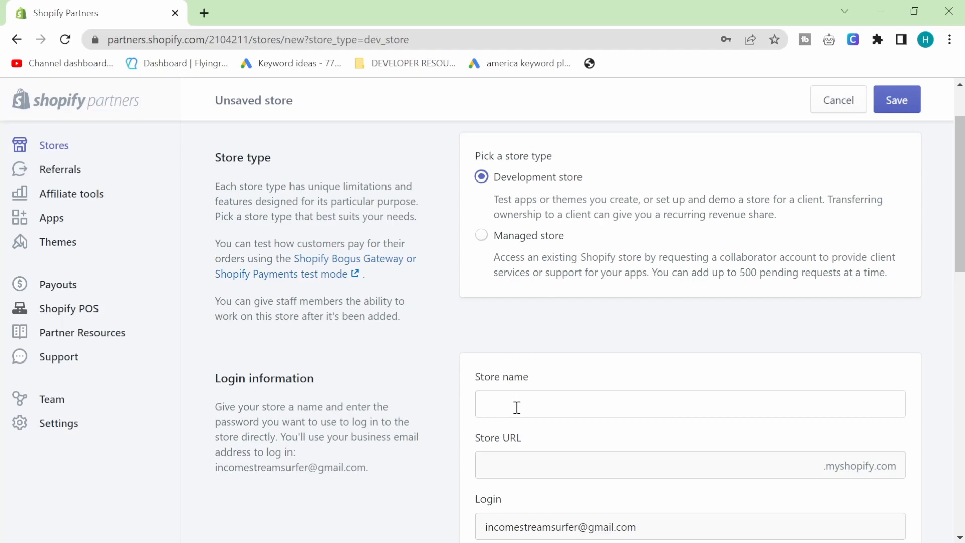
# - Enter the store name reallynicecooltshirts with its matching URL, then fill in and confirm the password
pyautogui.write('dsadsadsadsadas')
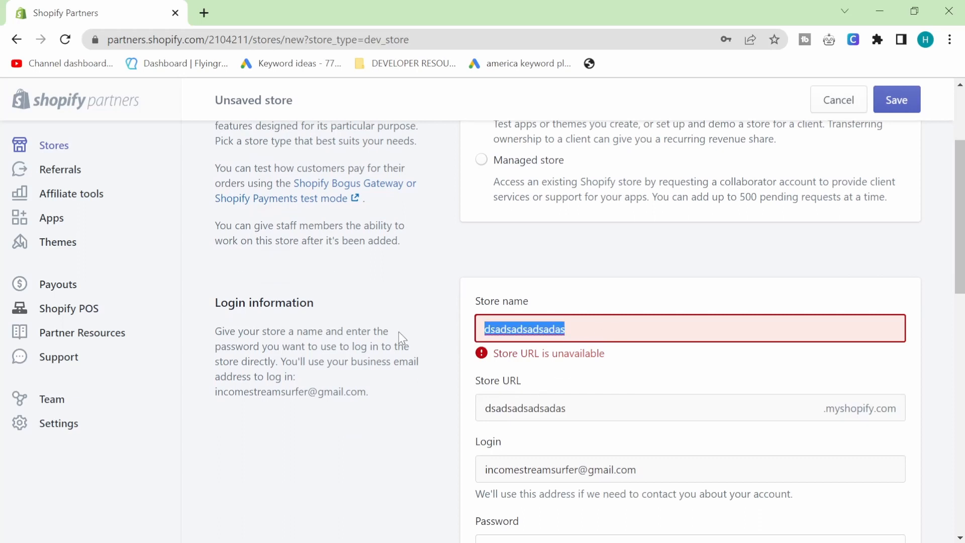
pyautogui.write('reallynixc')
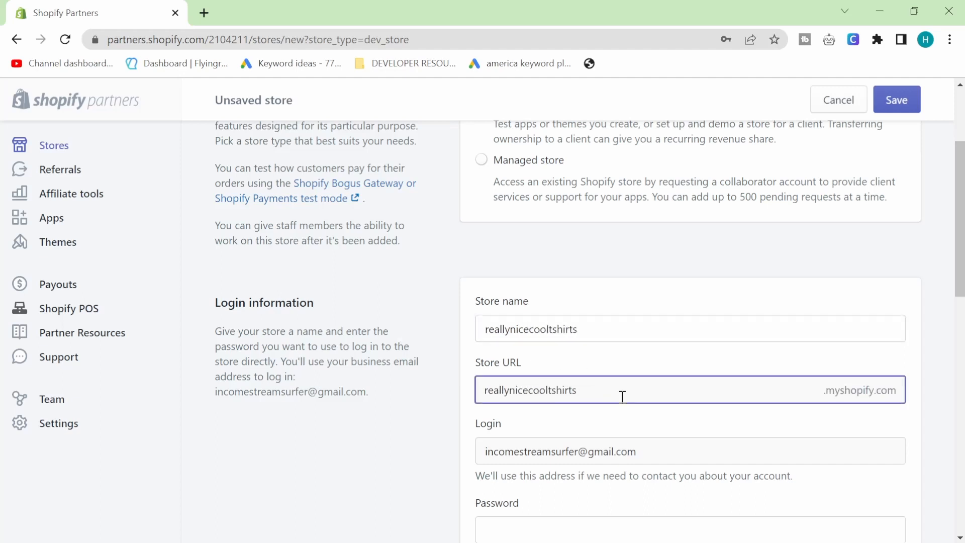
pyautogui.doubleClick(531, 390)
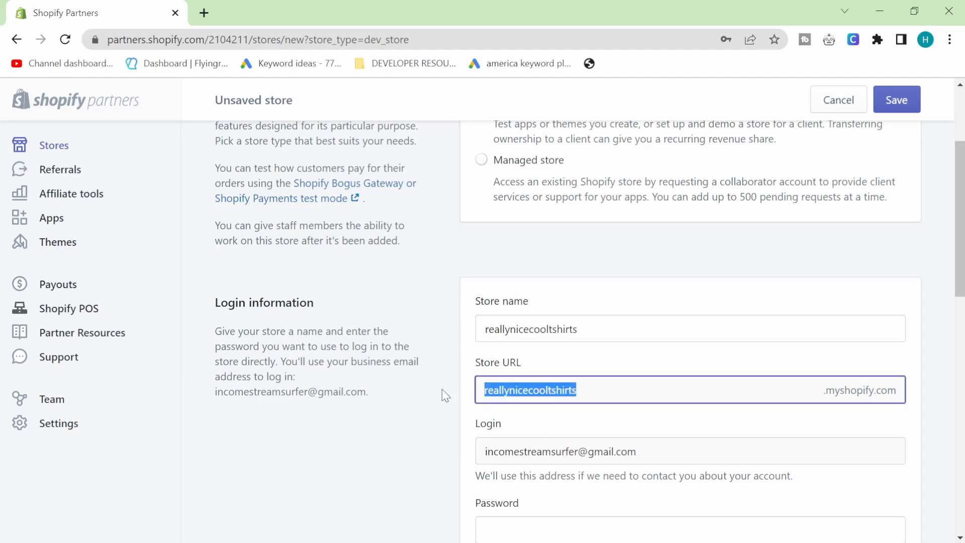
pyautogui.click(441, 399)
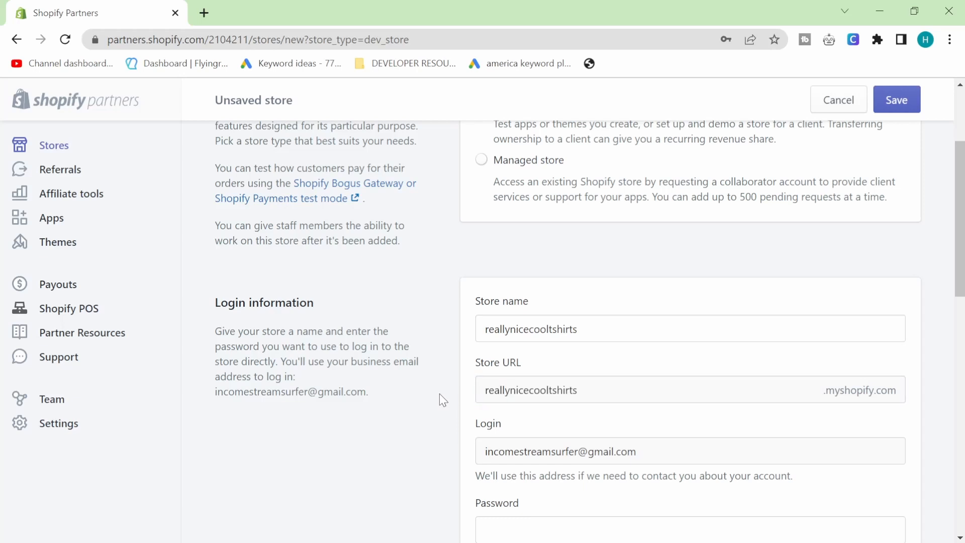
pyautogui.scroll(-3)
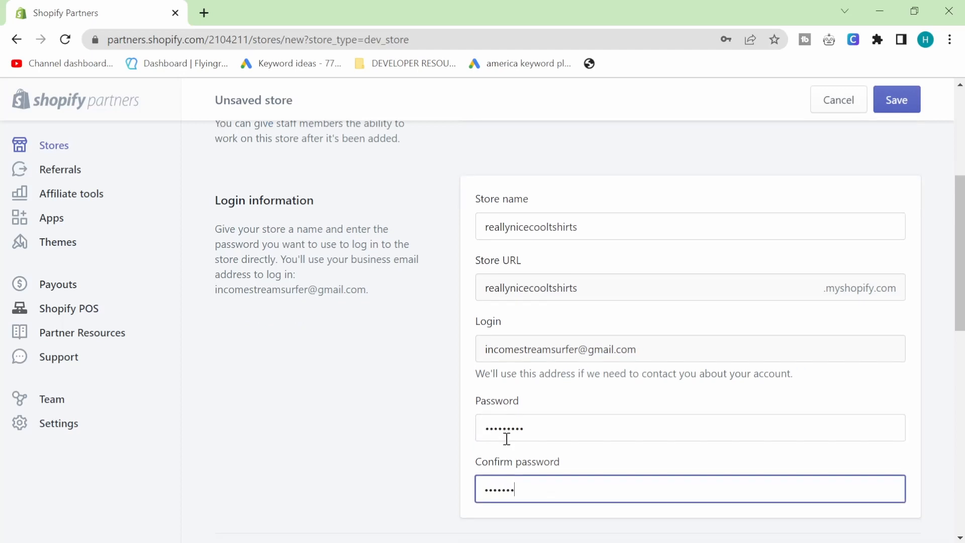
pyautogui.scroll(-3)
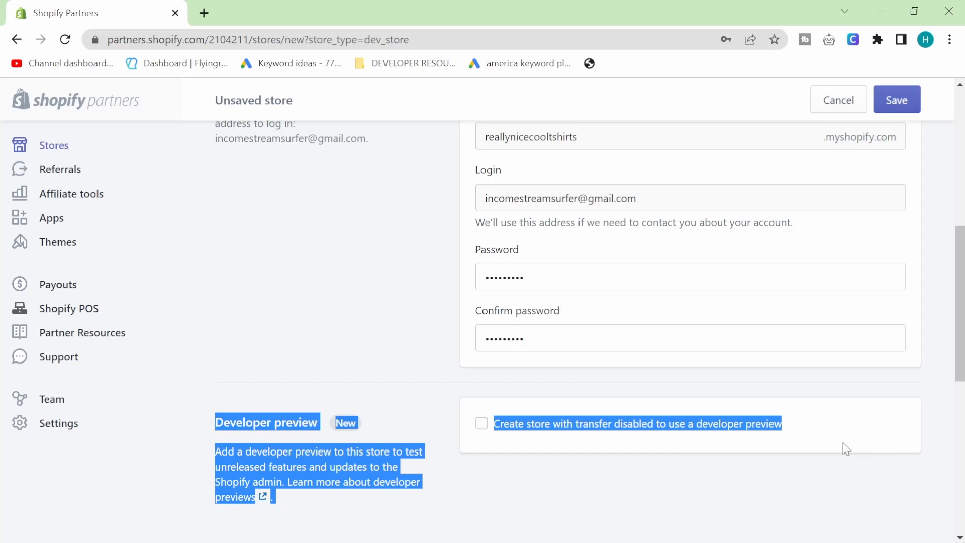
# - Mark the store as just playing around and save to create the reallynicecooltshirts development store
pyautogui.click(366, 352)
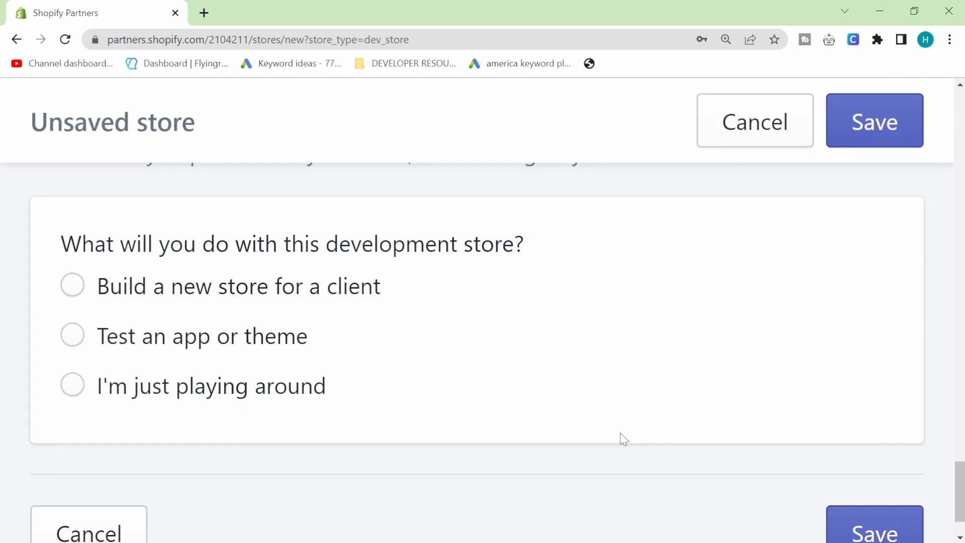
pyautogui.moveTo(289, 274)
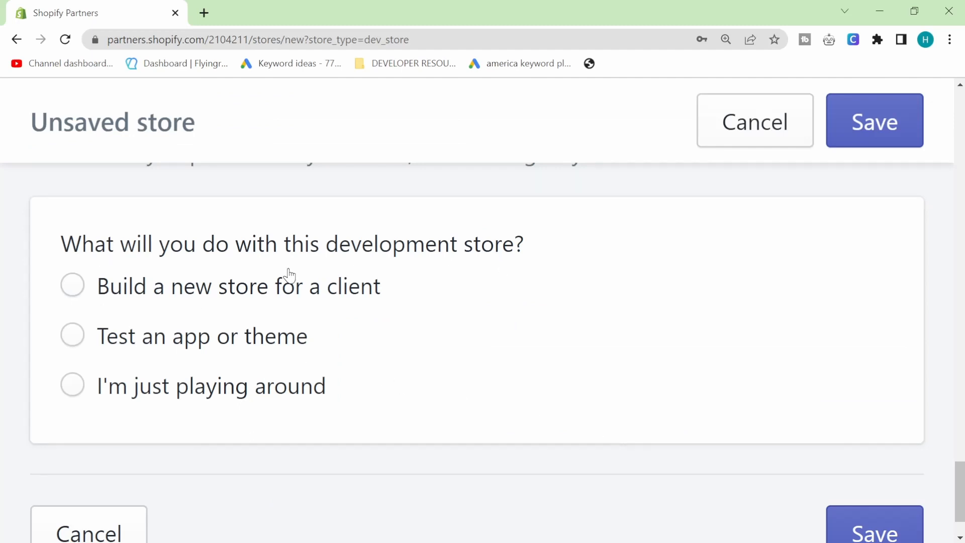
pyautogui.moveTo(188, 400)
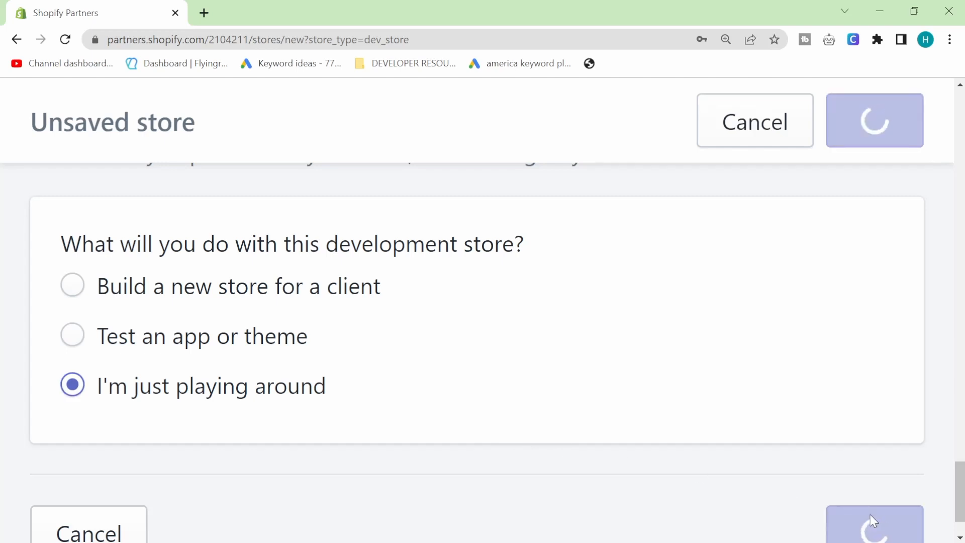
pyautogui.click(873, 522)
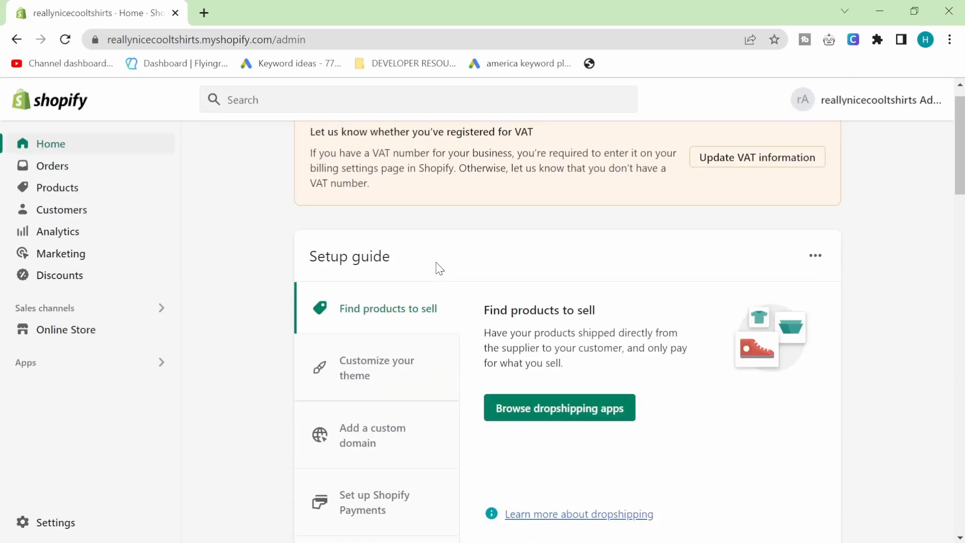
pyautogui.moveTo(109, 346)
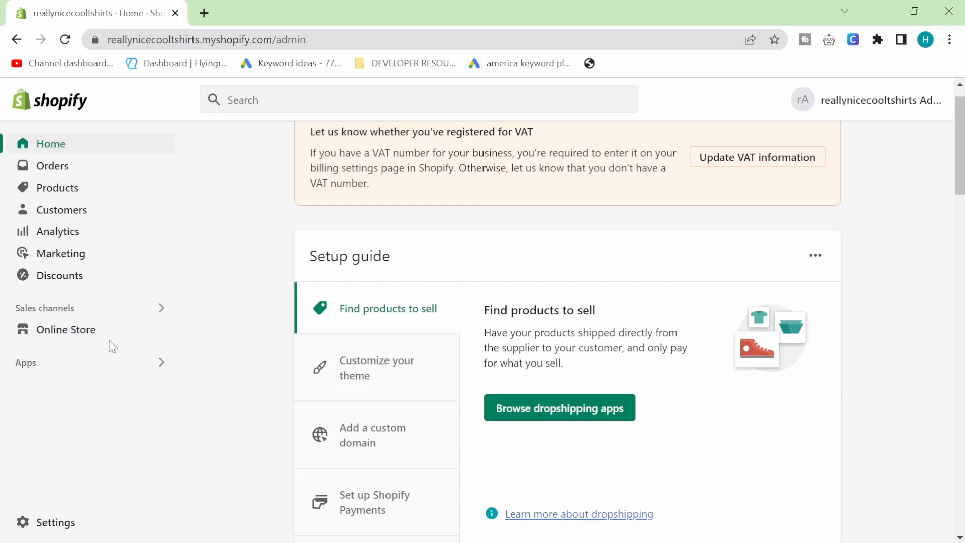
pyautogui.moveTo(243, 192)
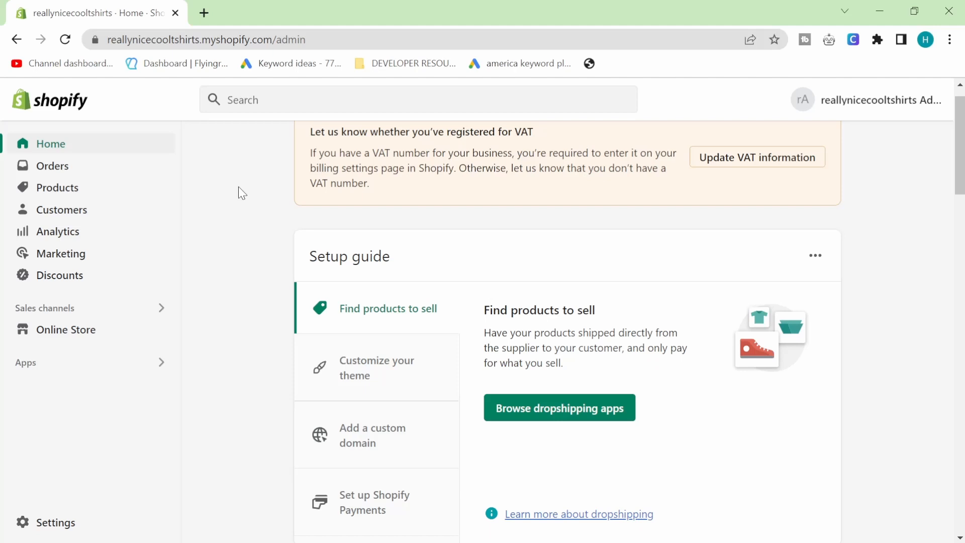
pyautogui.moveTo(168, 225)
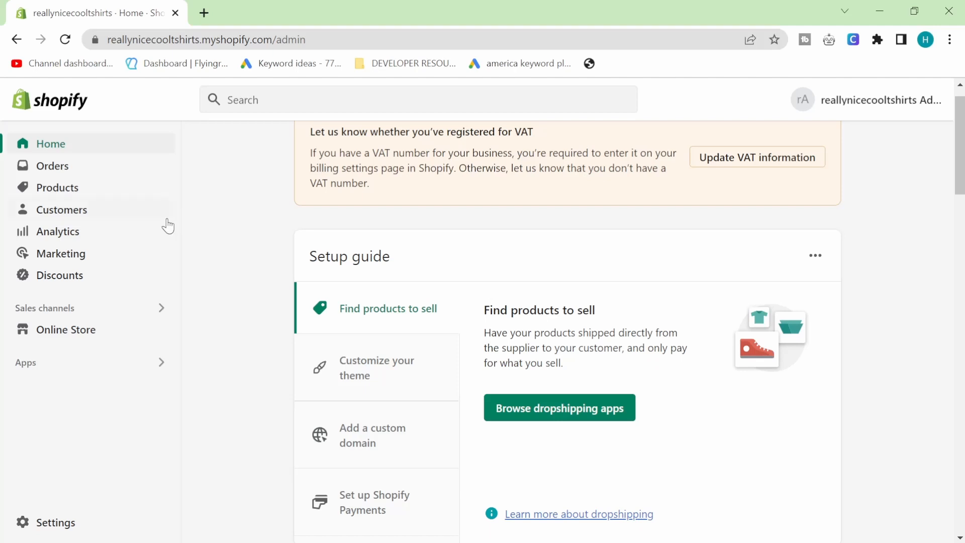
# - Go to the Online Store sales channel to view the Themes page listing Dawn
pyautogui.scroll(-3)
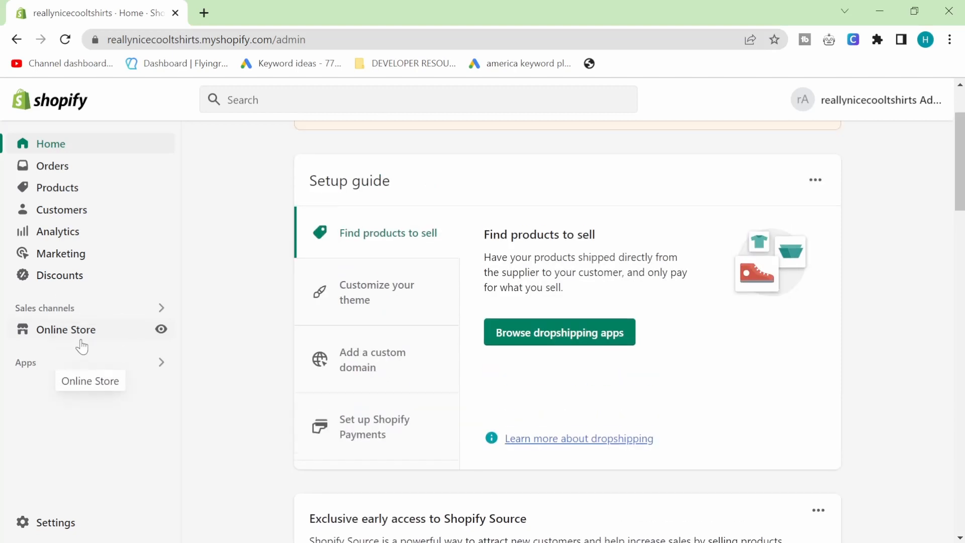
pyautogui.click(67, 329)
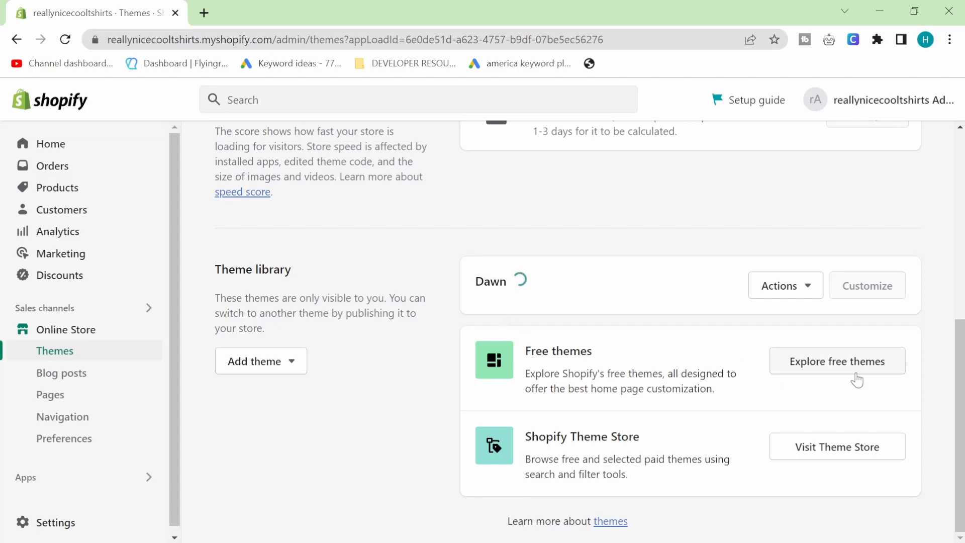
# - Browse the Explore free themes gallery, previewing Crave and Dawn
pyautogui.click(836, 361)
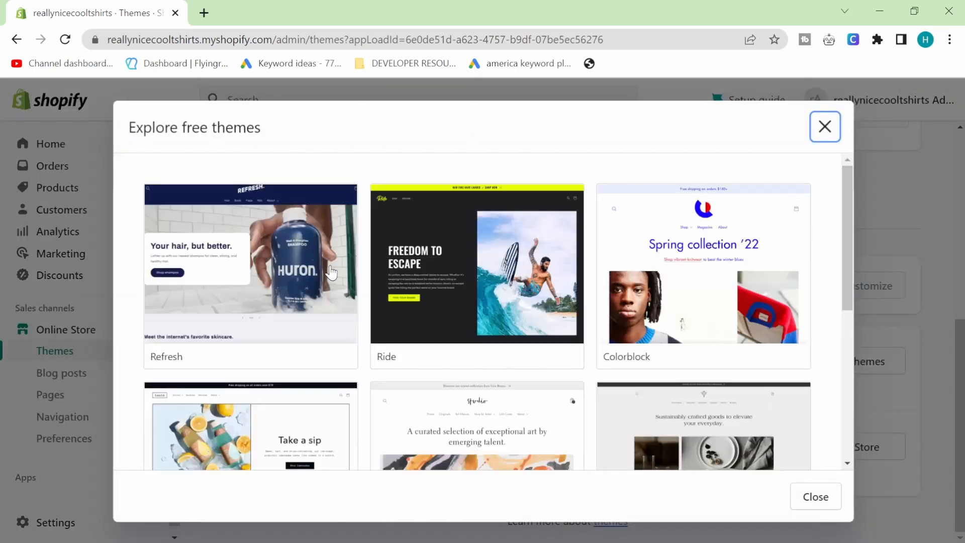
pyautogui.scroll(-3)
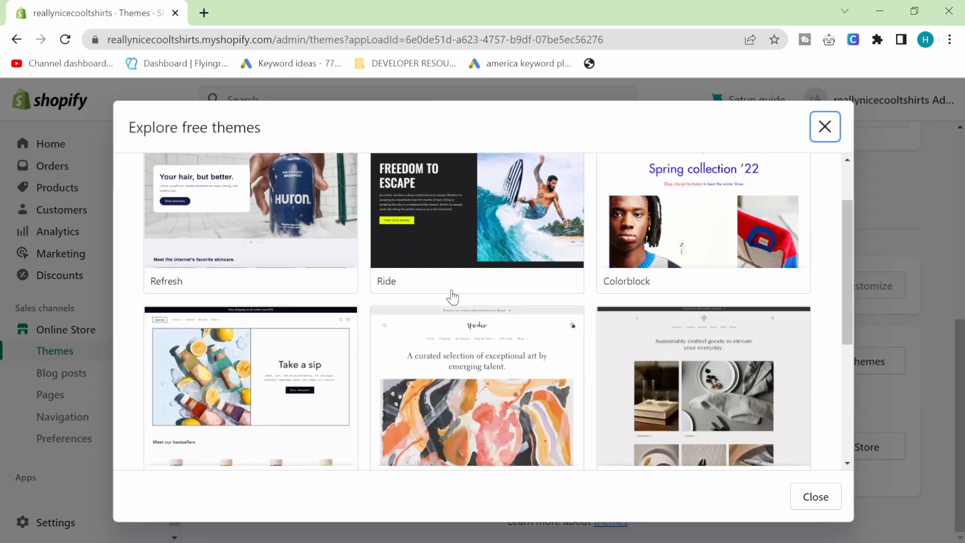
pyautogui.scroll(-3)
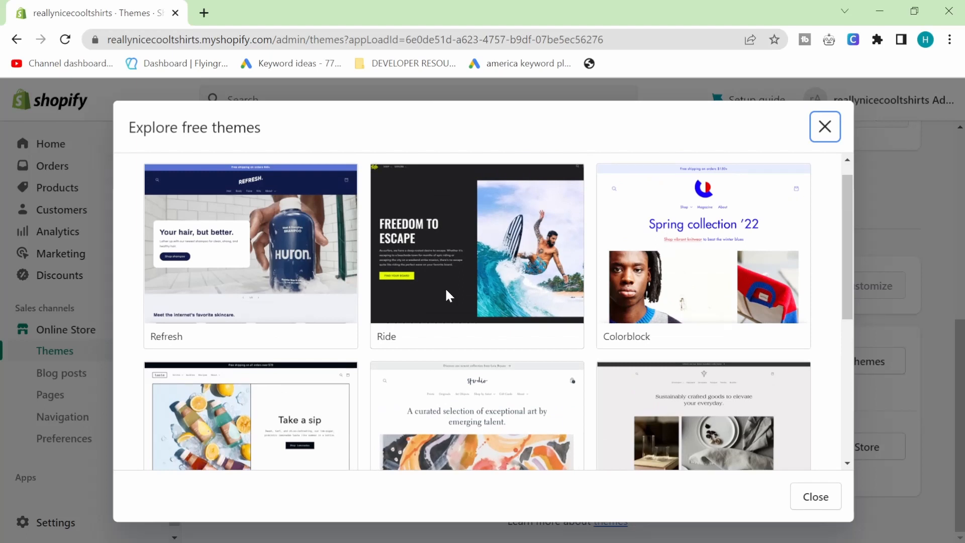
pyautogui.scroll(-3)
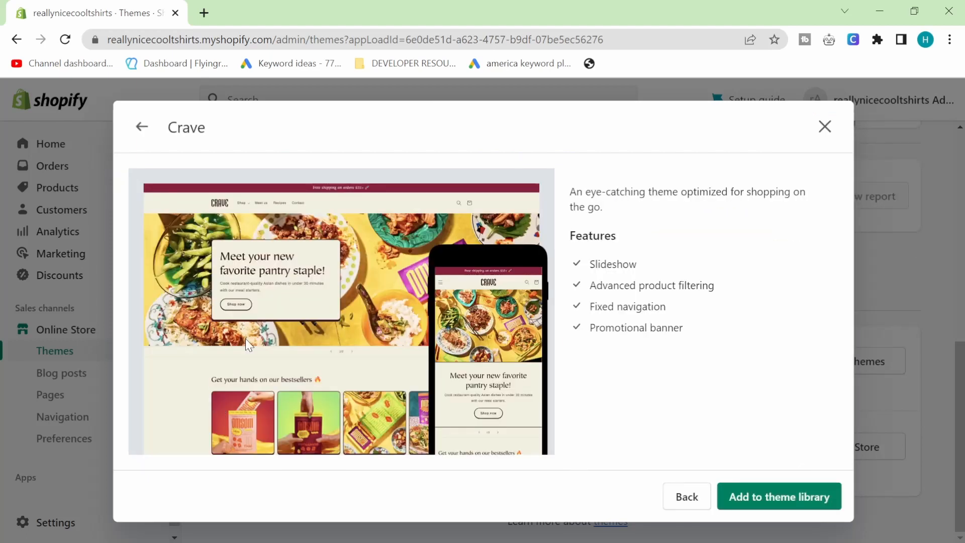
pyautogui.click(141, 126)
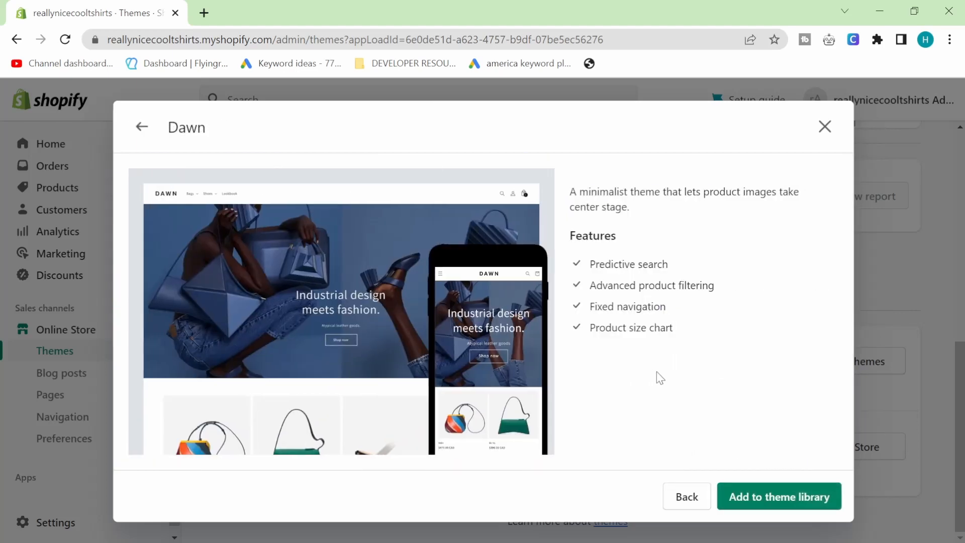
pyautogui.moveTo(693, 335)
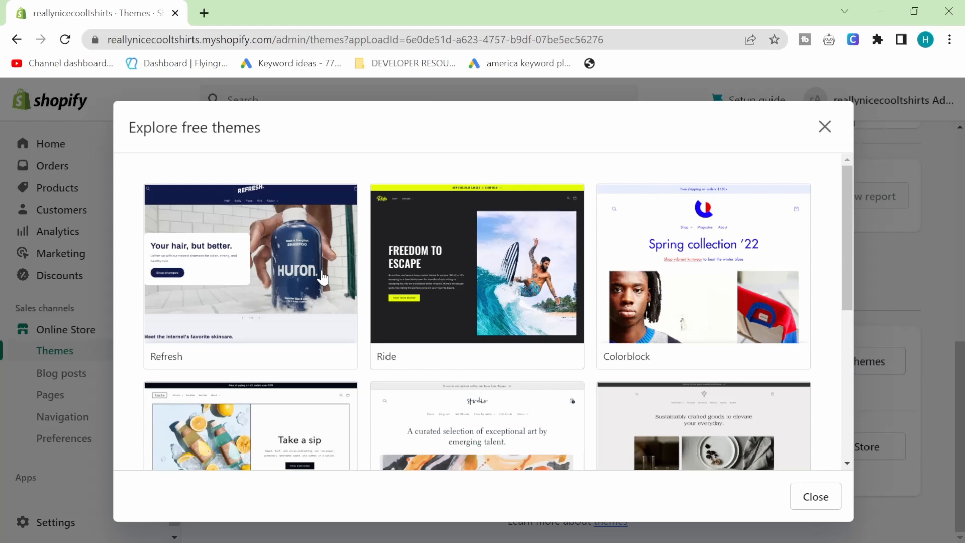
# - View the Colorblock theme's details, highlighting its description and features
pyautogui.click(703, 275)
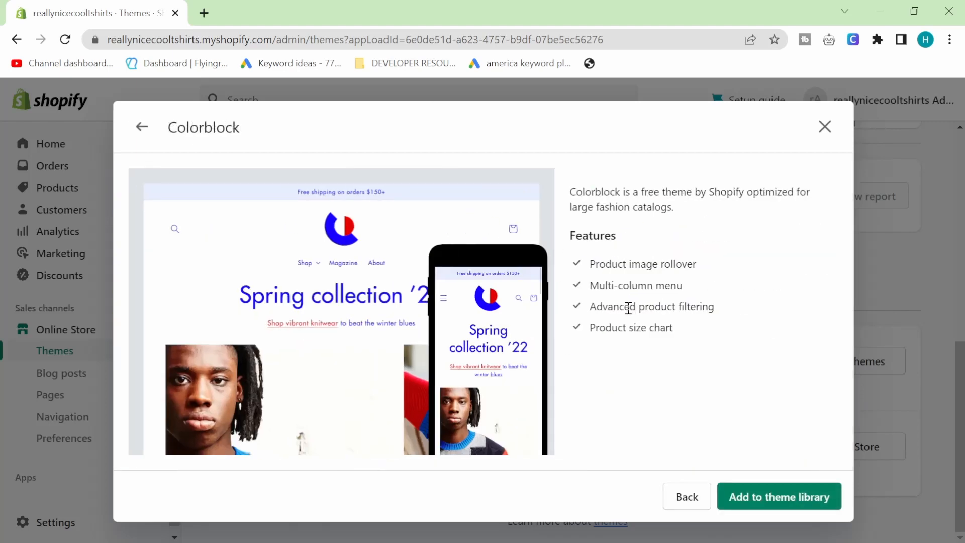
pyautogui.moveTo(570, 191); pyautogui.dragTo(672, 327)
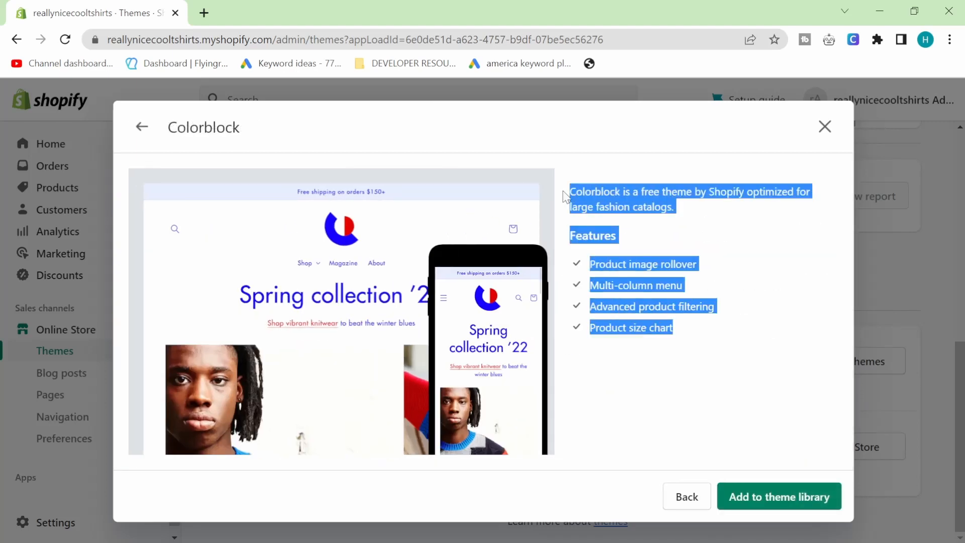
pyautogui.click(563, 196)
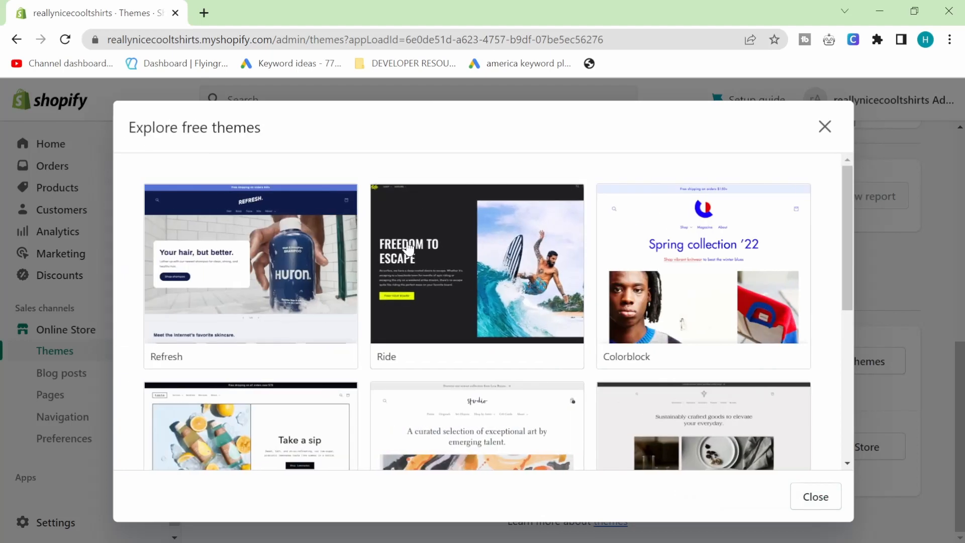
# - View the Dawn theme's details, then return to the full free themes gallery
pyautogui.scroll(-3)
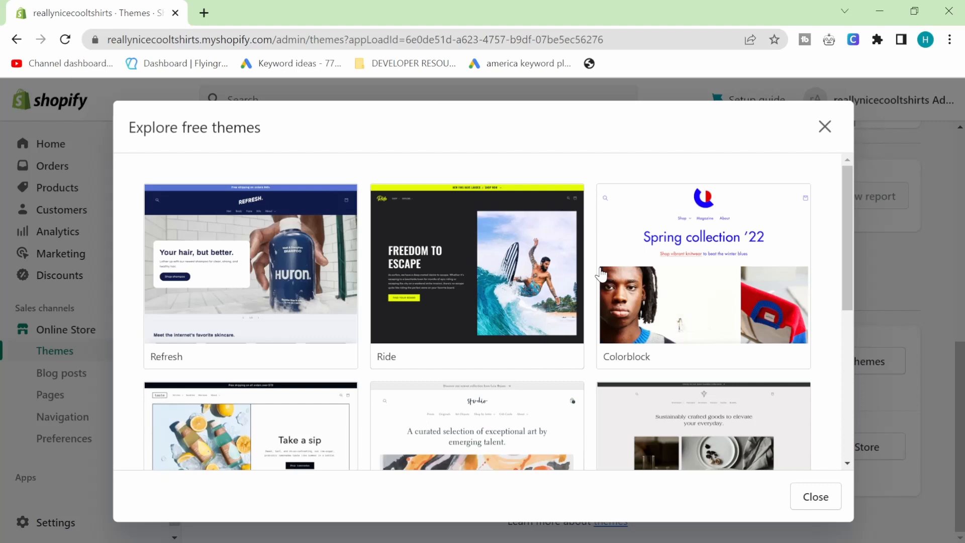
pyautogui.scroll(-3)
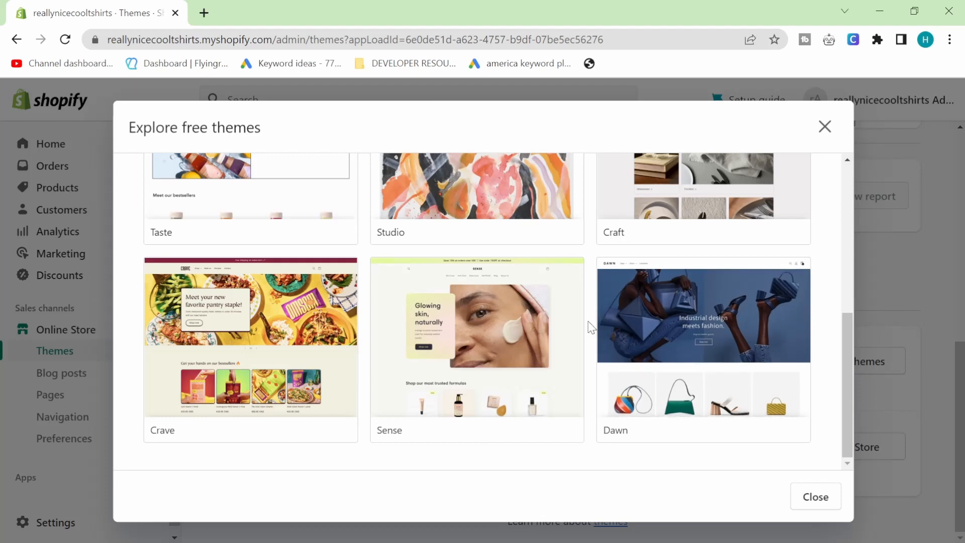
pyautogui.click(702, 314)
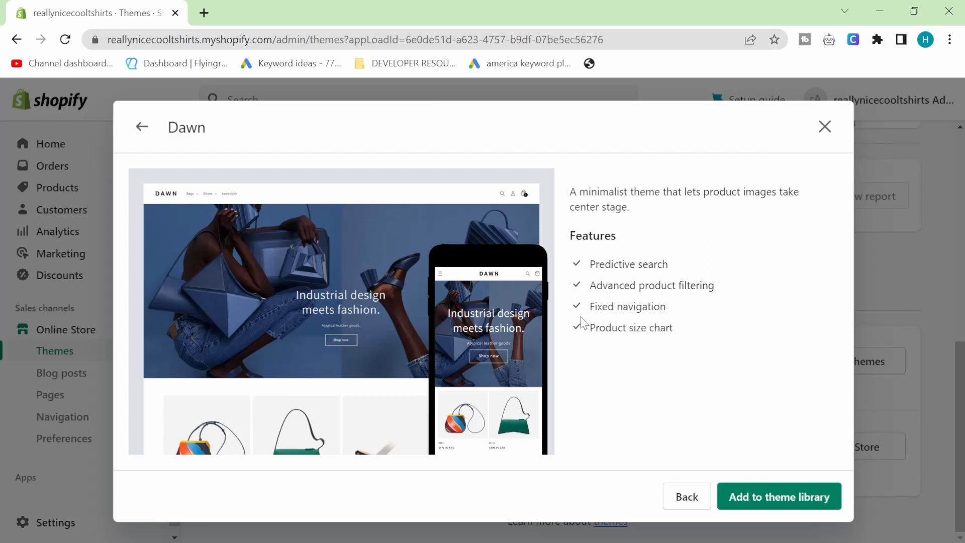
pyautogui.moveTo(579, 322)
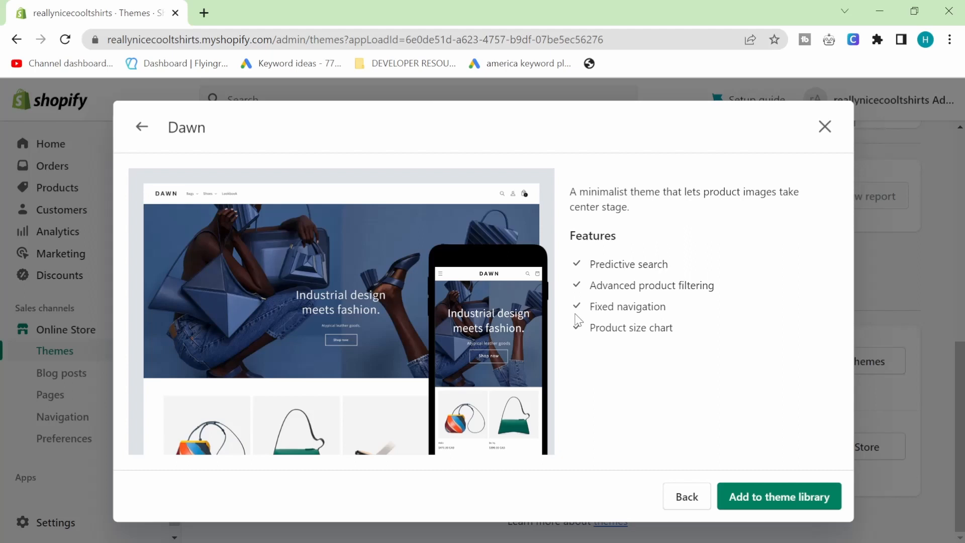
pyautogui.moveTo(130, 112)
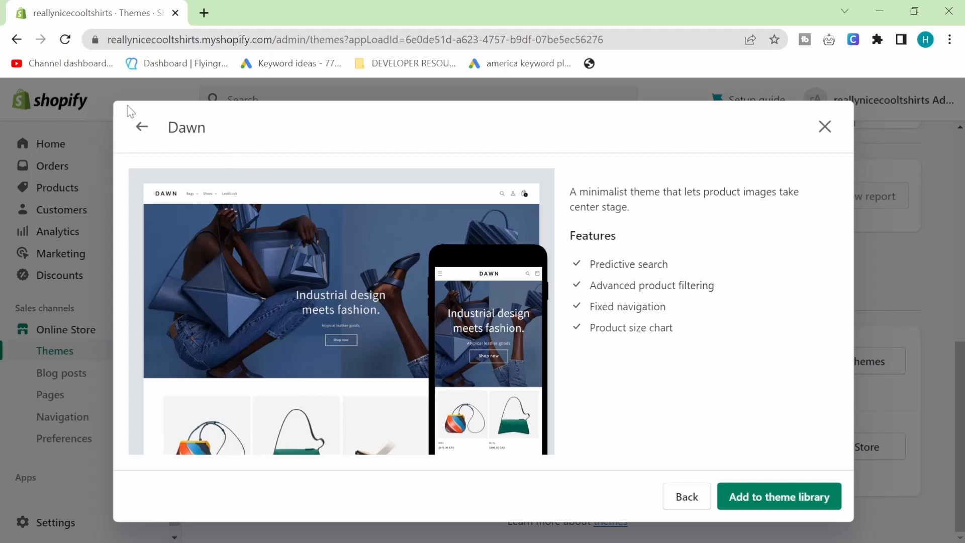
pyautogui.click(141, 127)
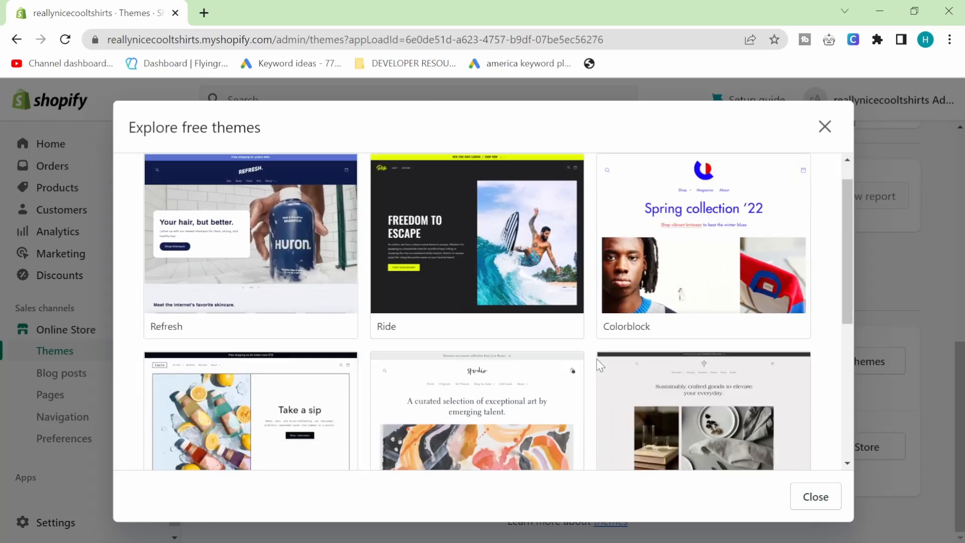
# - Scroll through the remaining free themes and open the Studio theme's details and features
pyautogui.scroll(-3)
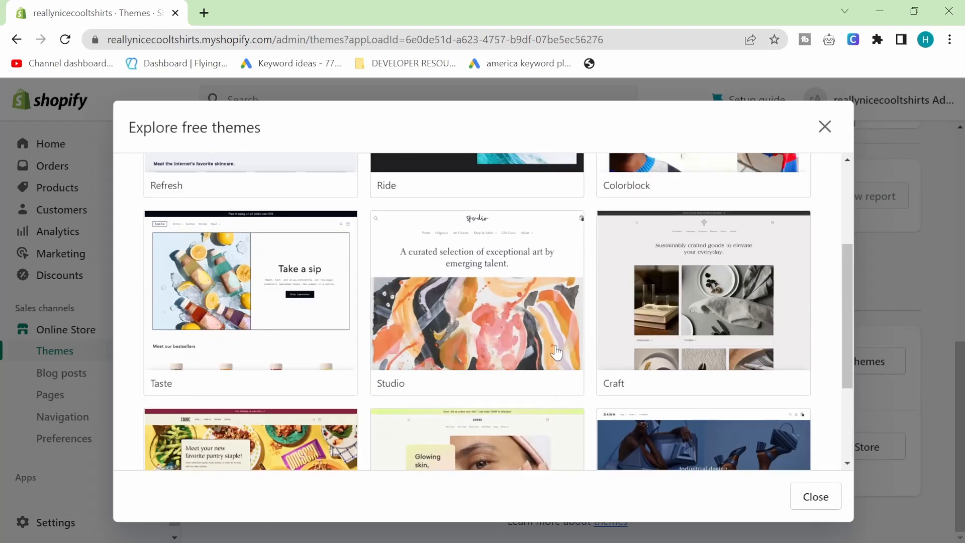
pyautogui.scroll(-3)
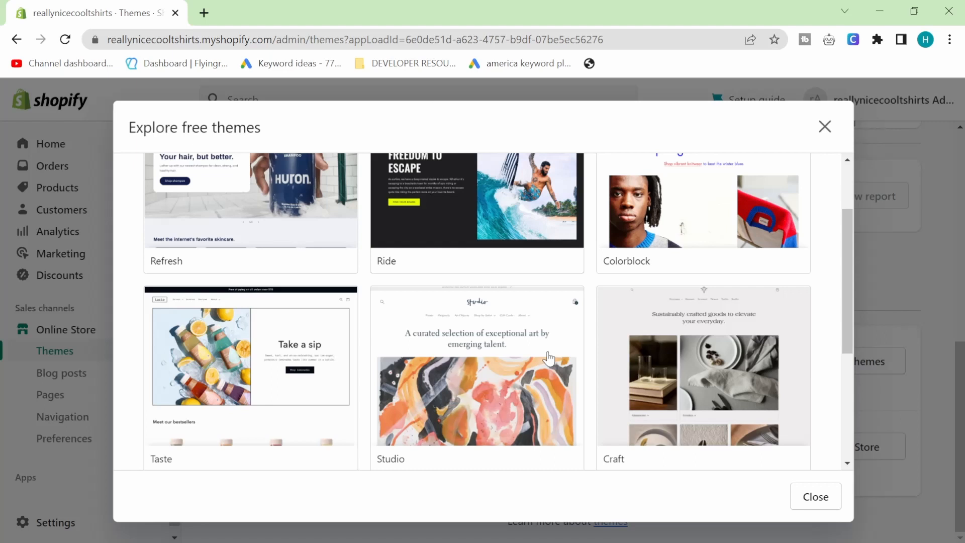
pyautogui.scroll(-3)
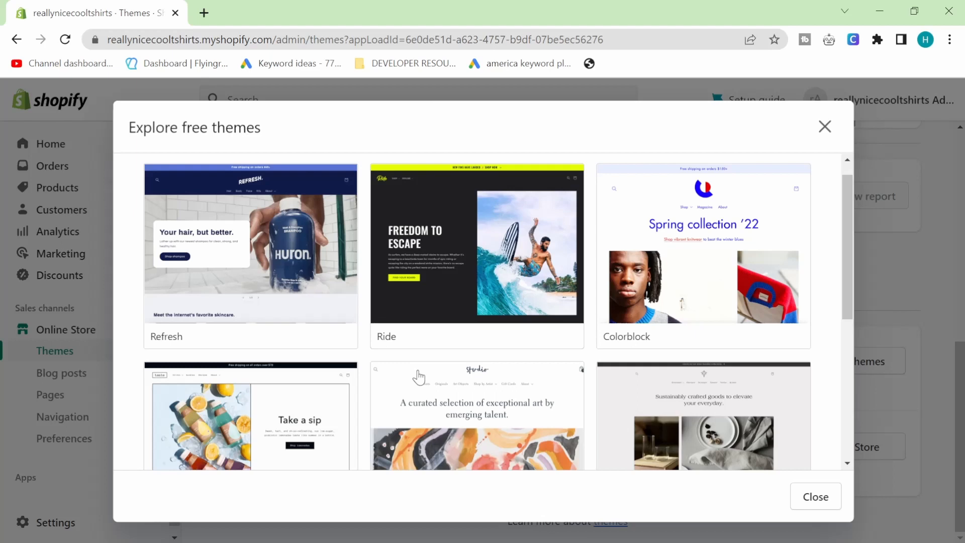
pyautogui.scroll(-3)
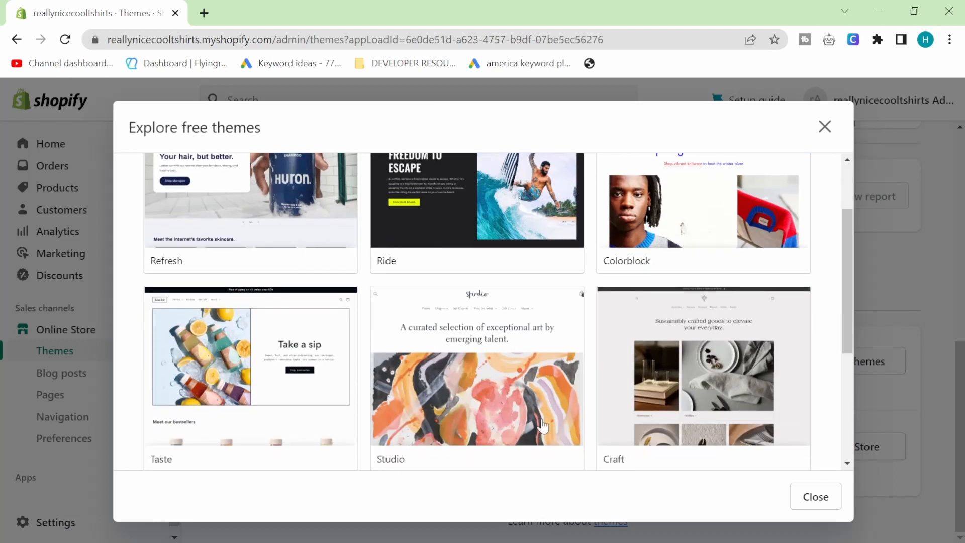
pyautogui.scroll(-3)
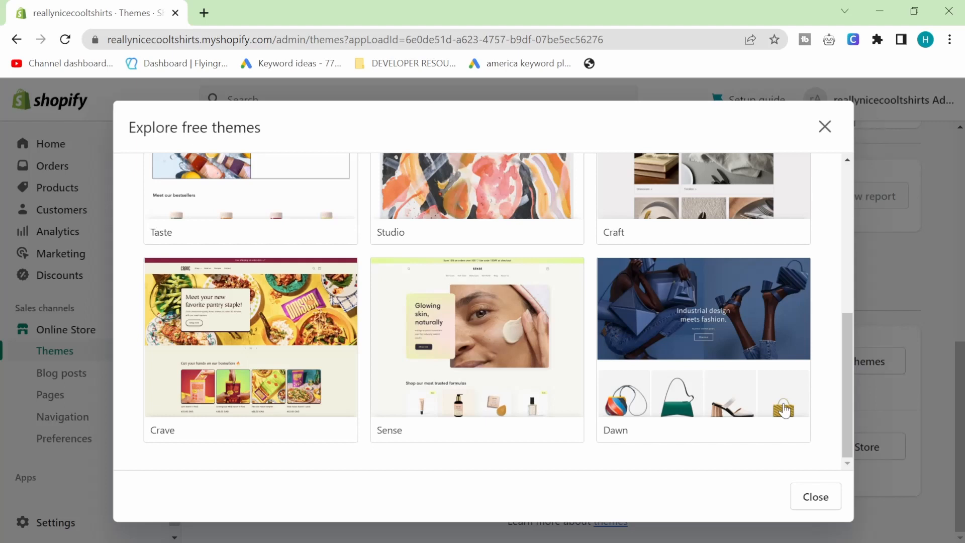
pyautogui.scroll(-3)
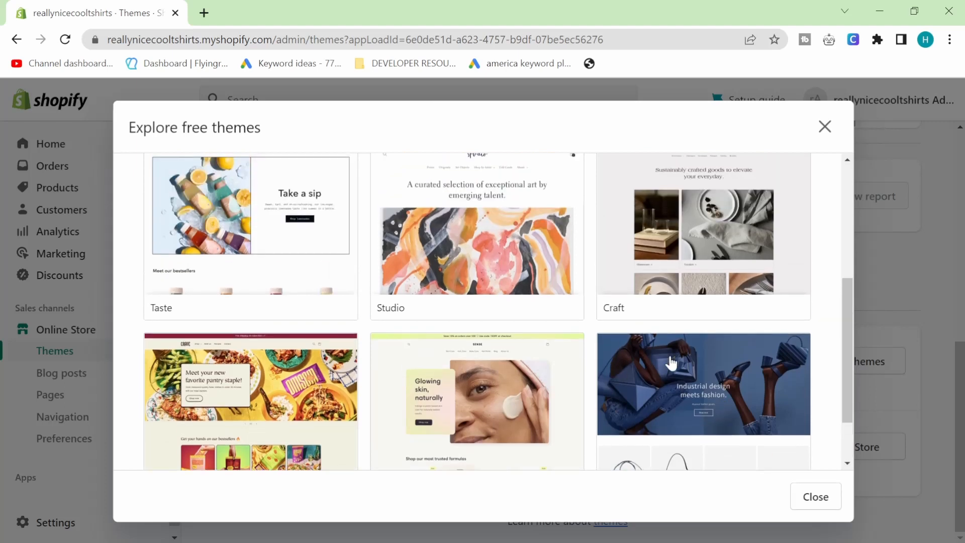
pyautogui.moveTo(741, 409)
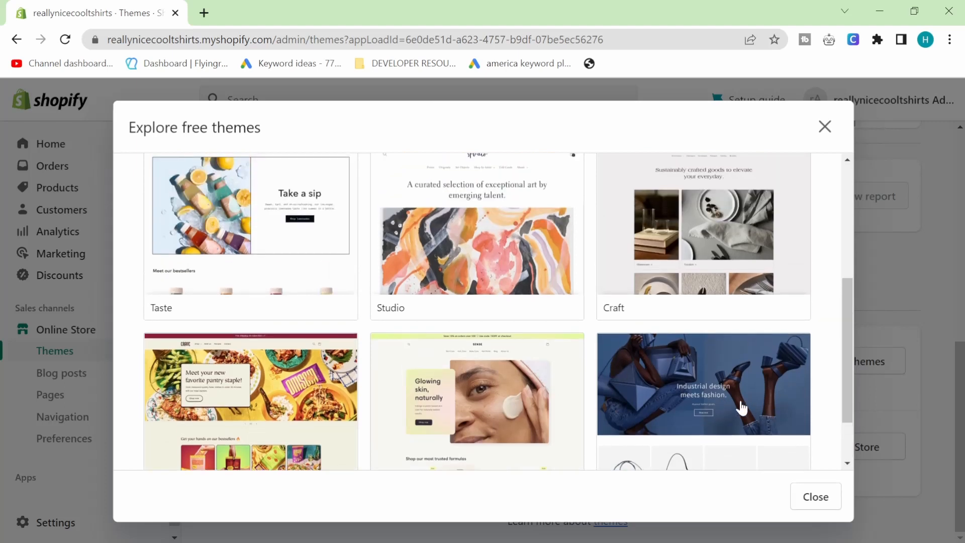
pyautogui.scroll(3)
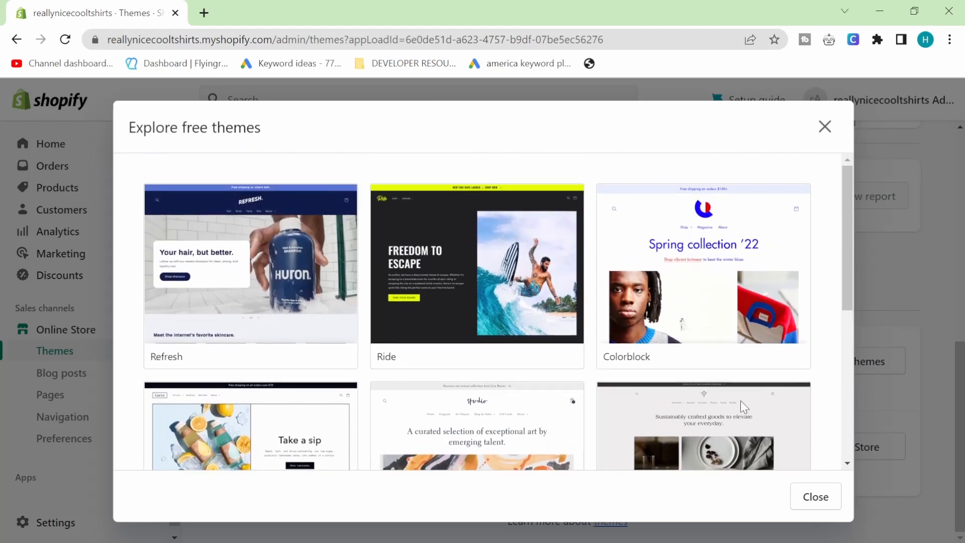
pyautogui.click(476, 431)
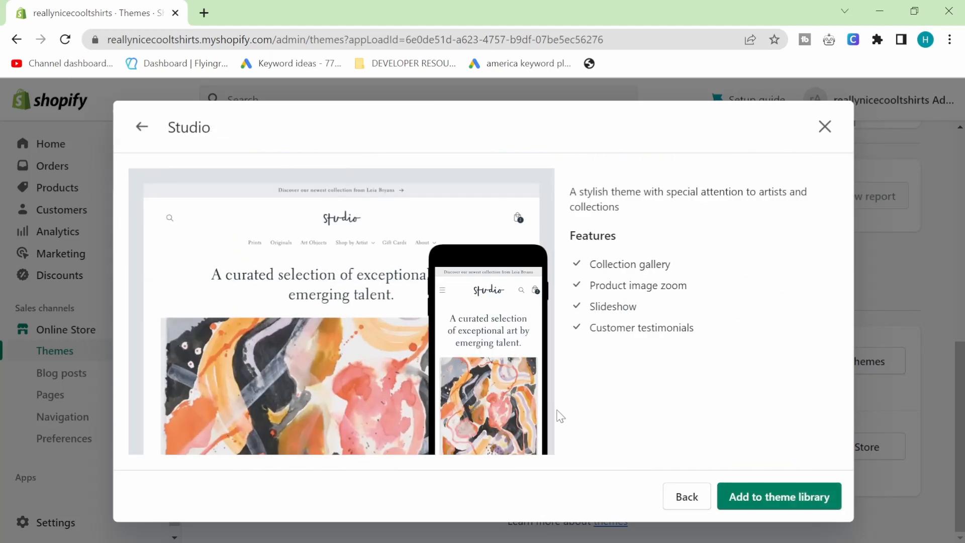
pyautogui.moveTo(794, 501)
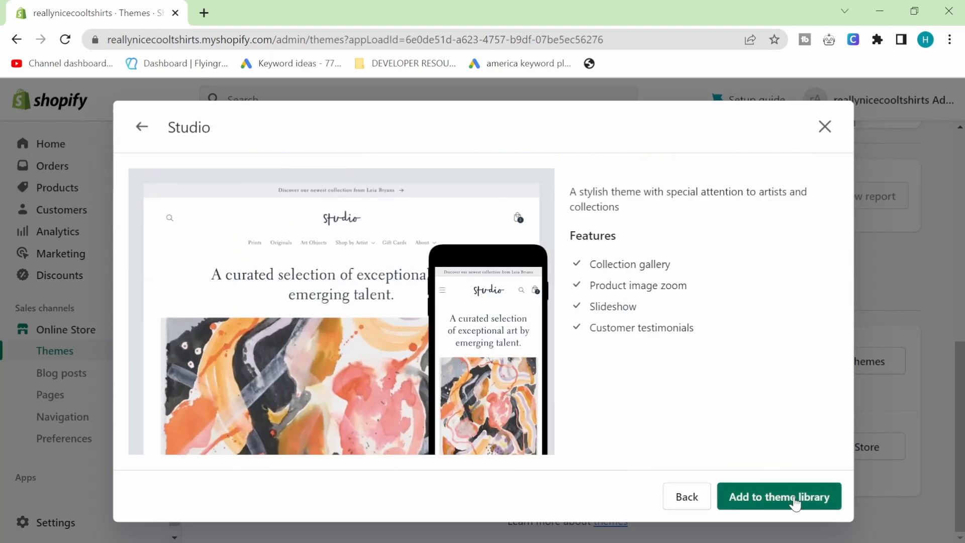
# - Add Studio to the theme library, check the store password settings, and return to the Themes page
pyautogui.click(778, 495)
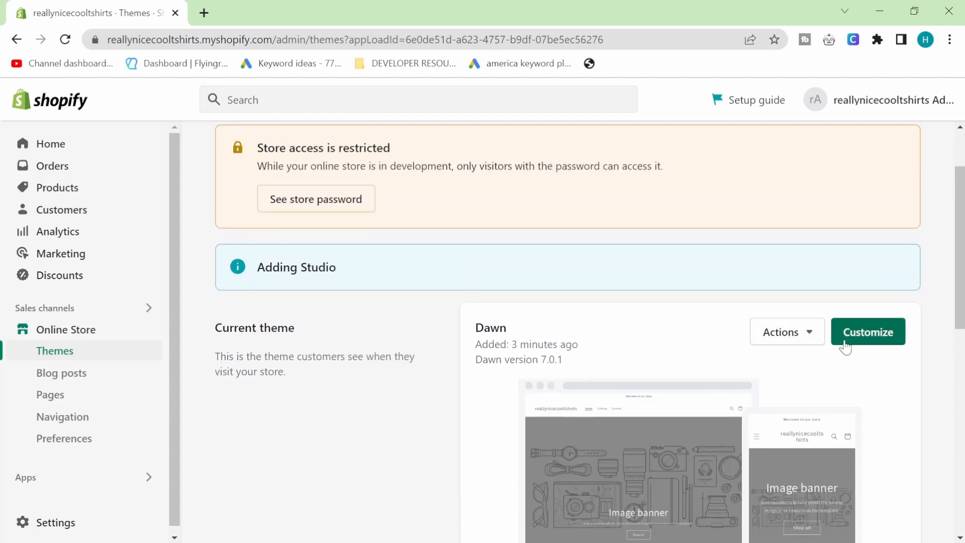
pyautogui.click(64, 438)
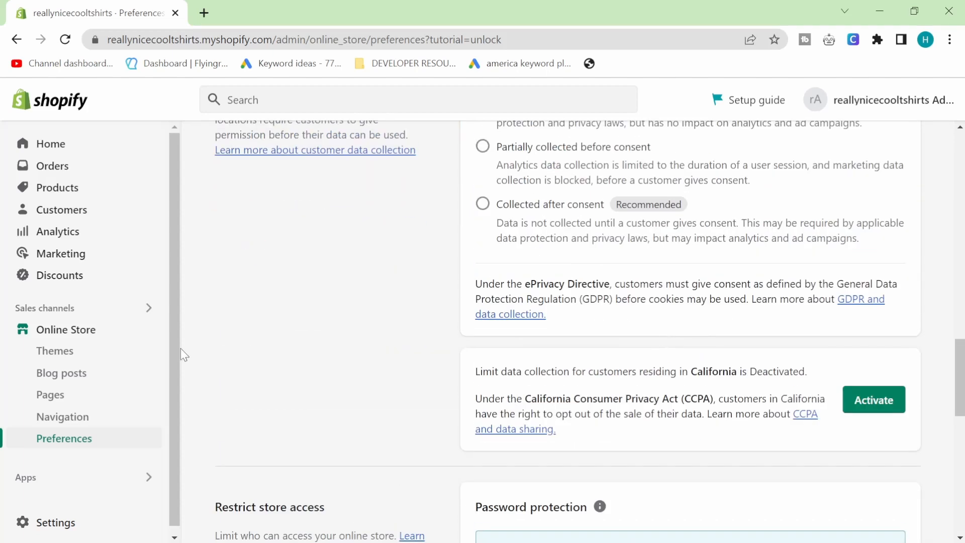
pyautogui.click(54, 348)
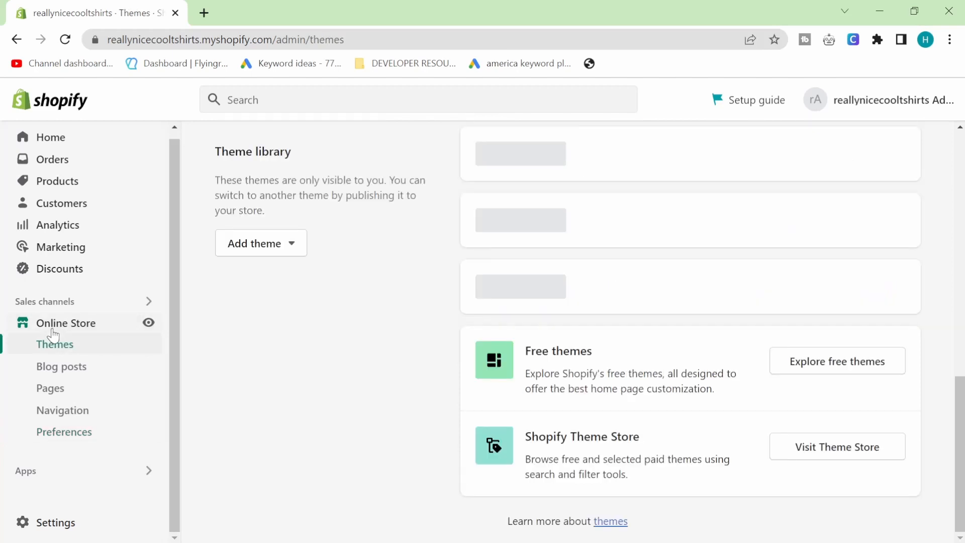
pyautogui.click(54, 344)
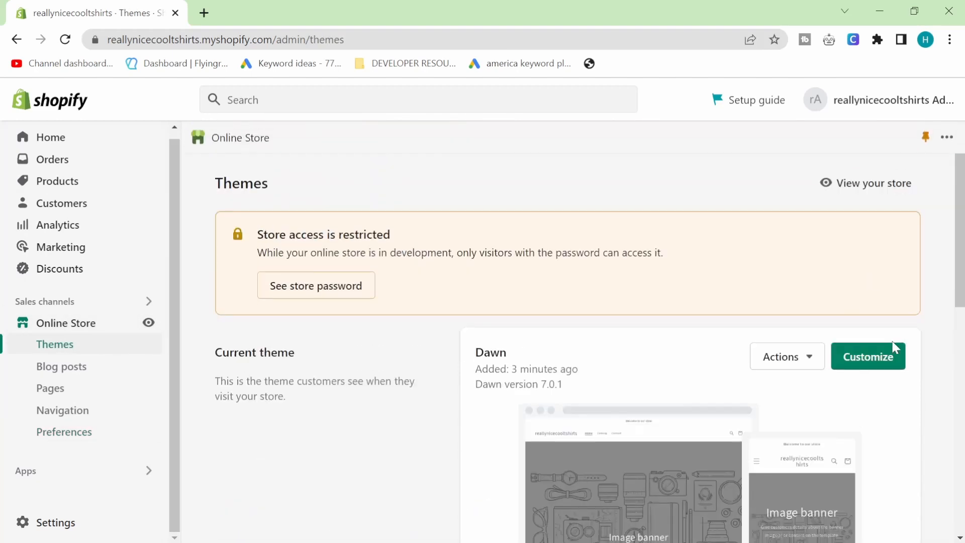
pyautogui.scroll(-3)
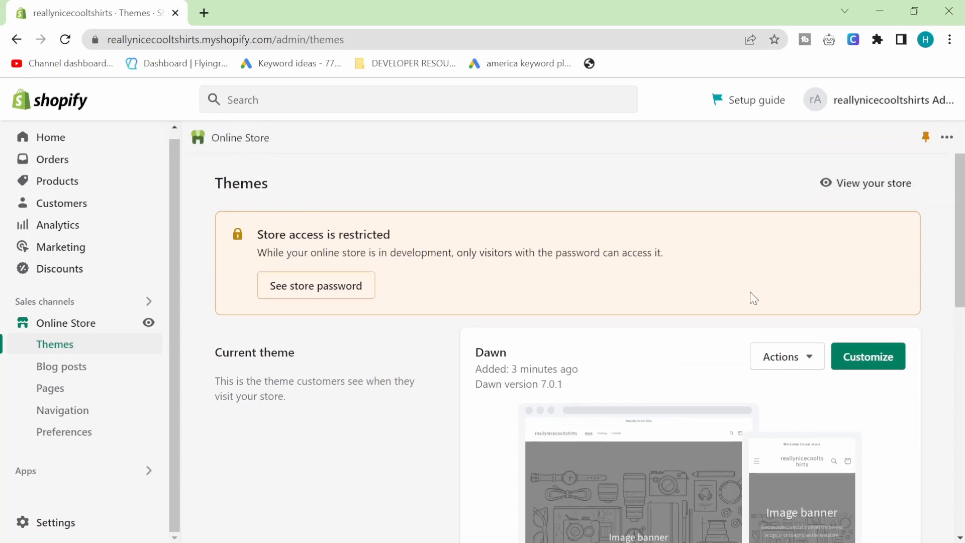
pyautogui.moveTo(741, 292)
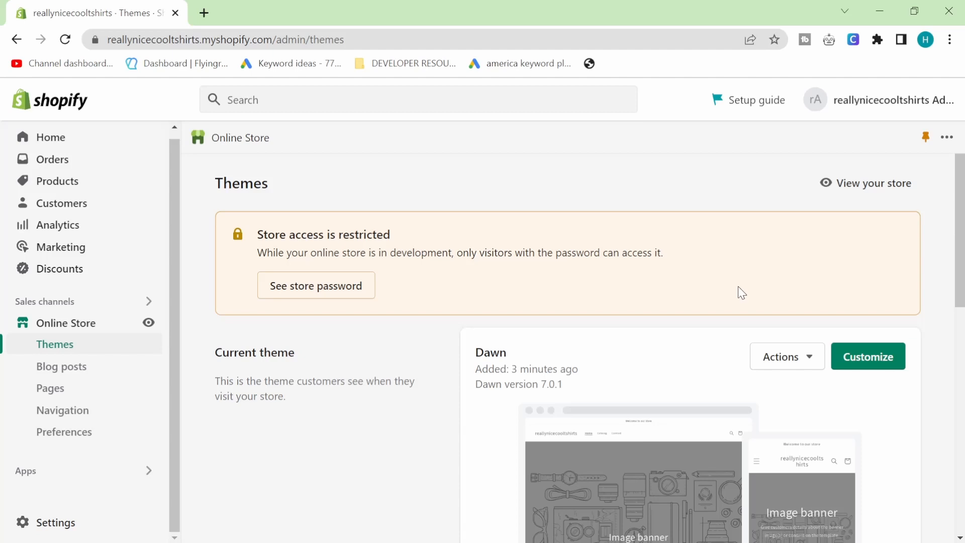
pyautogui.moveTo(717, 282)
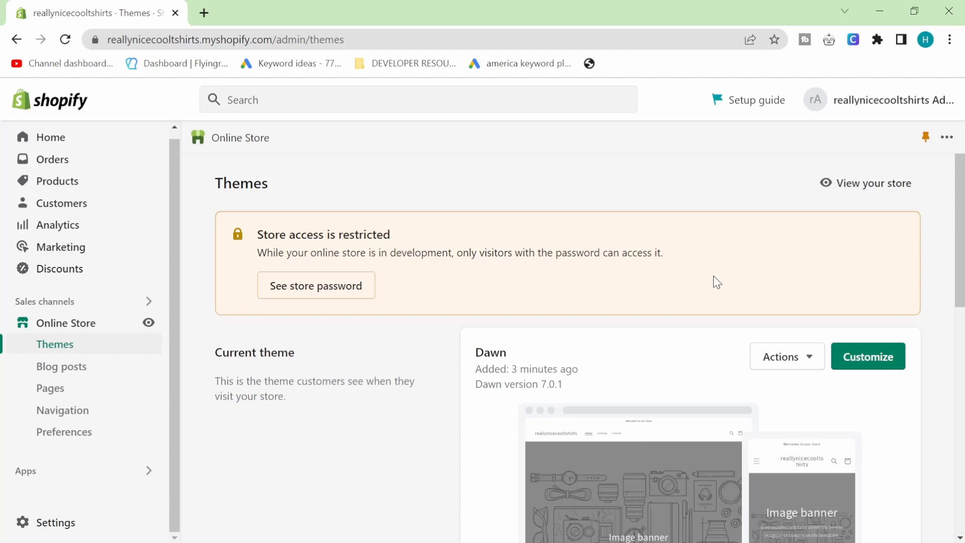
pyautogui.moveTo(771, 301)
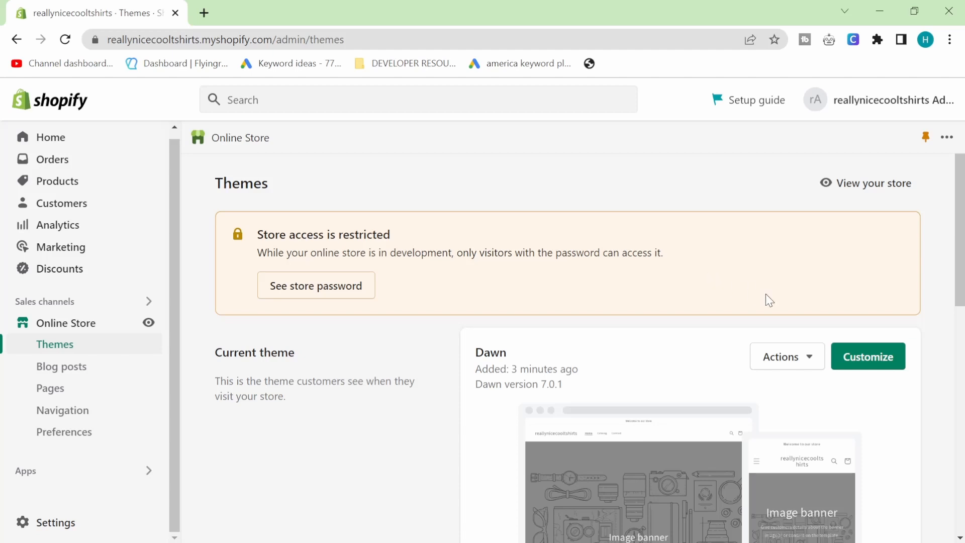
pyautogui.click(867, 356)
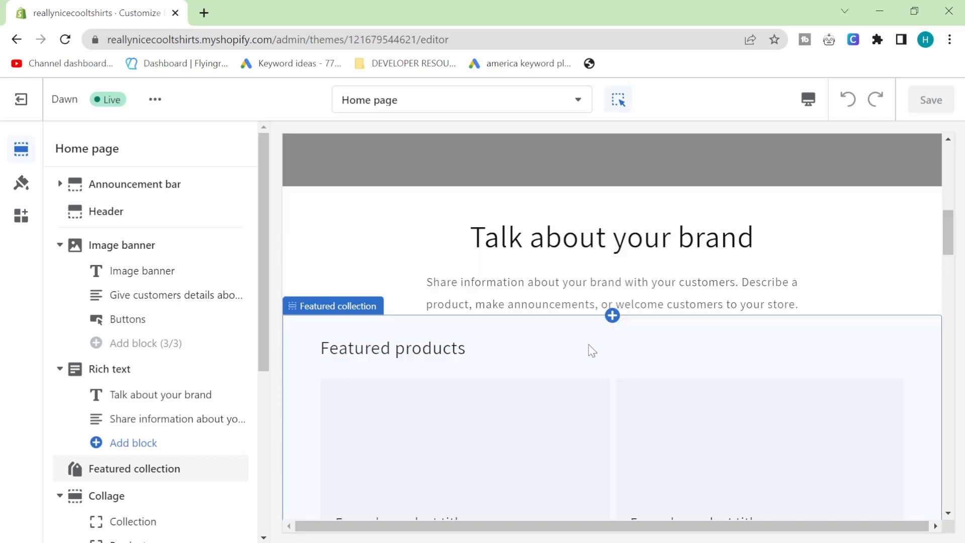
pyautogui.scroll(-3)
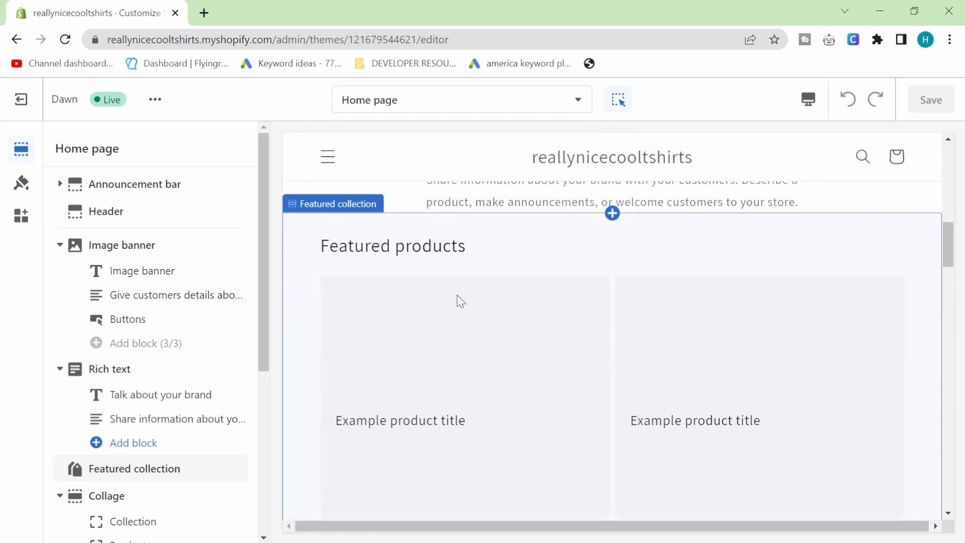
pyautogui.moveTo(590, 427)
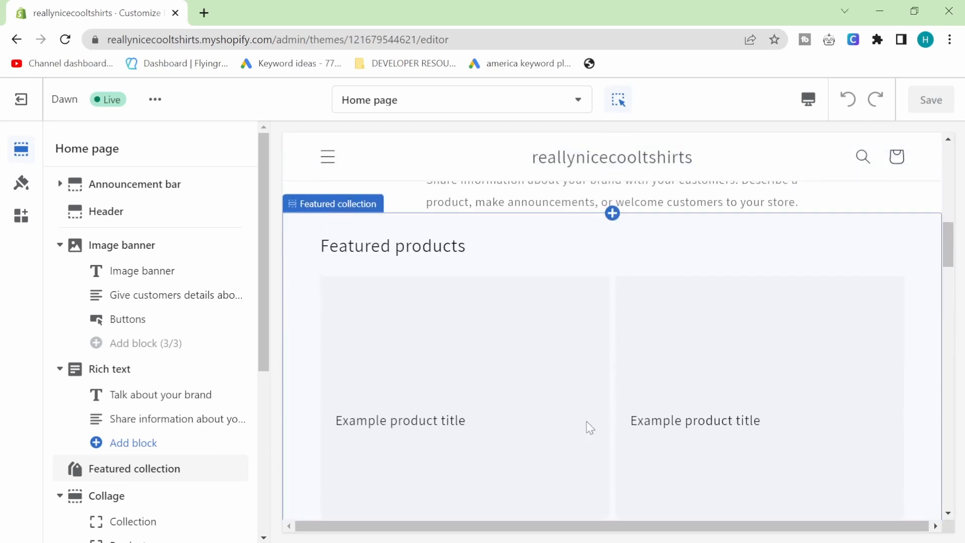
pyautogui.scroll(-3)
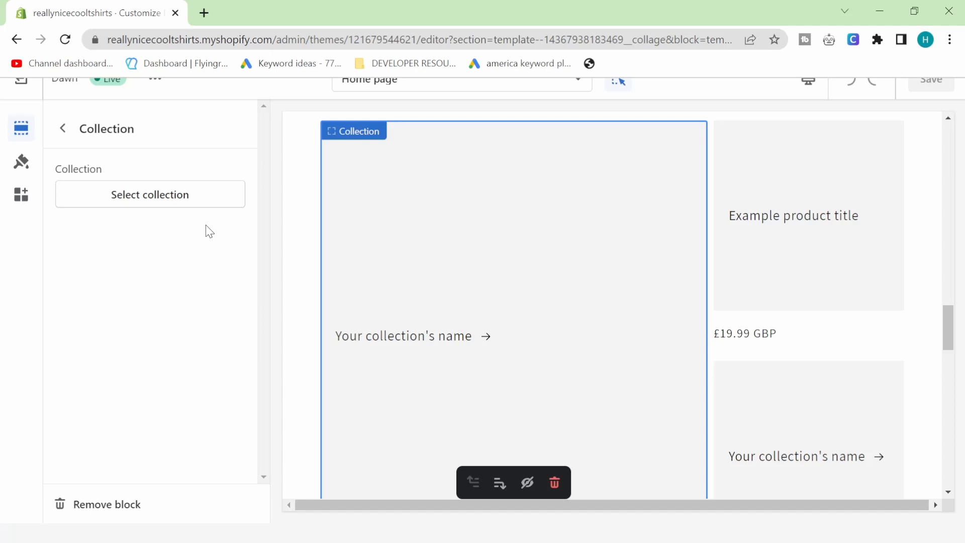
pyautogui.click(149, 194)
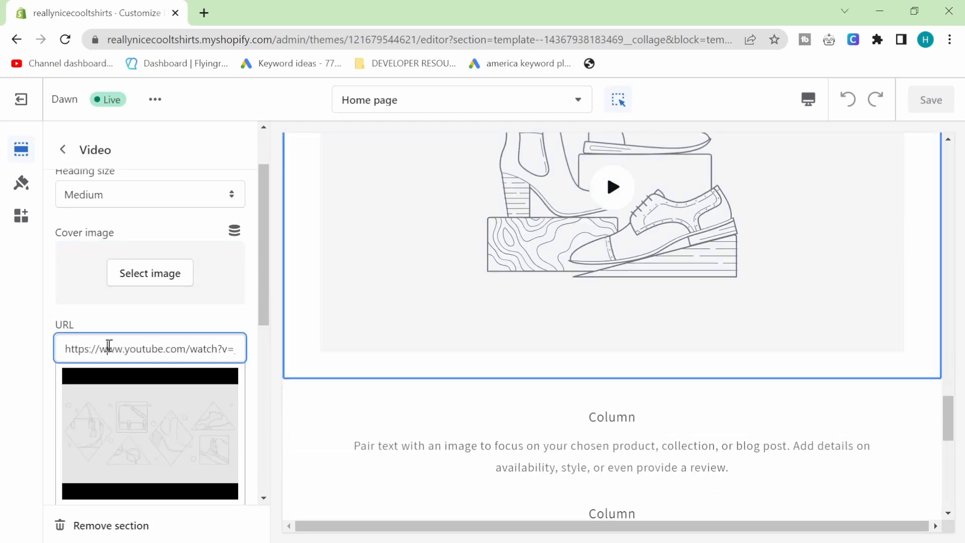
pyautogui.tripleClick(150, 349)
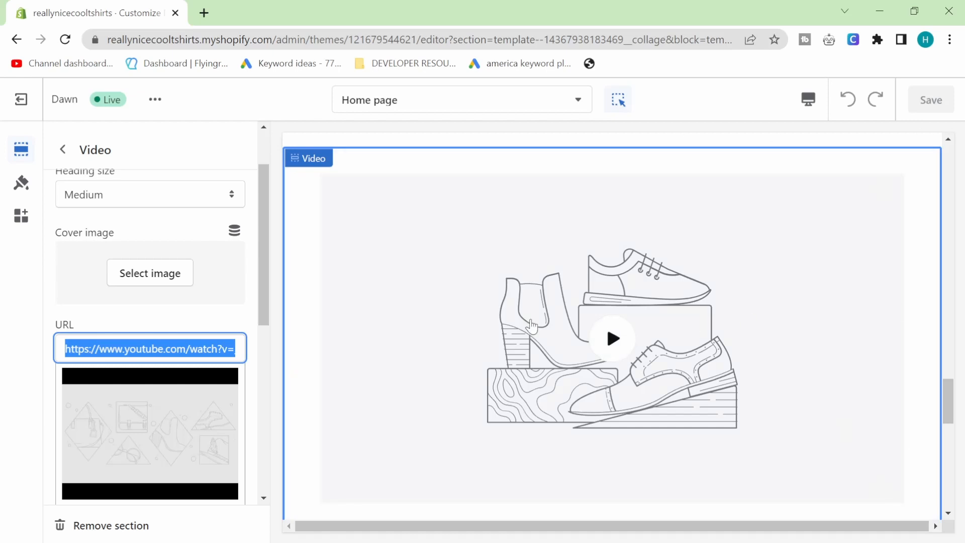
pyautogui.moveTo(446, 334)
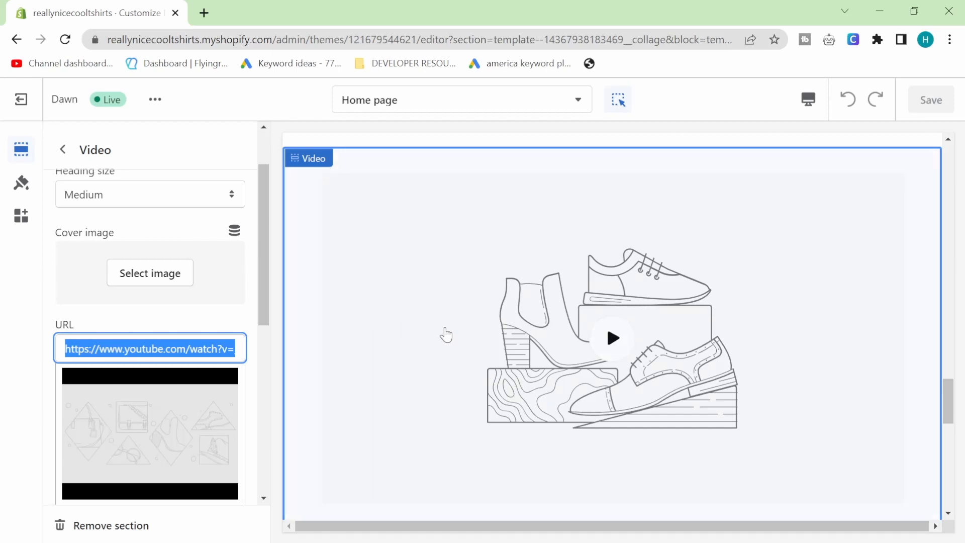
pyautogui.scroll(-3)
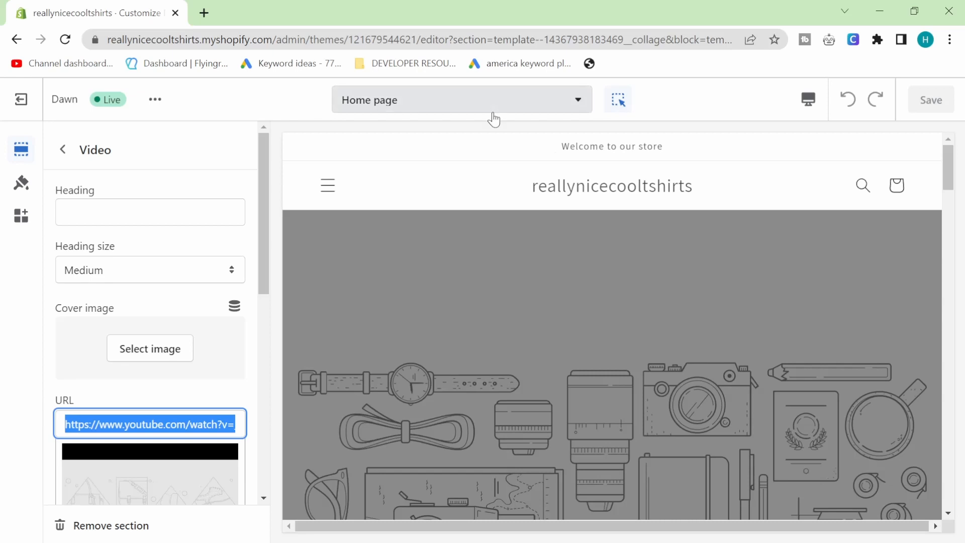
# - Preview the product and cart page templates, then leave the theme editor for the Themes page
pyautogui.click(461, 99)
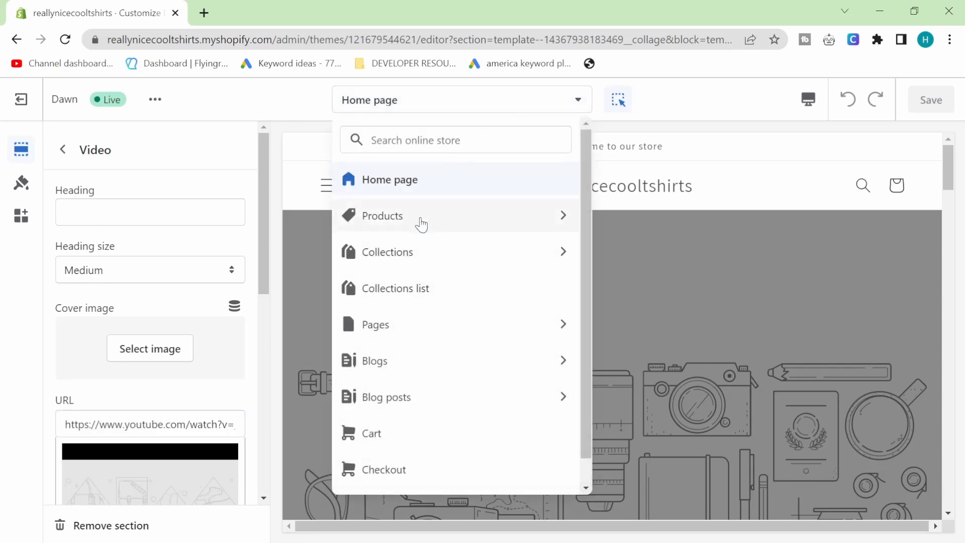
pyautogui.click(382, 215)
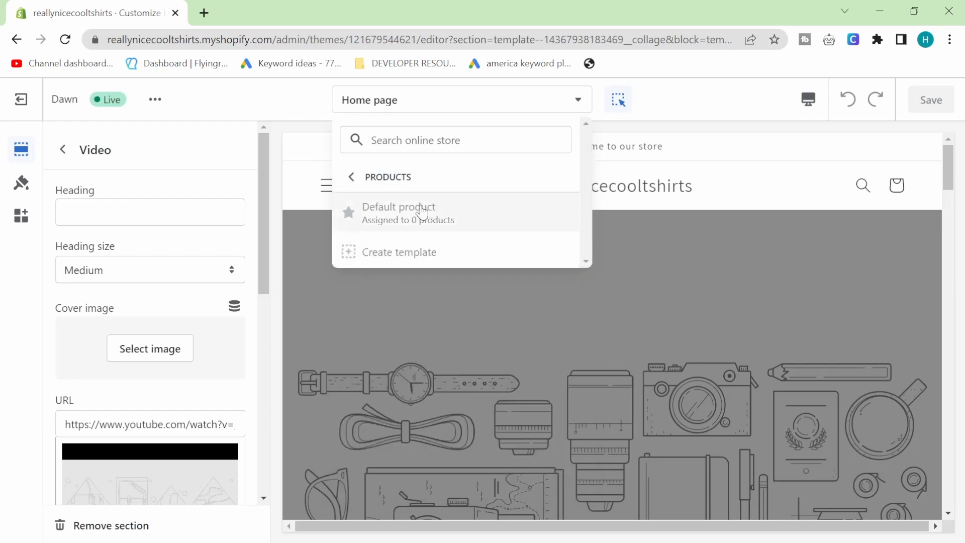
pyautogui.moveTo(531, 256)
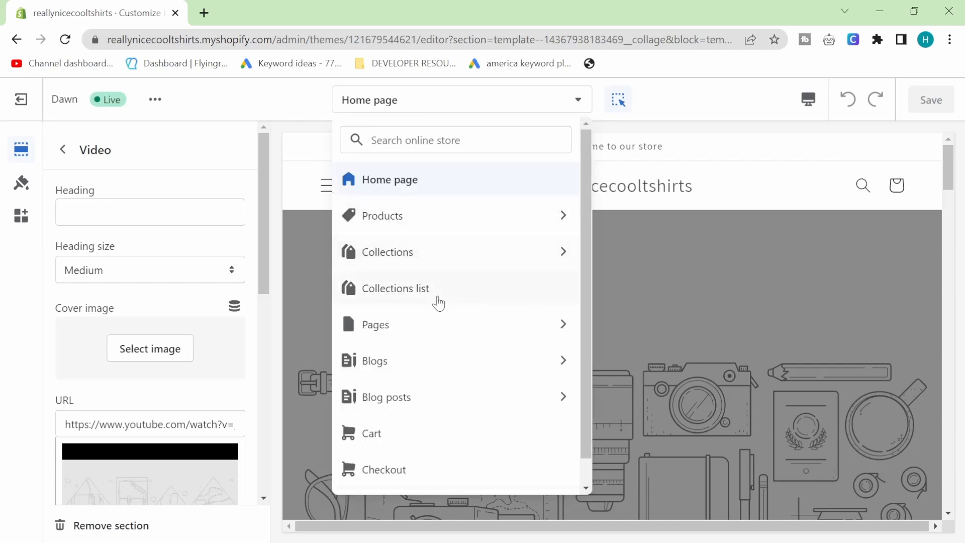
pyautogui.click(390, 179)
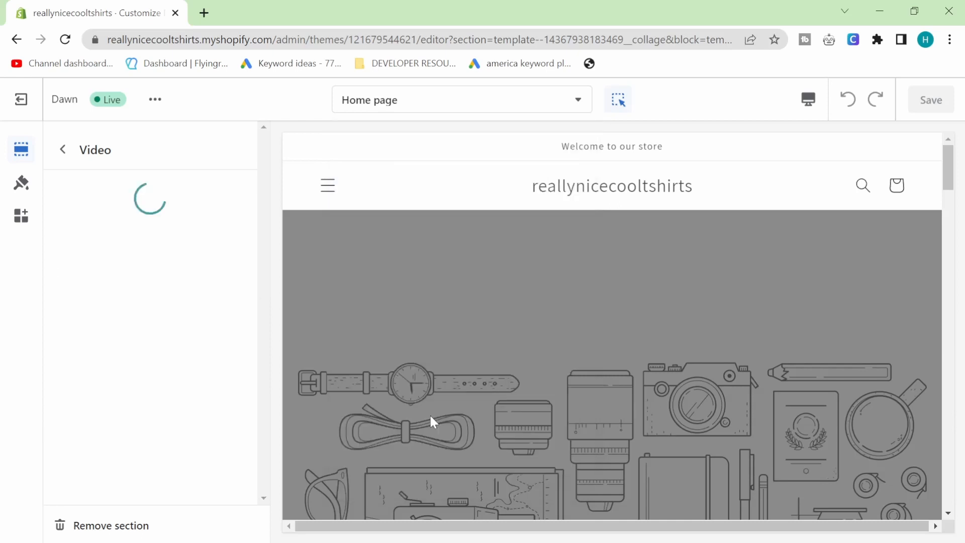
pyautogui.click(461, 99)
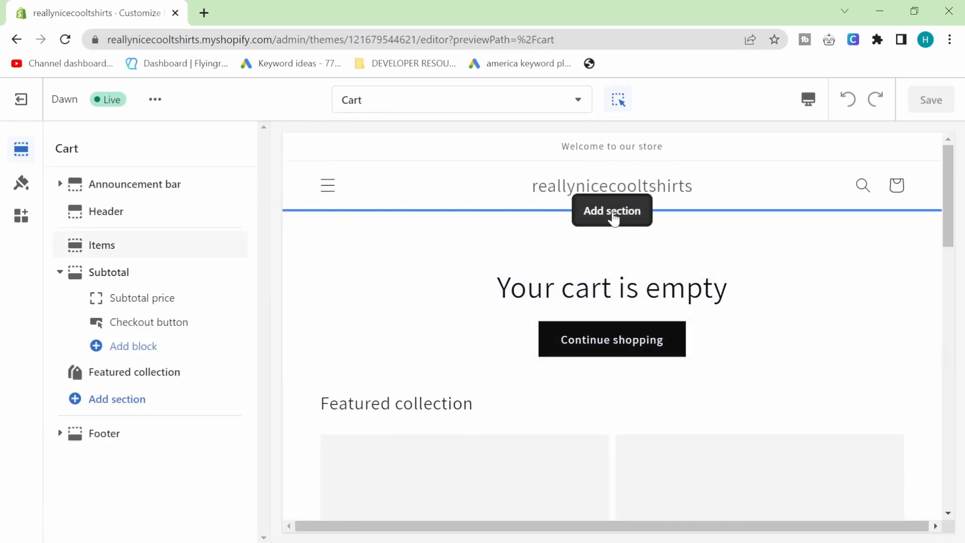
pyautogui.click(610, 210)
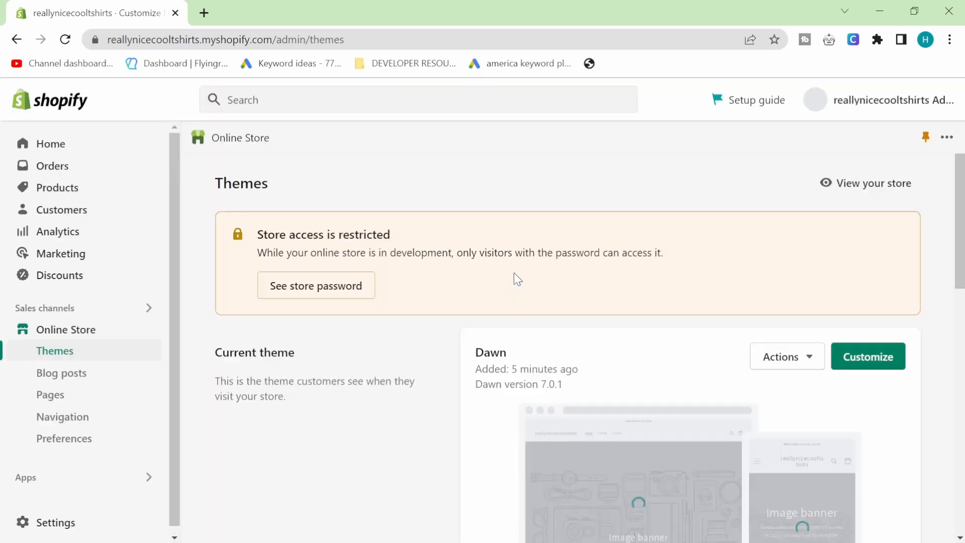
# - View password.liquid in Dawn's code editor and search the theme files for 'footer'
pyautogui.scroll(-3)
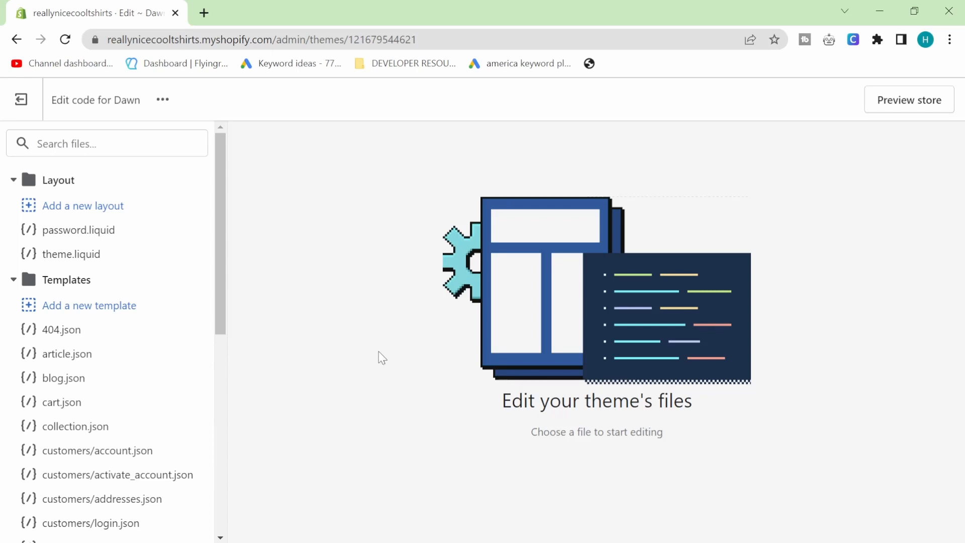
pyautogui.click(77, 229)
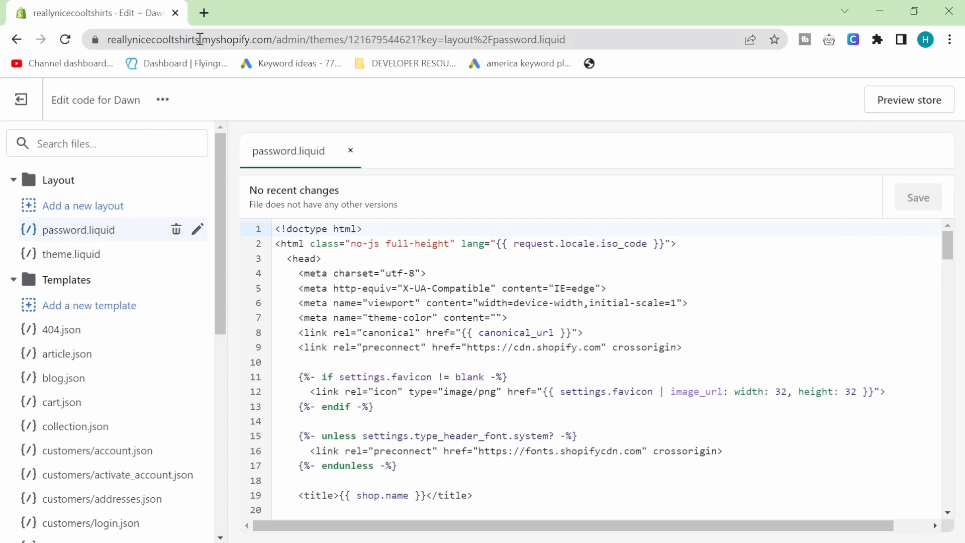
pyautogui.click(107, 144)
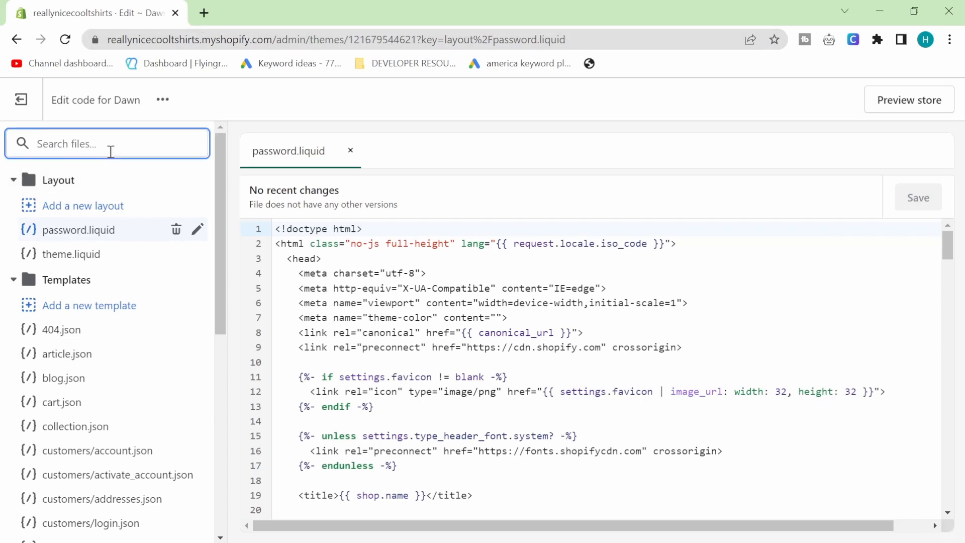
pyautogui.write('footer')
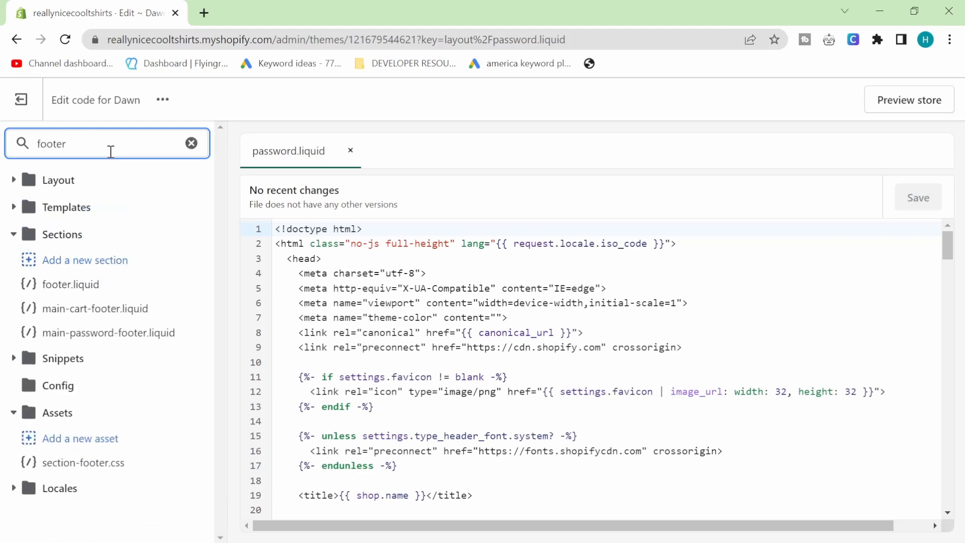
# - Open footer.liquid and the section-footer.css stylesheet, then load header.liquid in the editor
pyautogui.click(72, 283)
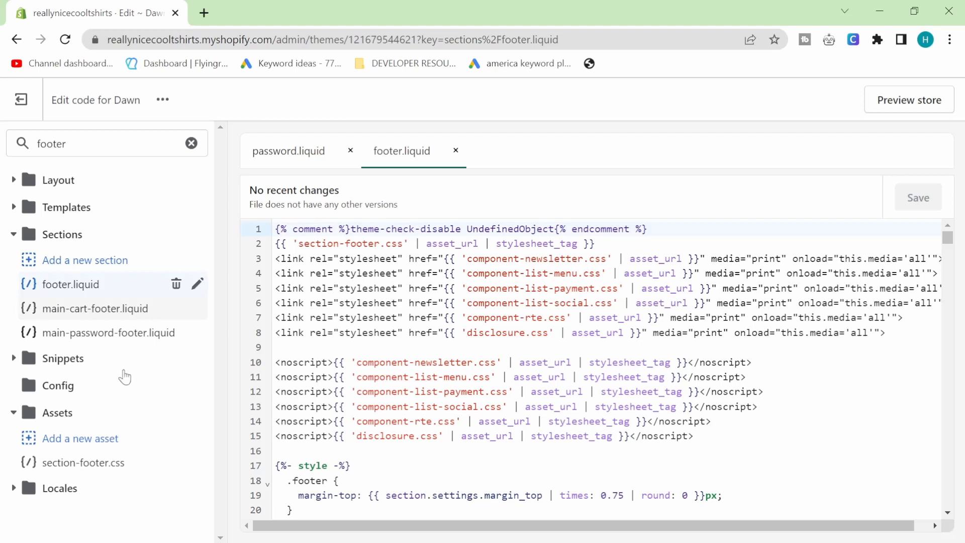
pyautogui.click(89, 463)
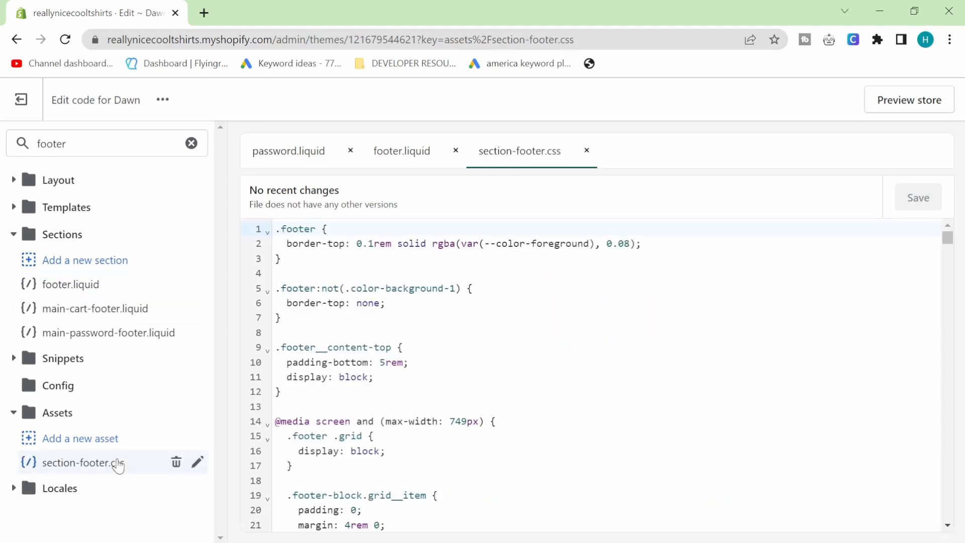
pyautogui.click(309, 272)
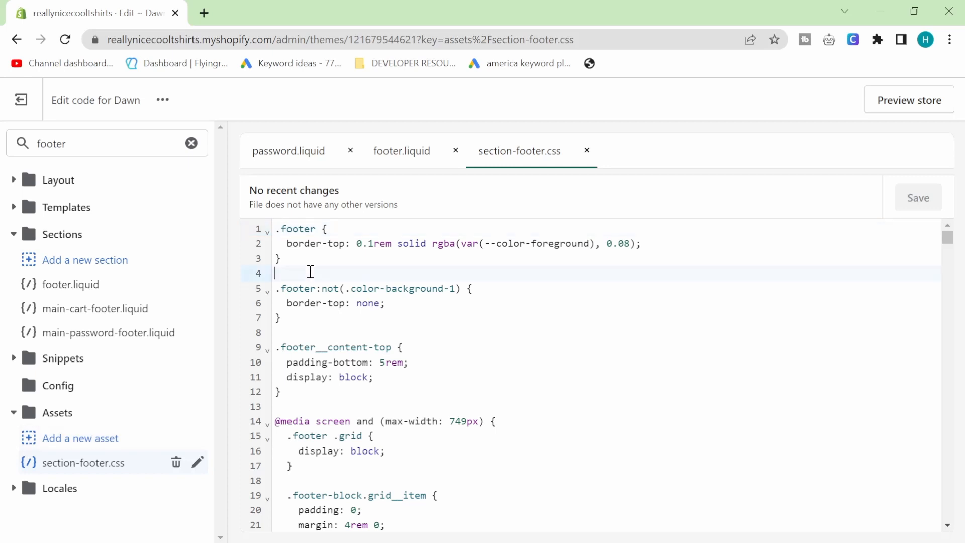
pyautogui.press('enter')
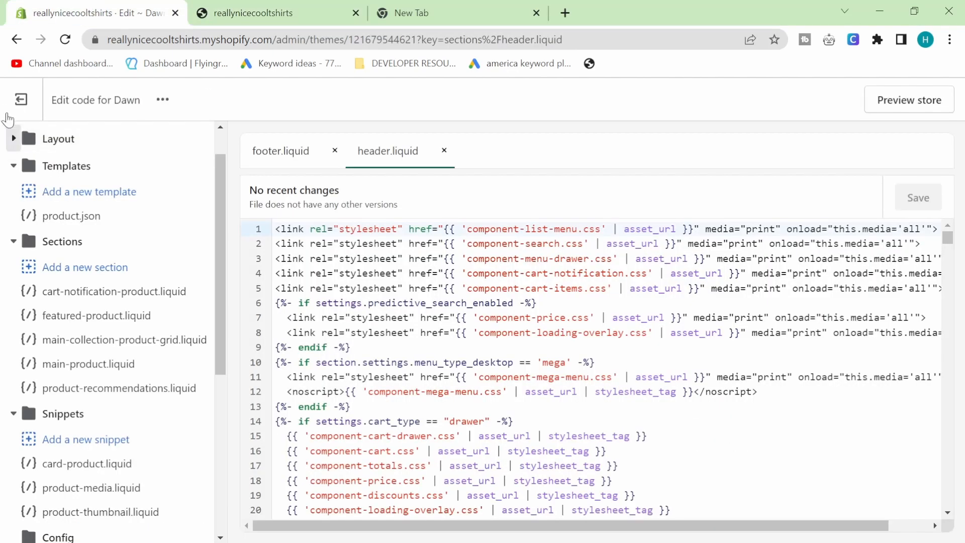
# - Exit the theme code editor to Themes and switch to the Google search tab for Shopify product import examples
pyautogui.click(20, 99)
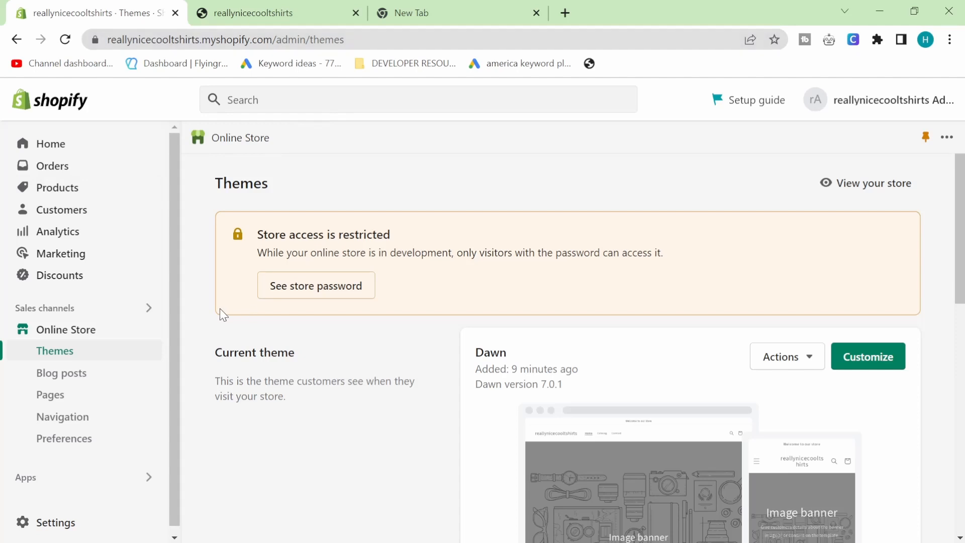
pyautogui.moveTo(103, 403)
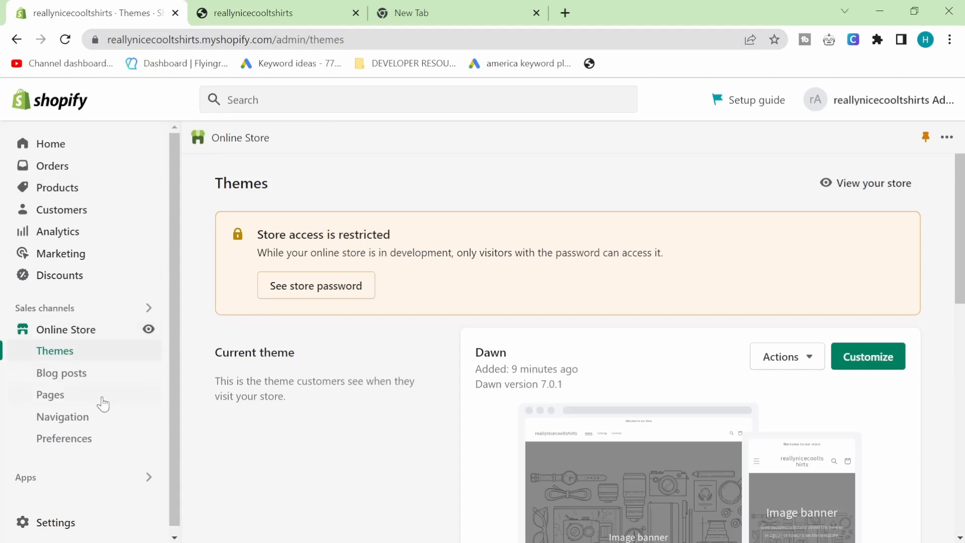
pyautogui.moveTo(338, 466)
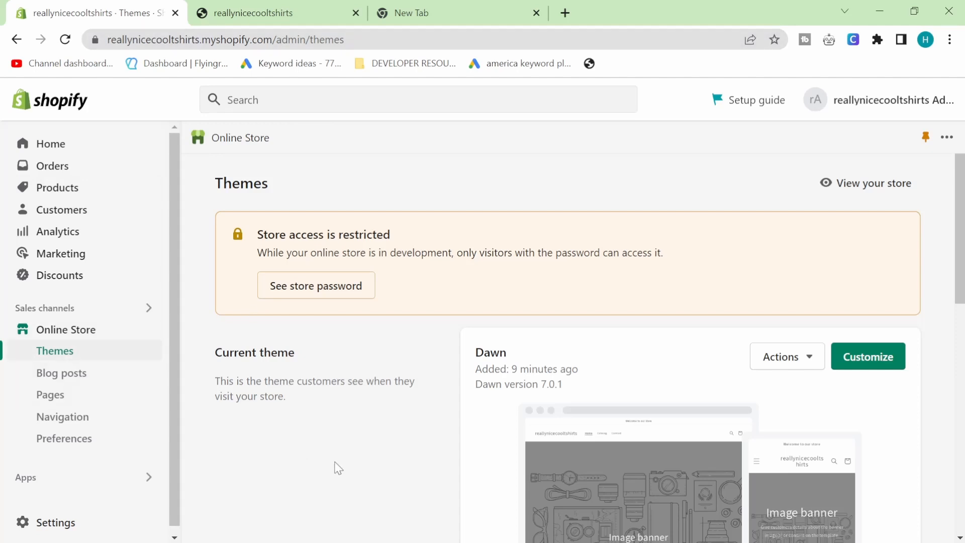
pyautogui.moveTo(327, 464)
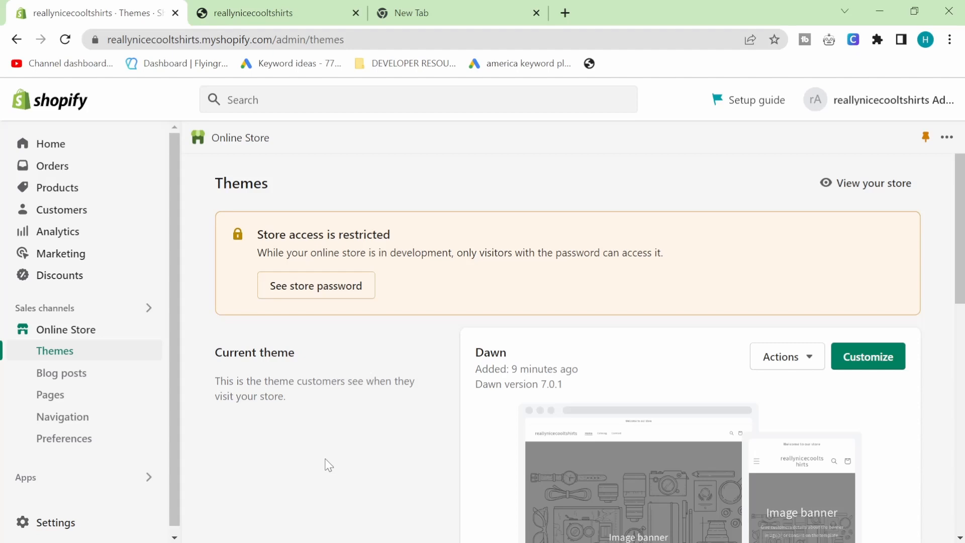
pyautogui.moveTo(422, 204)
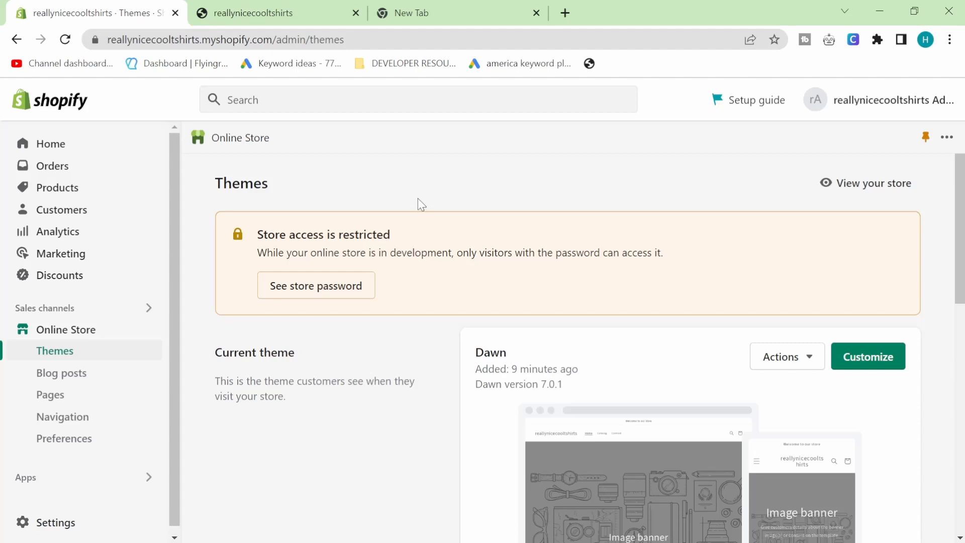
pyautogui.click(458, 12)
pyautogui.write('shopify product import example')
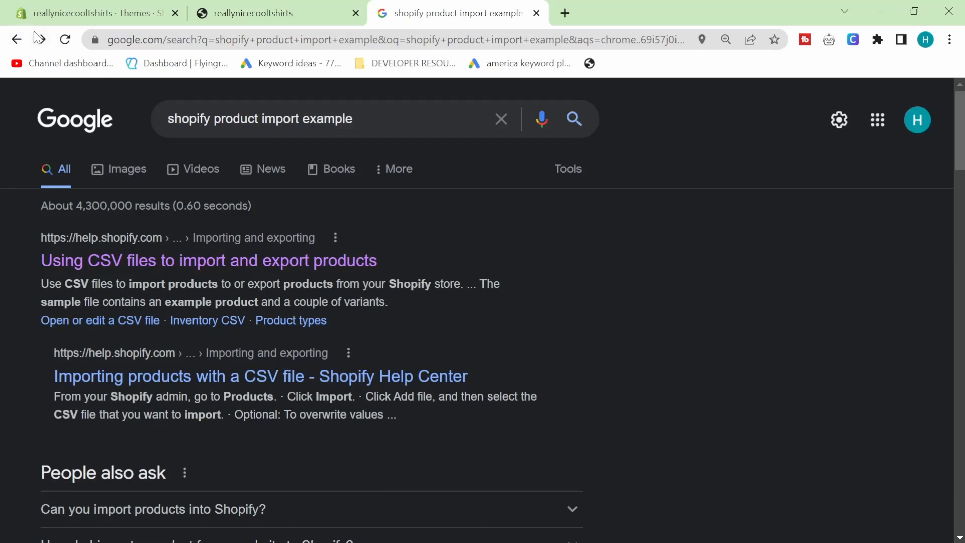
# - Download product_template.csv from the 'Using CSV files' help article, then search Google for google sheets
pyautogui.click(209, 260)
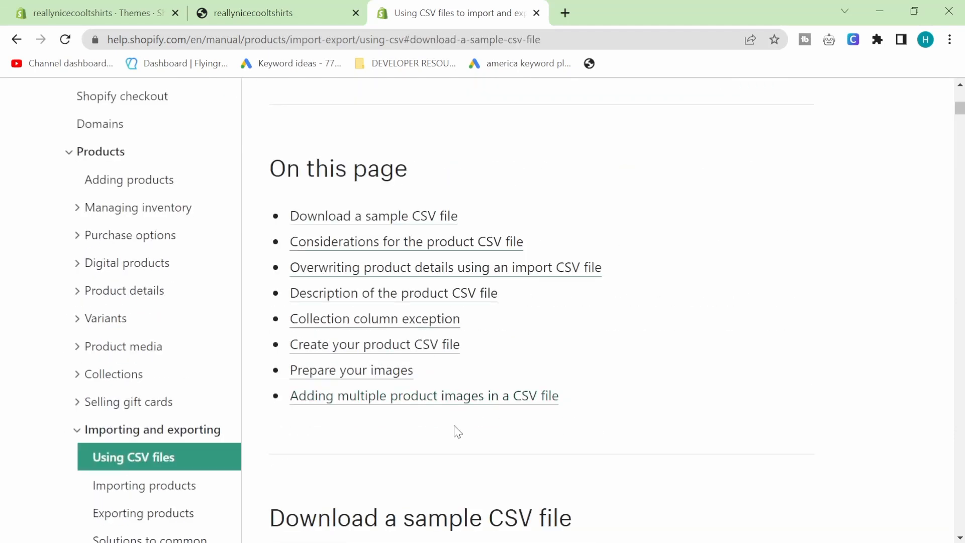
pyautogui.scroll(-3)
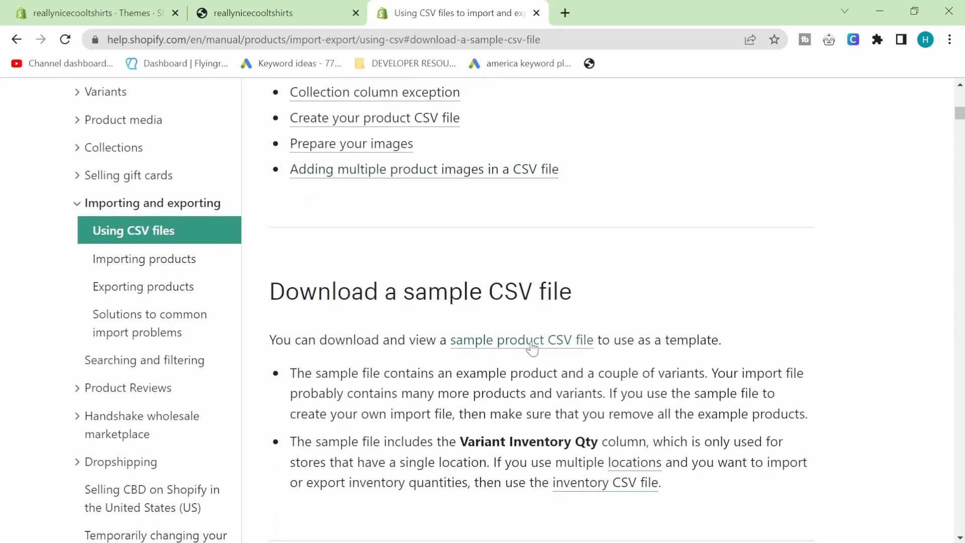
pyautogui.click(521, 339)
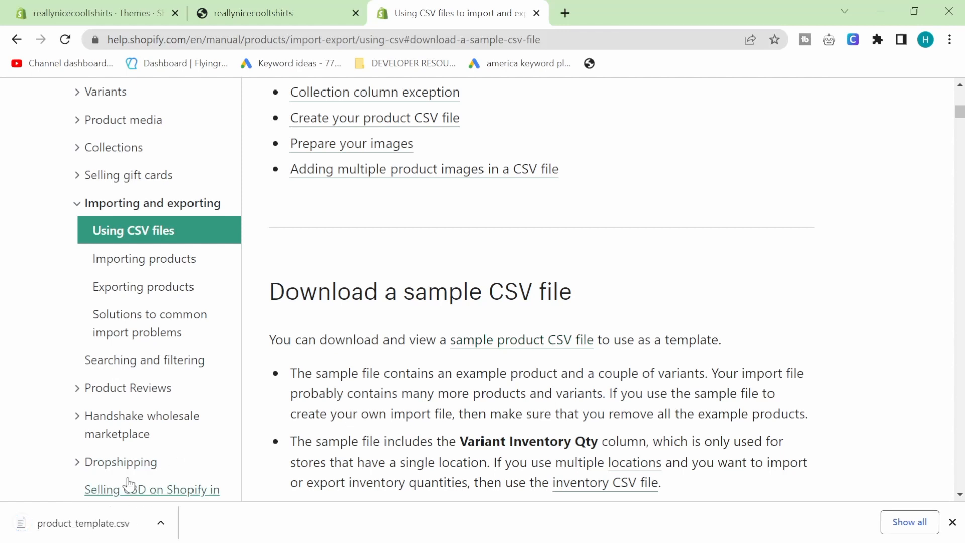
pyautogui.moveTo(169, 477)
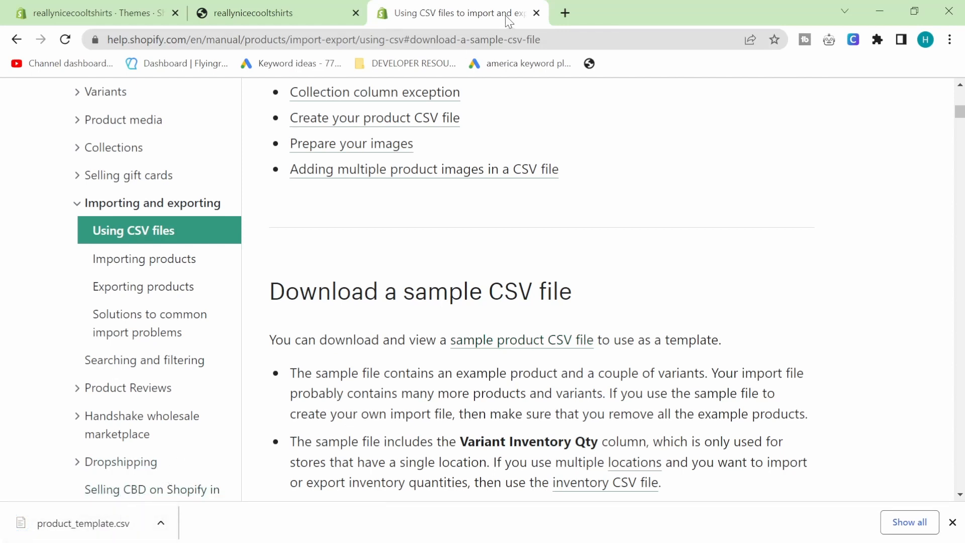
pyautogui.write('google sheets')
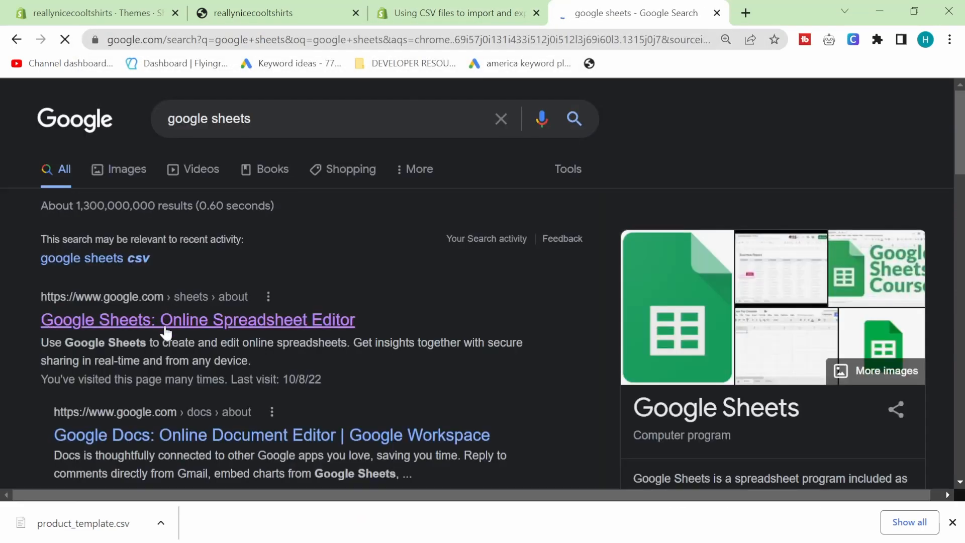
# - Create a new blank Google Sheets spreadsheet and bring up its File > Import dialog
pyautogui.click(198, 319)
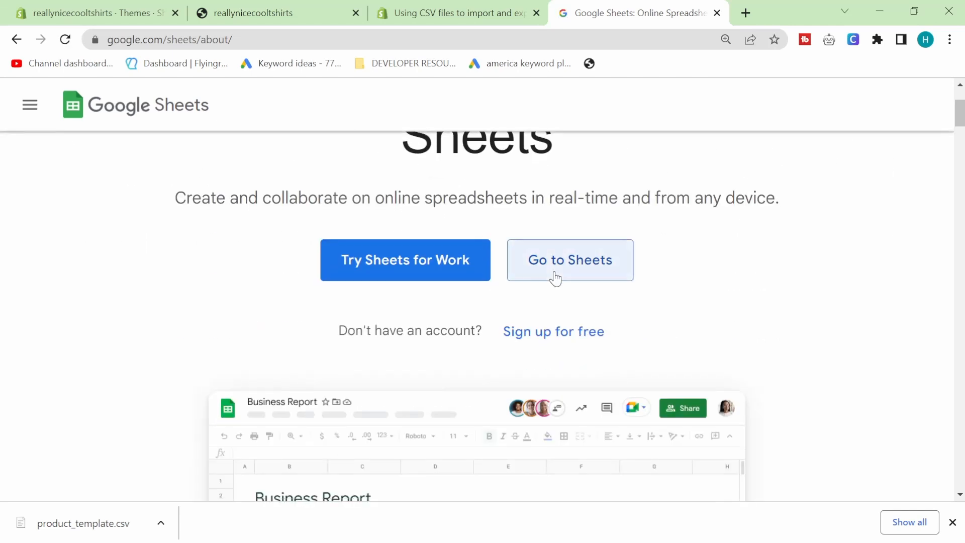
pyautogui.click(569, 259)
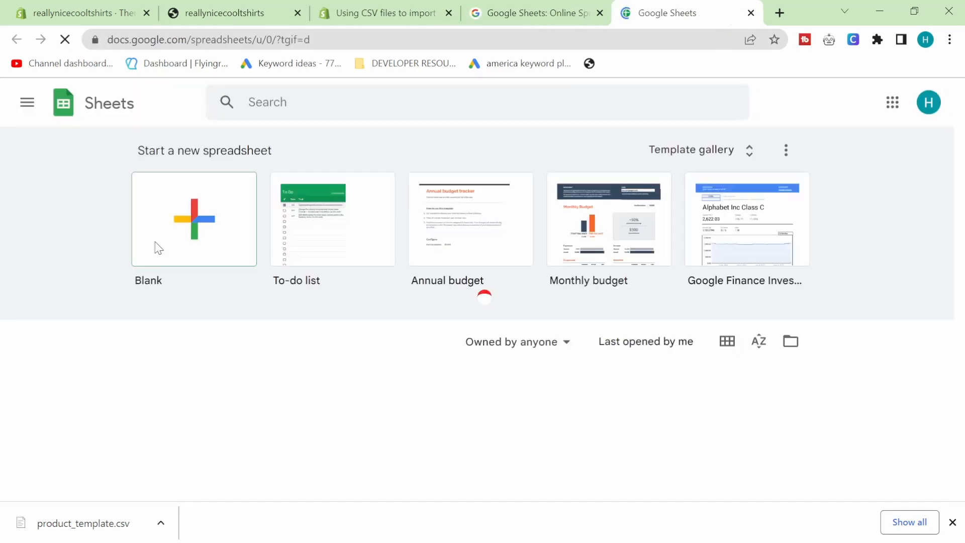
pyautogui.click(193, 218)
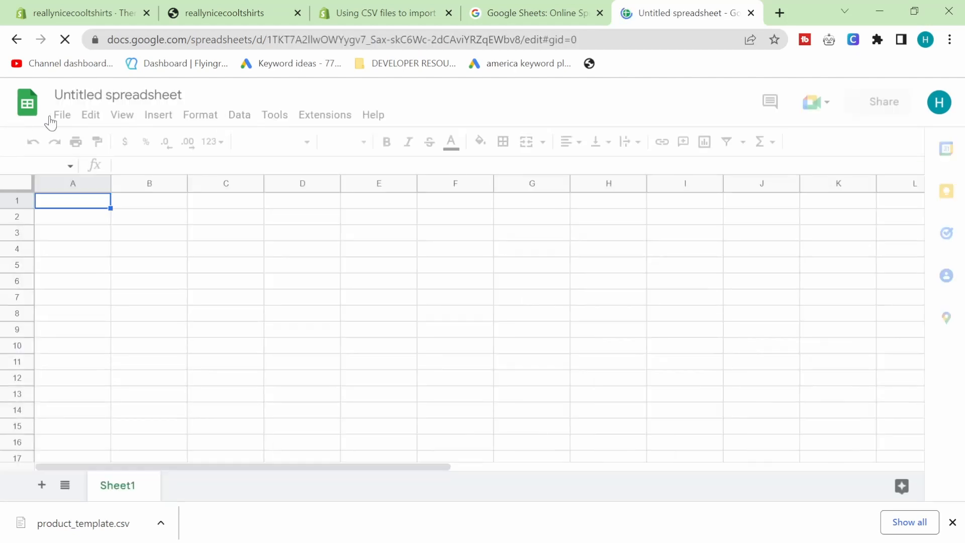
pyautogui.click(62, 114)
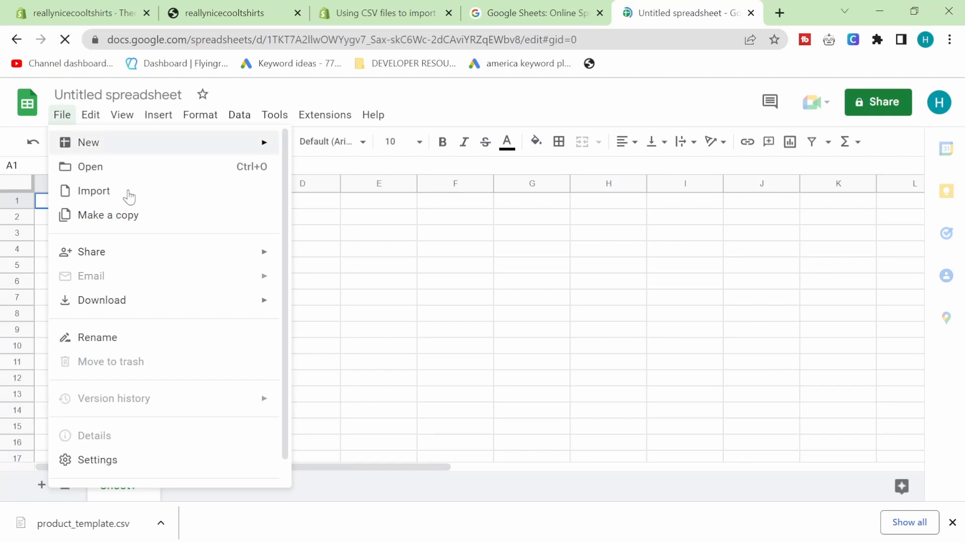
pyautogui.click(93, 190)
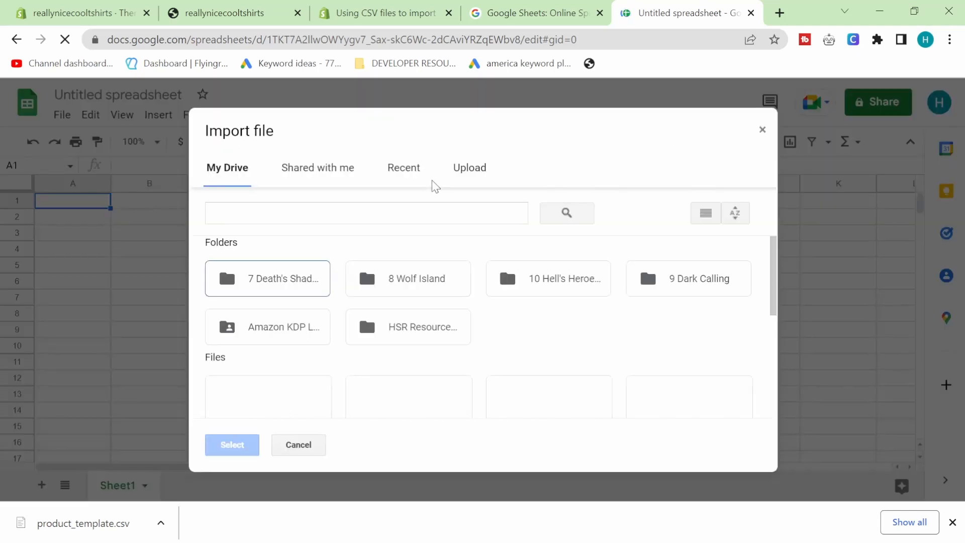
# - Upload product_template.csv into the spreadsheet and look across its product columns
pyautogui.click(468, 168)
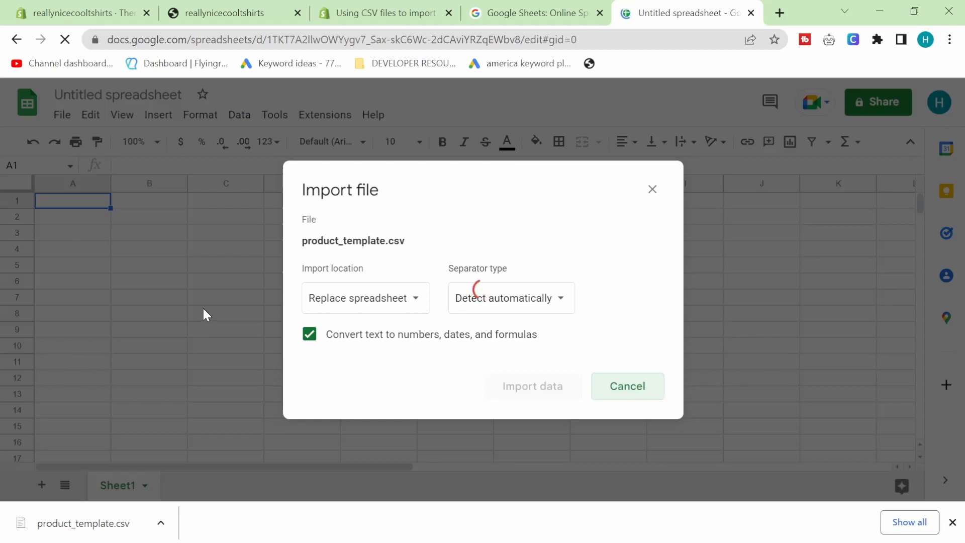
pyautogui.click(531, 386)
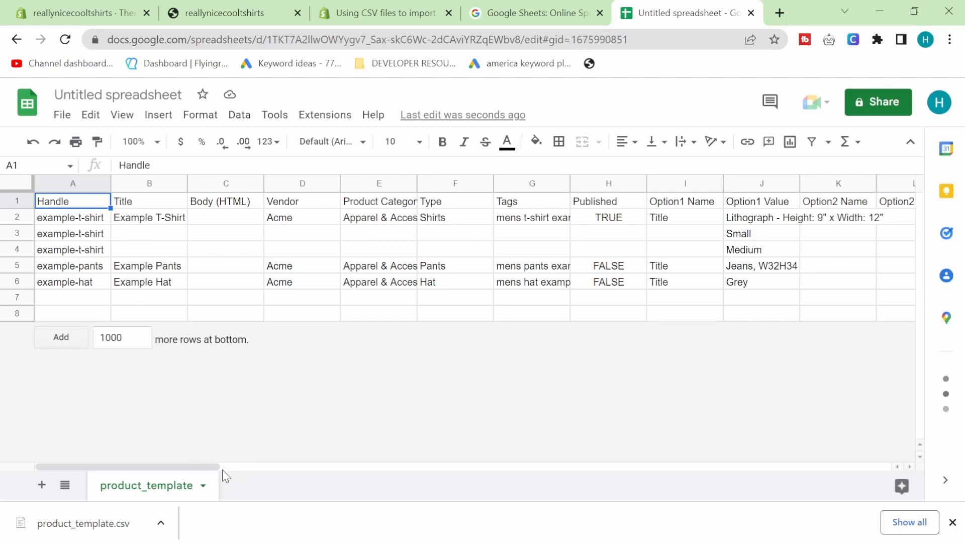
pyautogui.moveTo(128, 288)
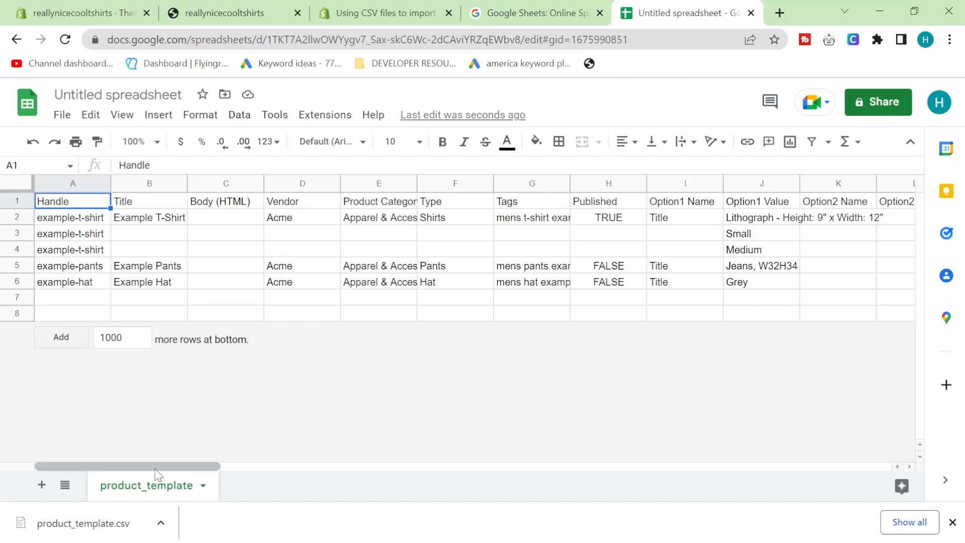
pyautogui.click(73, 217)
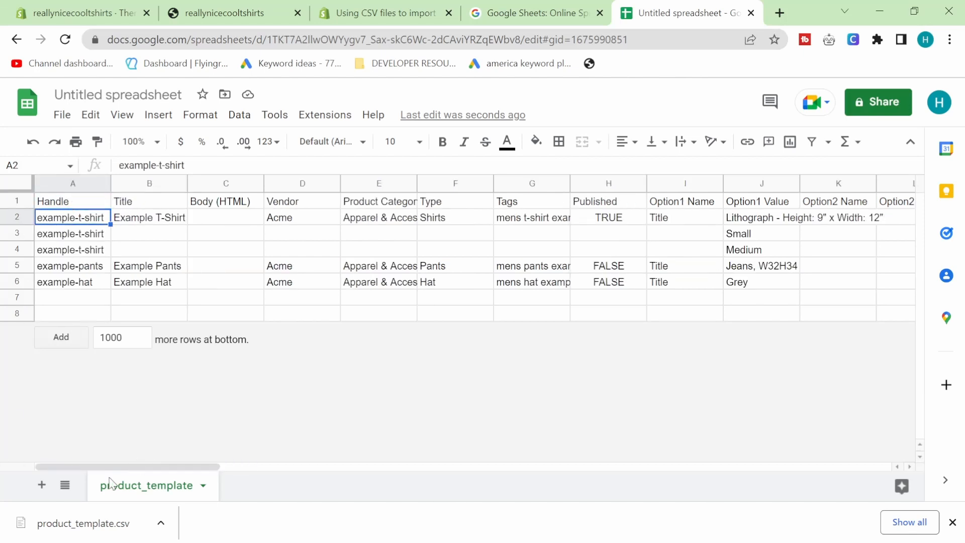
pyautogui.moveTo(108, 466); pyautogui.dragTo(175, 466)
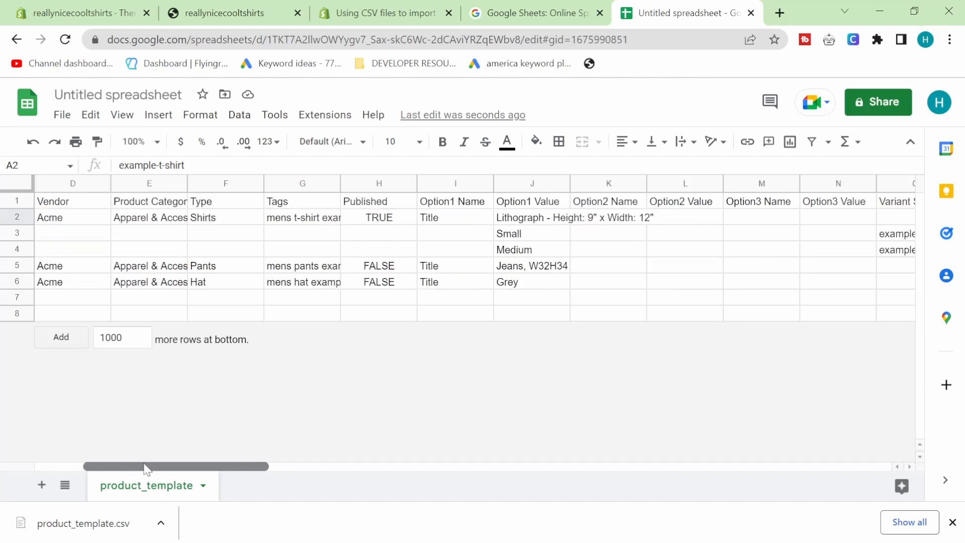
pyautogui.hscroll(3)
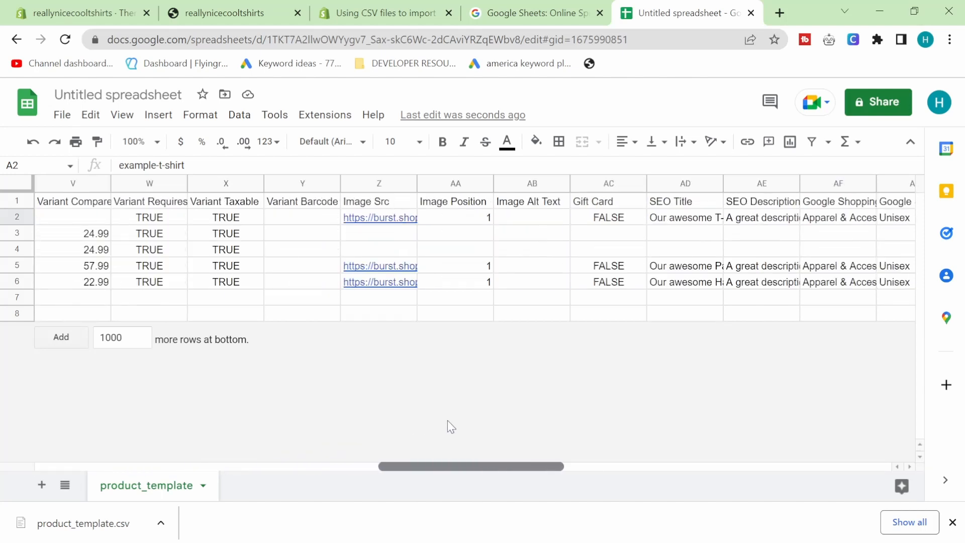
pyautogui.hscroll(3)
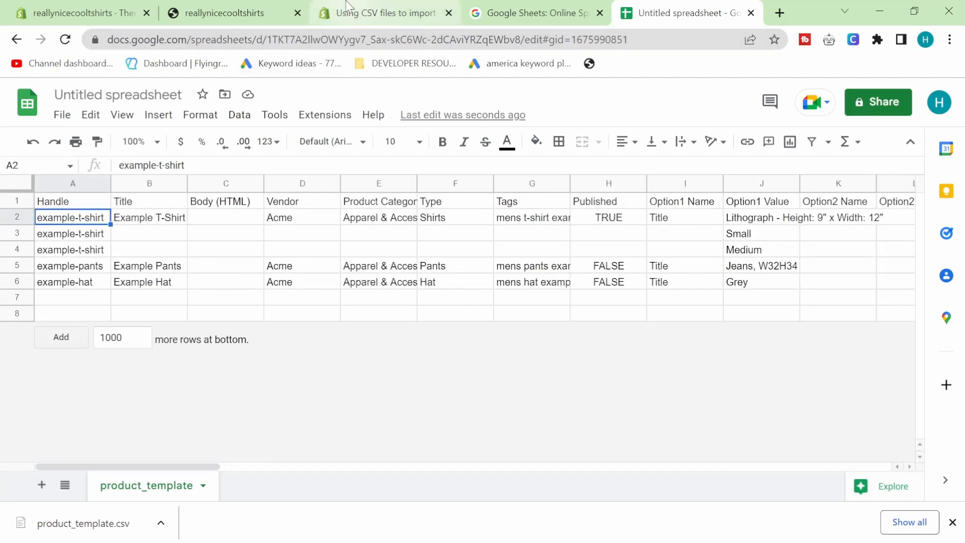
# - Return to the Shopify admin tab showing the empty Products page
pyautogui.click(80, 12)
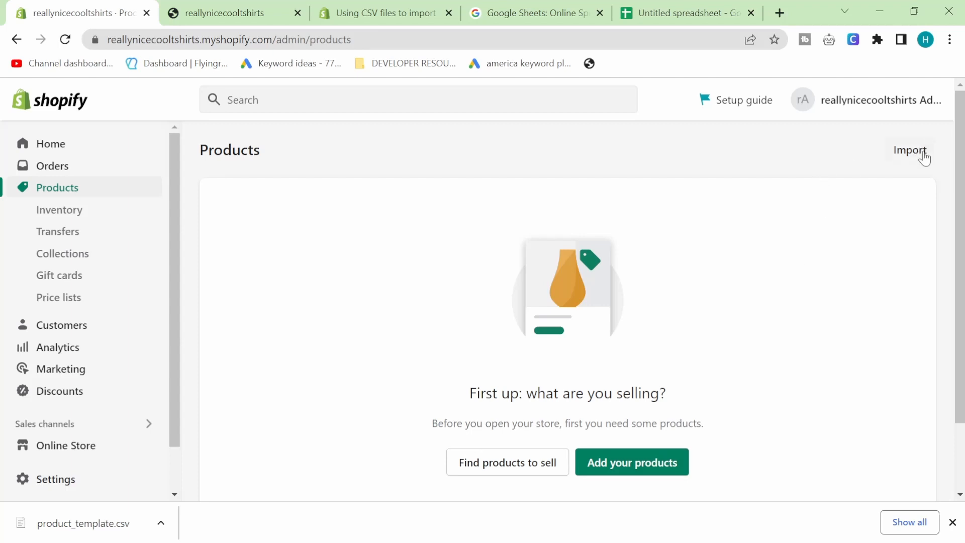
# - Import product_template.csv so Example Hat, Example Pants and Example T-Shirt appear in Products
pyautogui.click(910, 150)
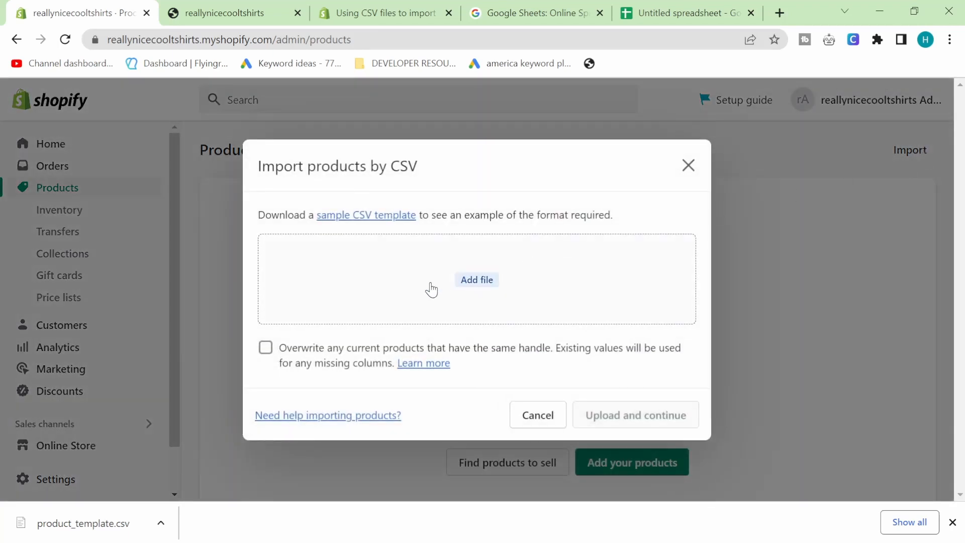
pyautogui.click(476, 279)
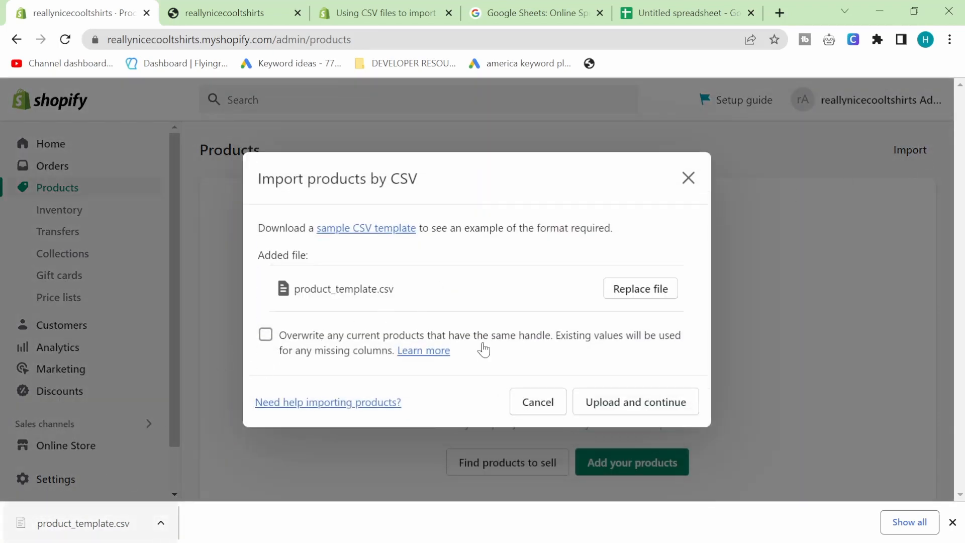
pyautogui.click(635, 401)
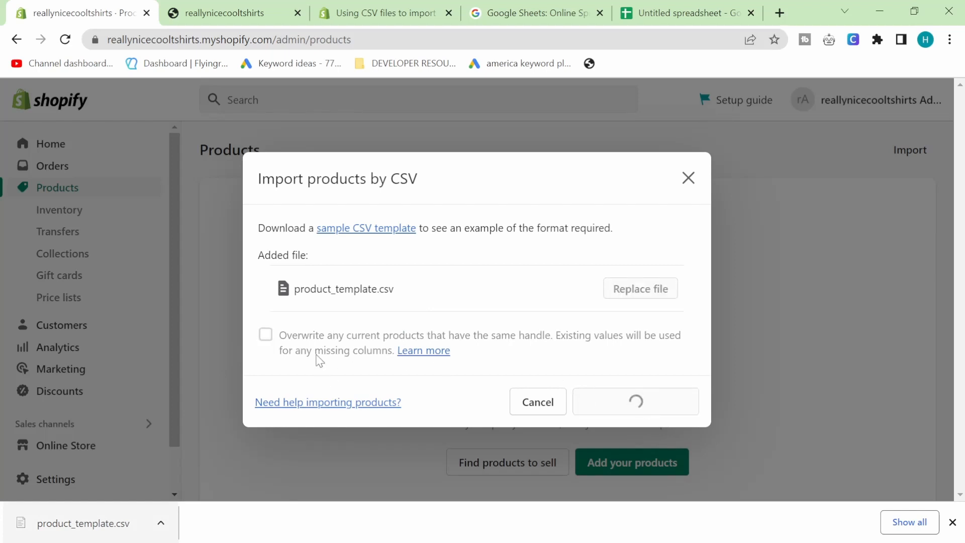
pyautogui.click(634, 401)
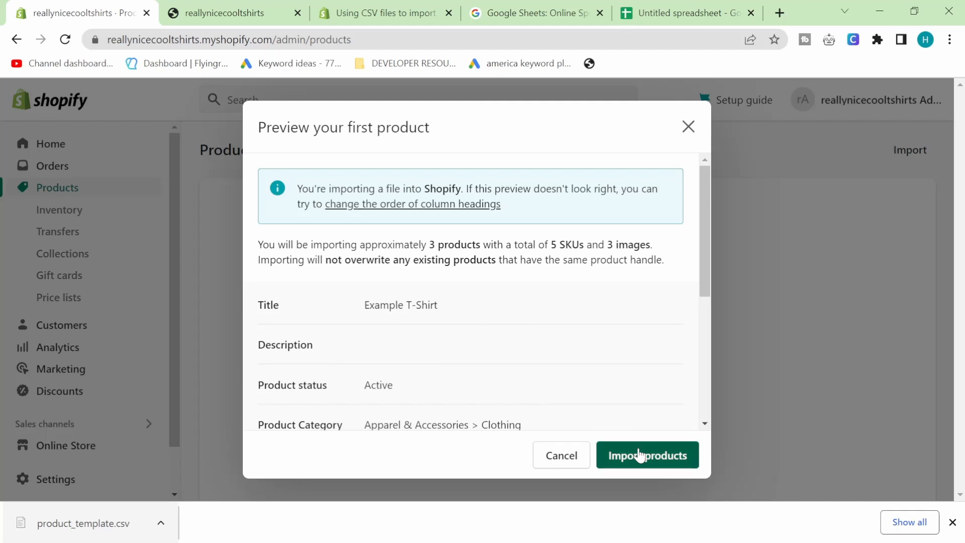
pyautogui.click(646, 454)
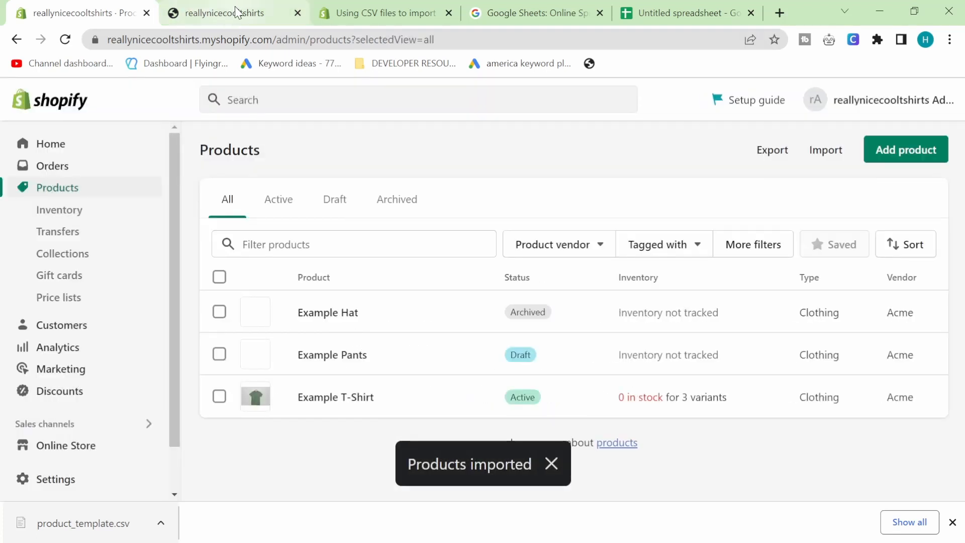
# - View Example T-Shirt under Featured products on the live storefront and look over its product page
pyautogui.click(224, 12)
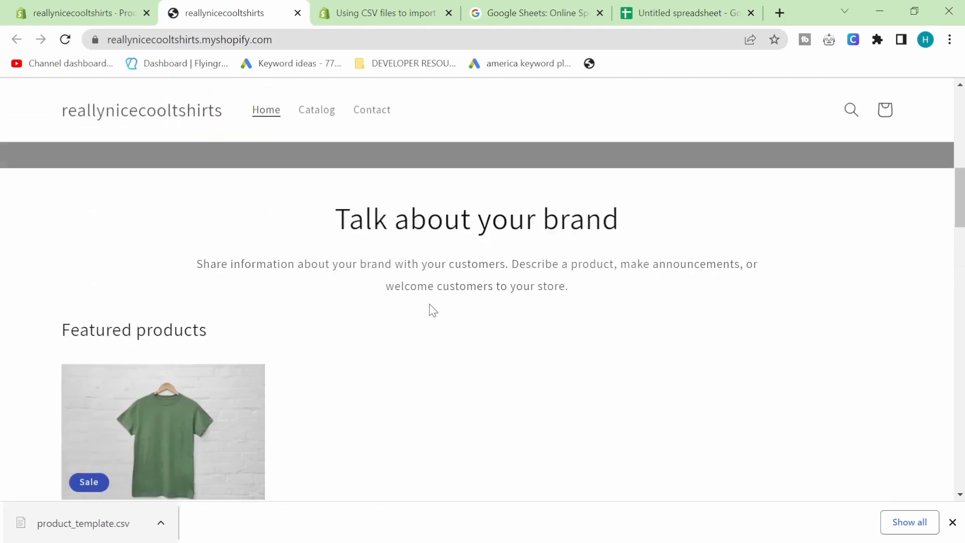
pyautogui.scroll(-3)
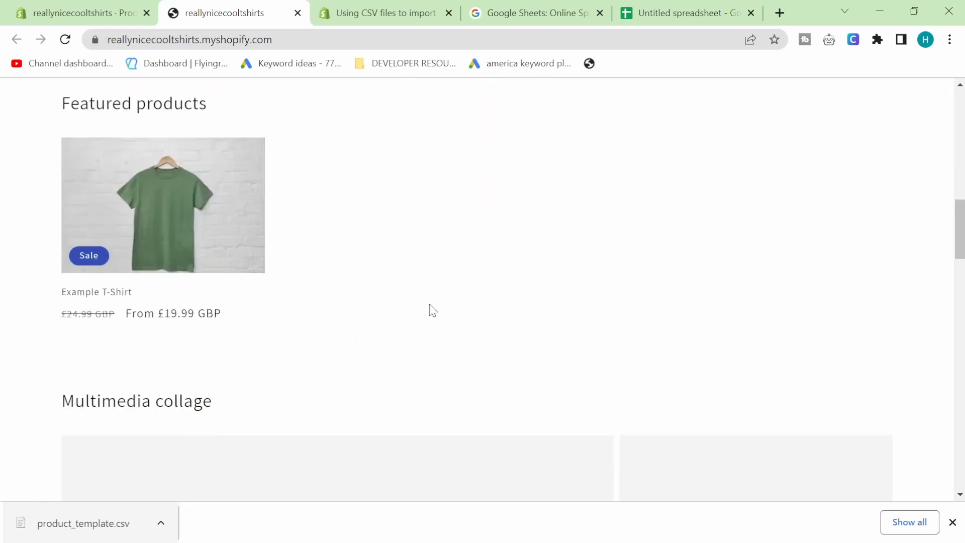
pyautogui.click(163, 205)
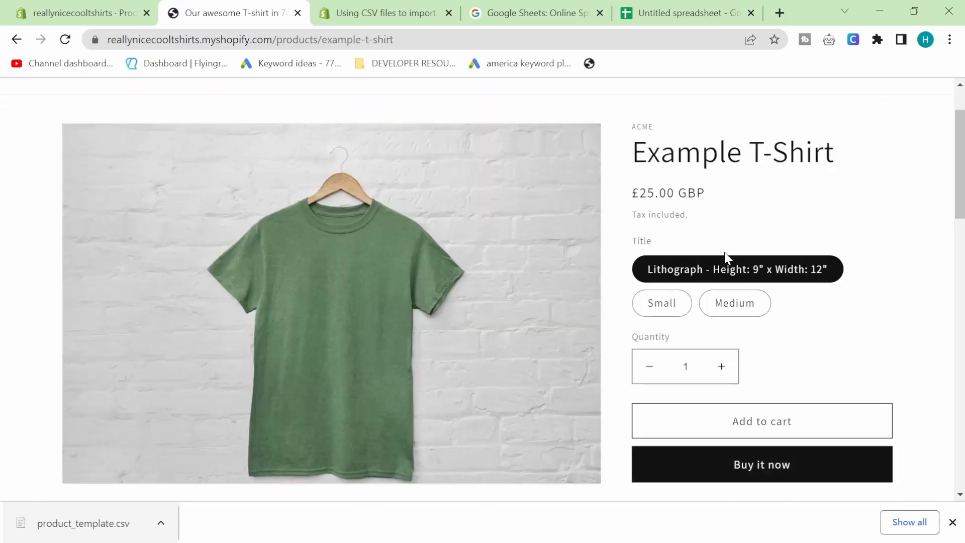
pyautogui.scroll(-3)
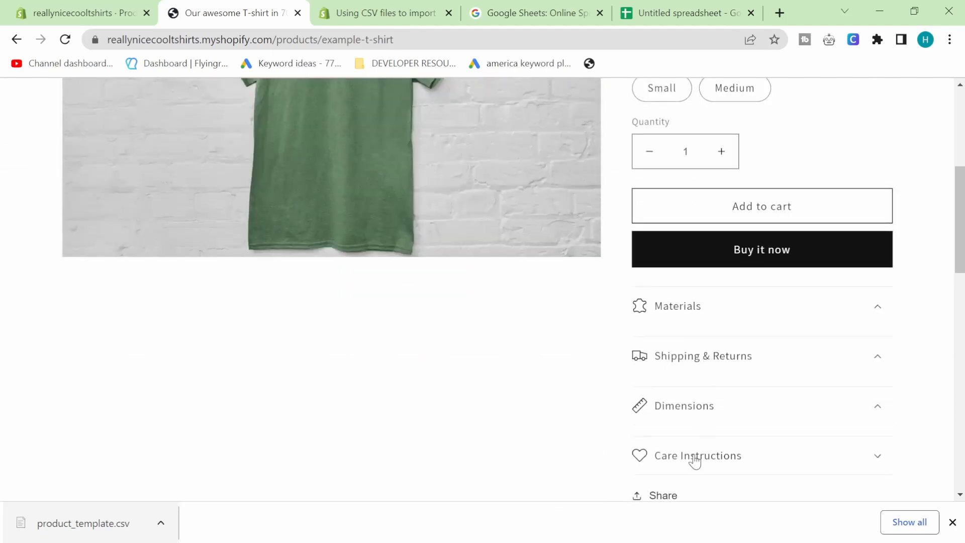
pyautogui.scroll(-3)
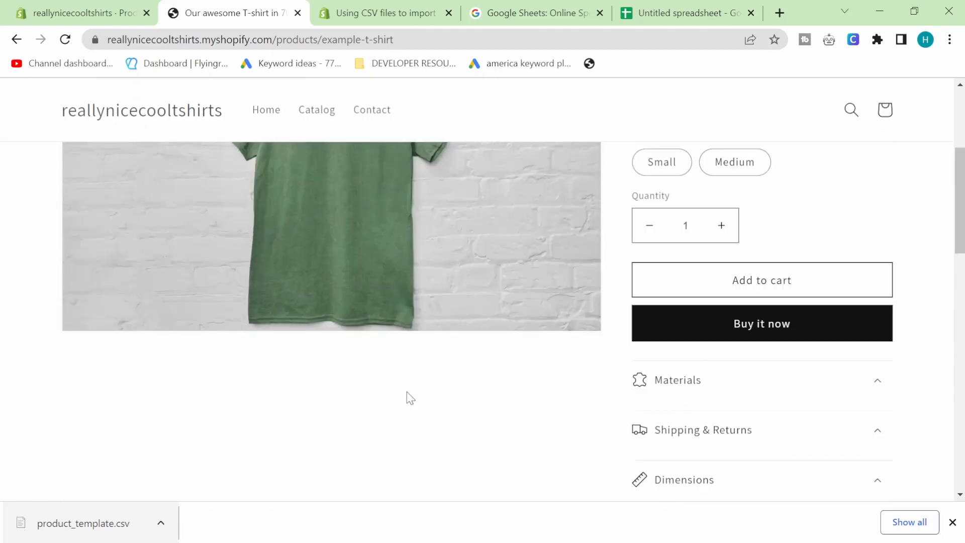
pyautogui.scroll(-3)
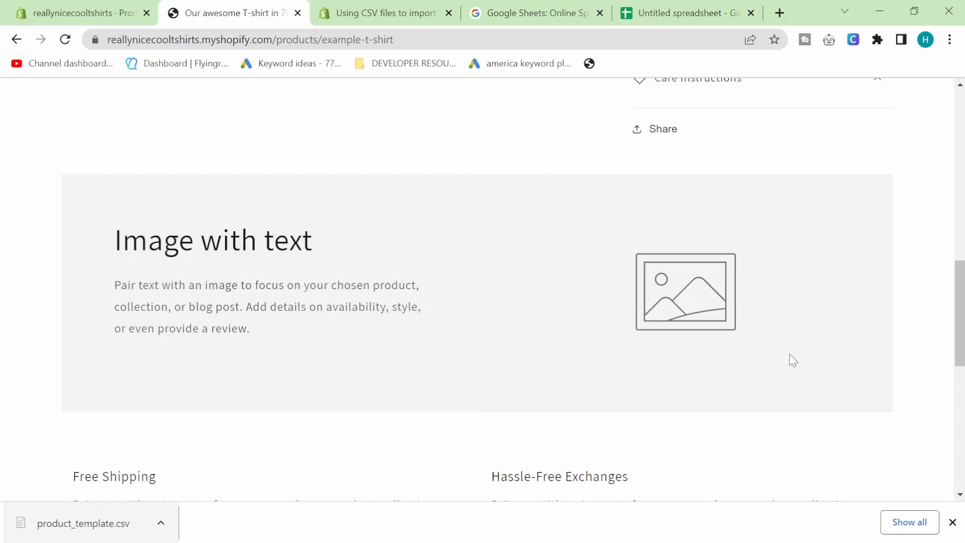
pyautogui.moveTo(220, 267)
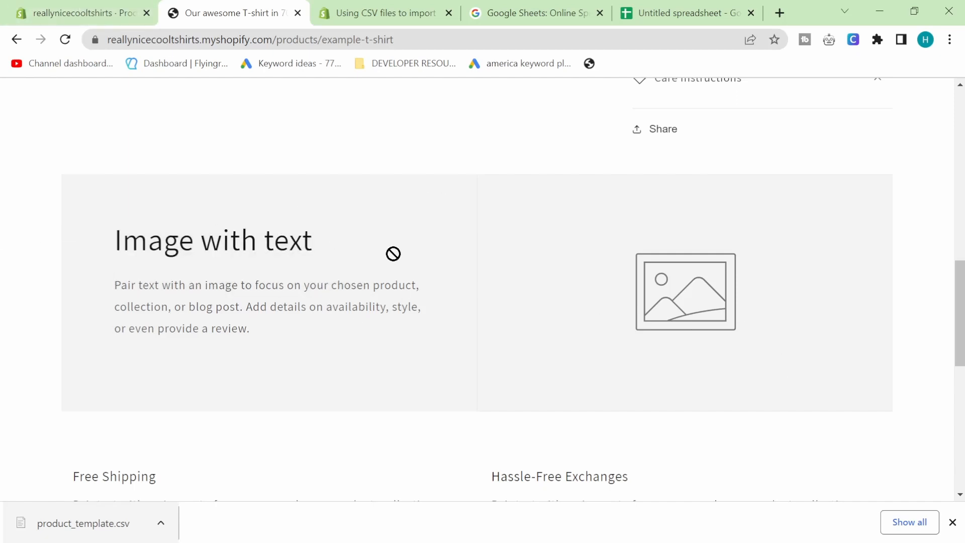
pyautogui.scroll(3)
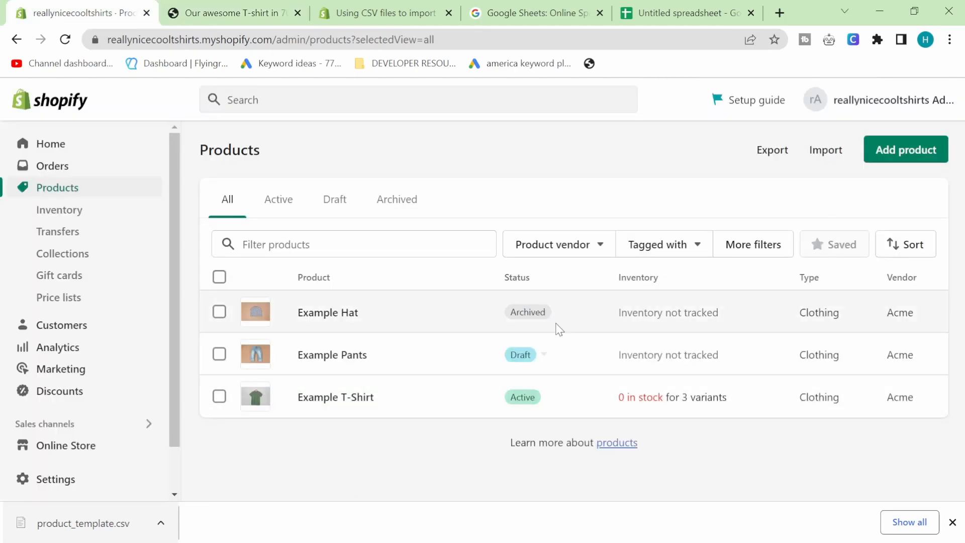
# - Filter to Draft products and set Example Pants as active, confirming the change
pyautogui.click(520, 354)
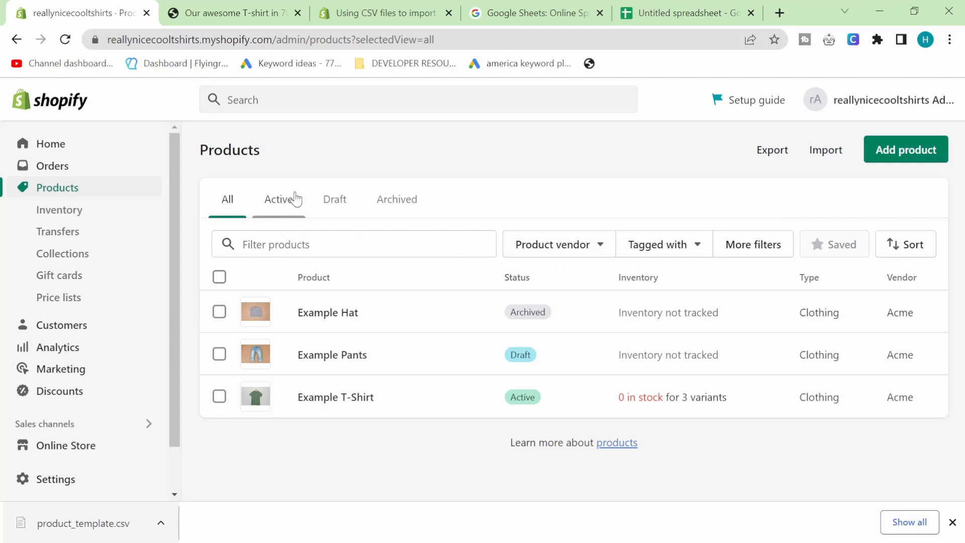
pyautogui.click(333, 199)
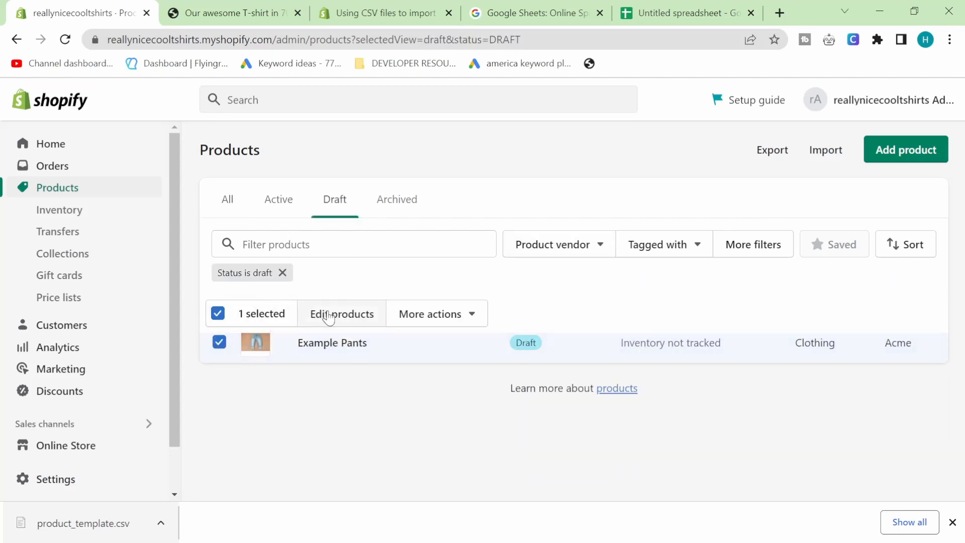
pyautogui.click(396, 155)
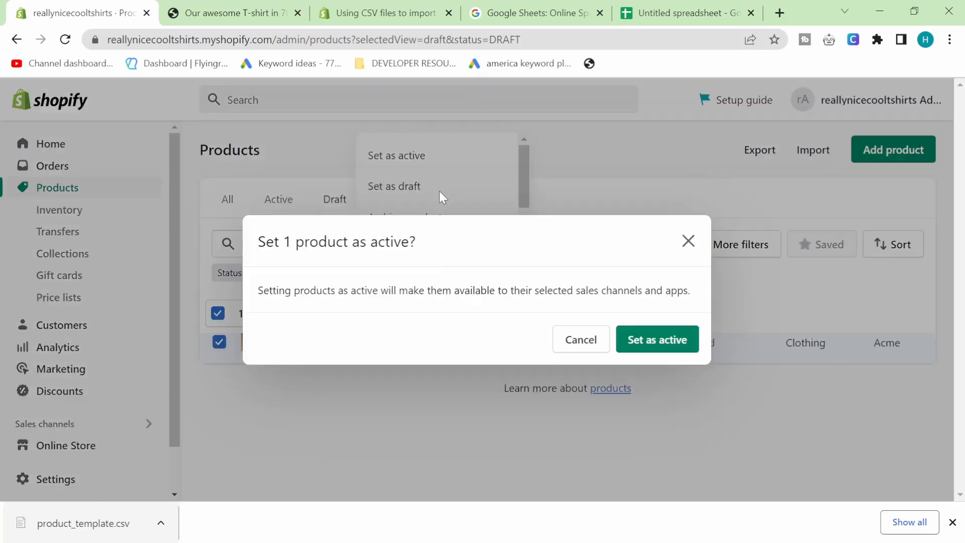
pyautogui.click(656, 339)
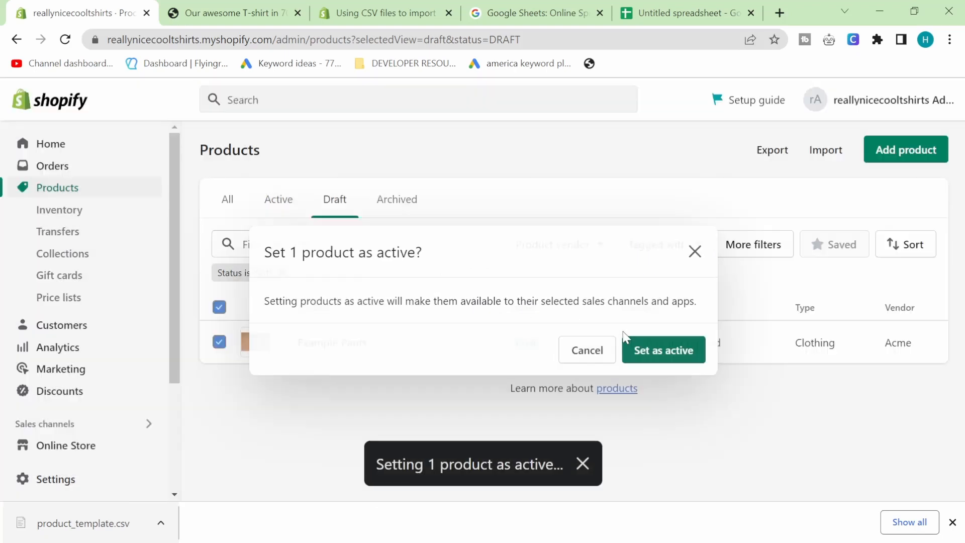
# - Check the live storefront home page, leaving the Draft tab empty
pyautogui.click(234, 12)
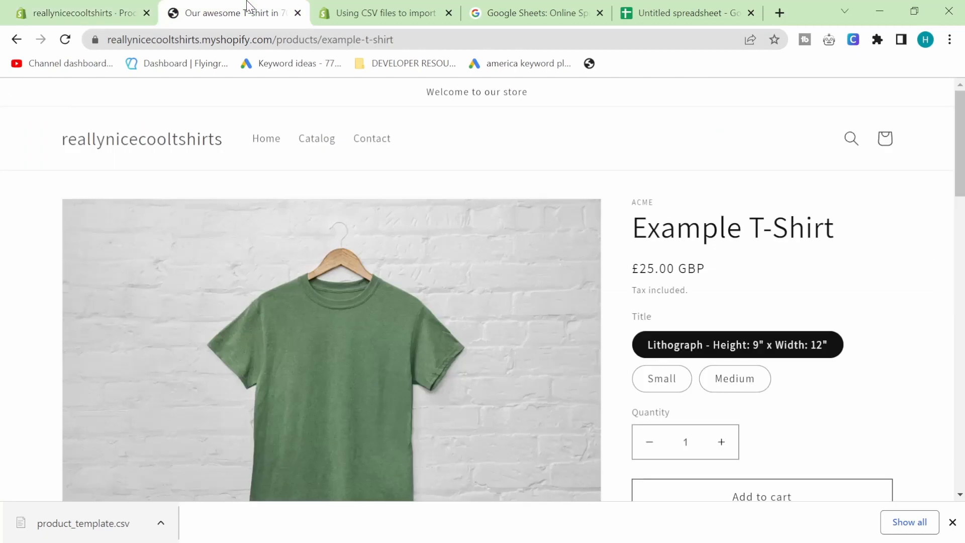
pyautogui.moveTo(161, 145)
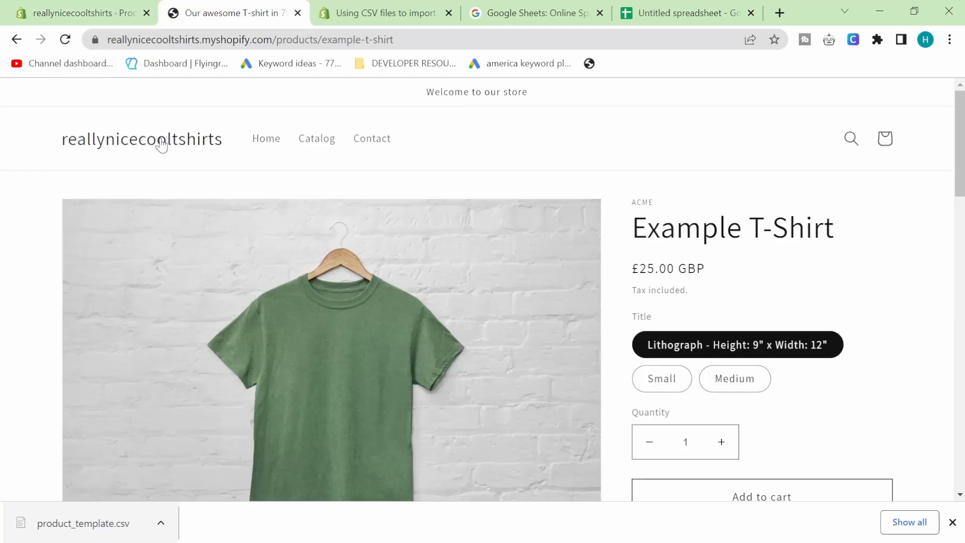
pyautogui.click(142, 138)
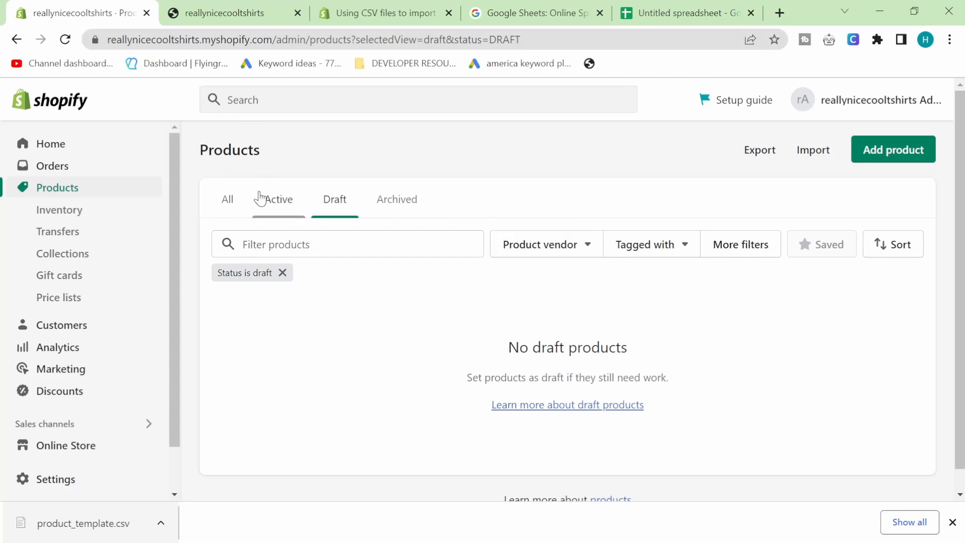
pyautogui.click(224, 12)
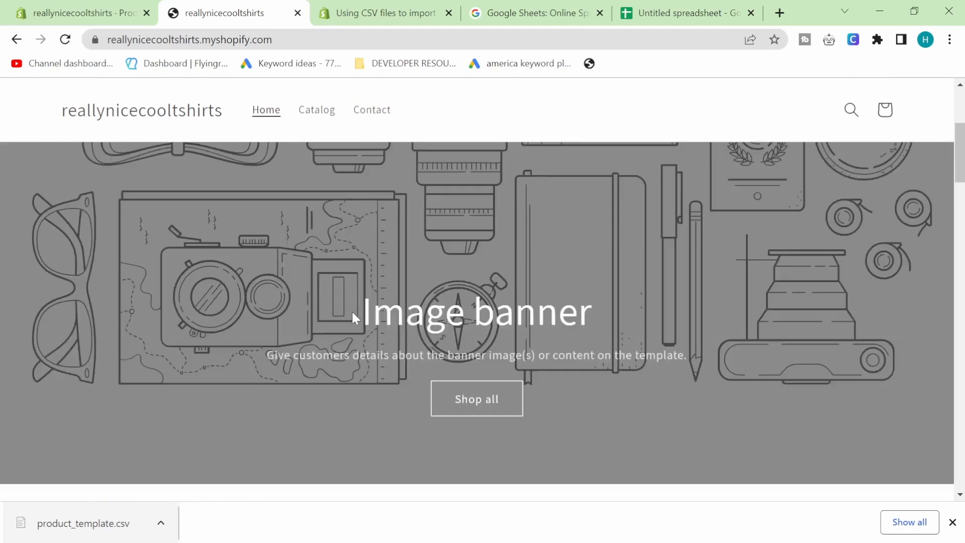
# - Open Example Pants from the Active products list and review its details
pyautogui.click(316, 109)
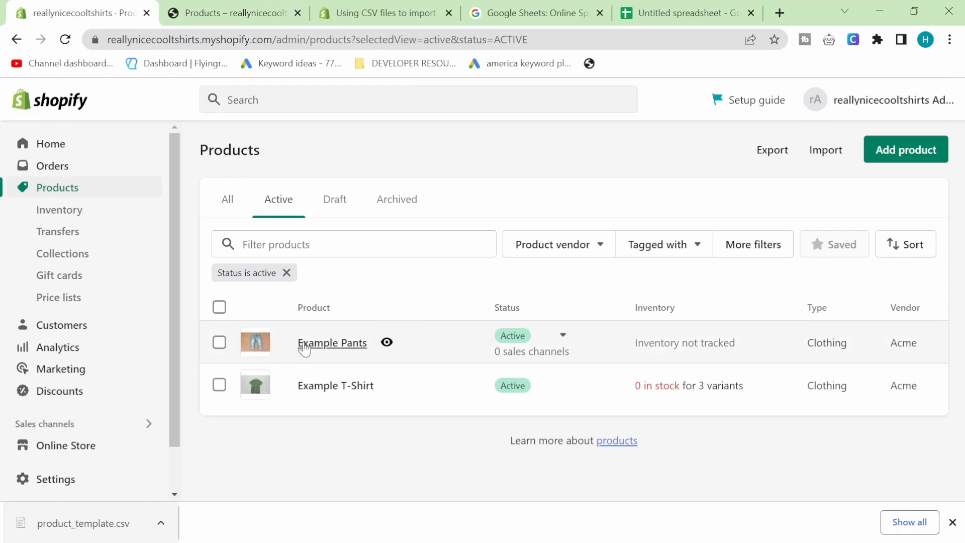
pyautogui.click(332, 342)
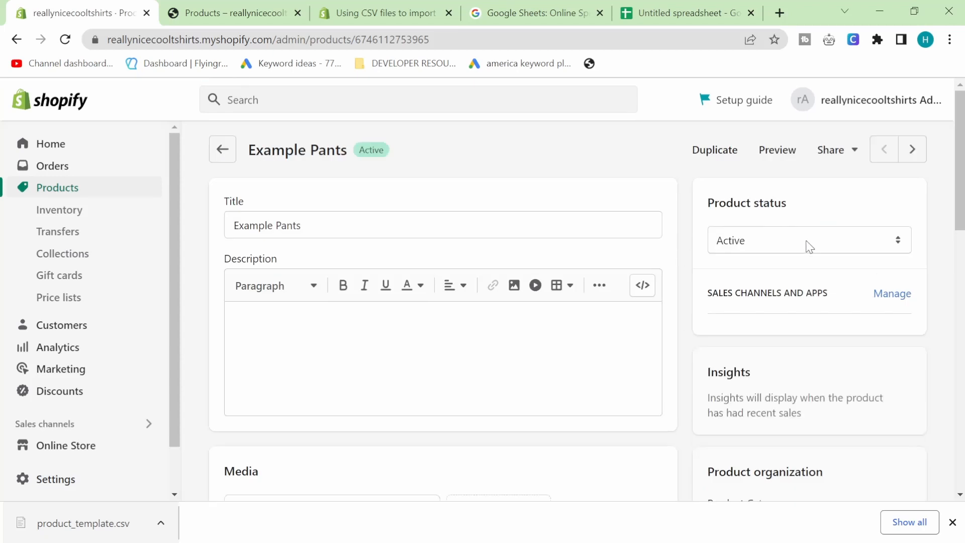
pyautogui.scroll(-3)
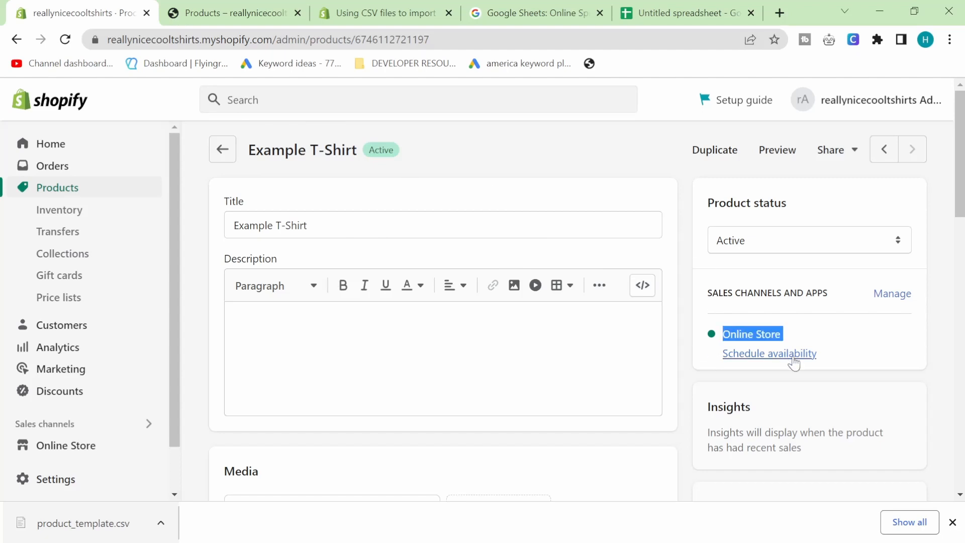
pyautogui.moveTo(221, 150)
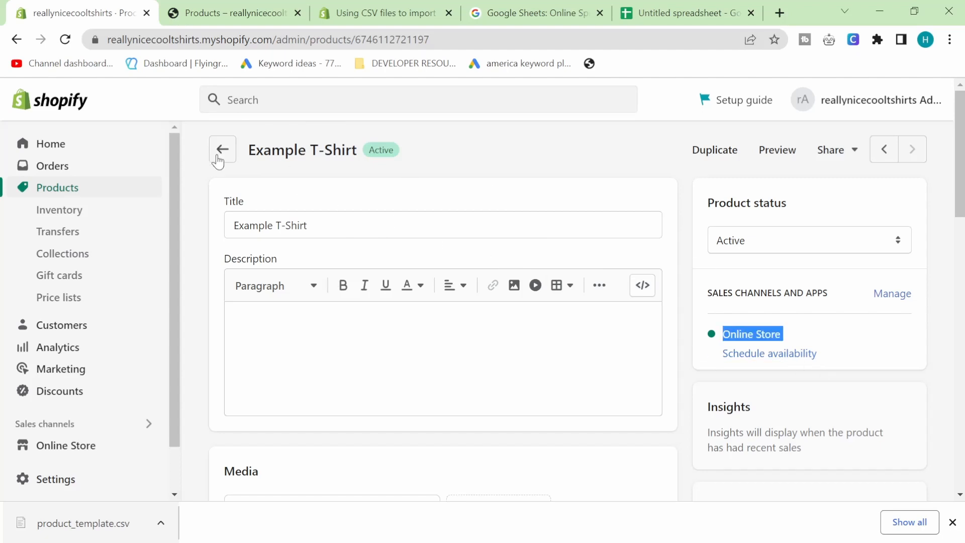
pyautogui.click(222, 149)
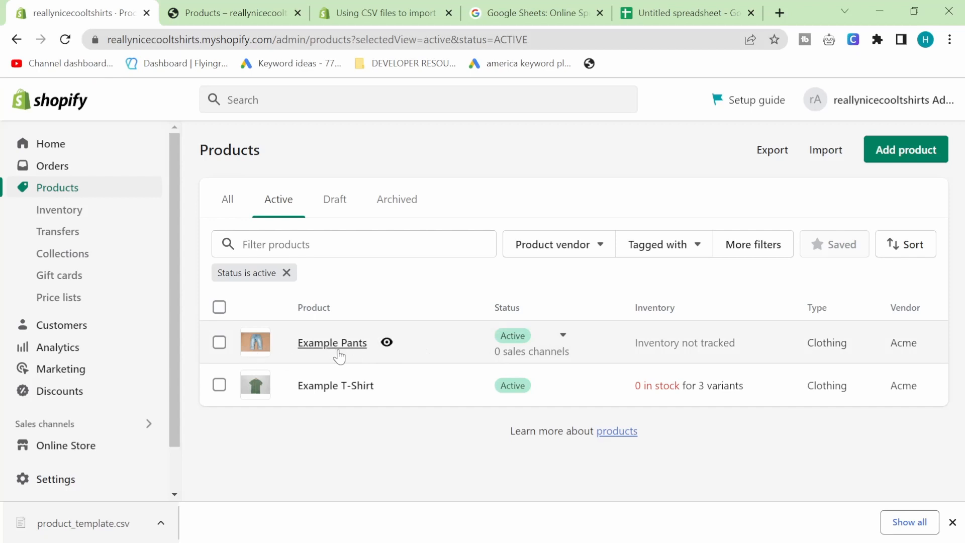
# - Set Example Pants to sell through the Online Store sales channel and save
pyautogui.click(331, 342)
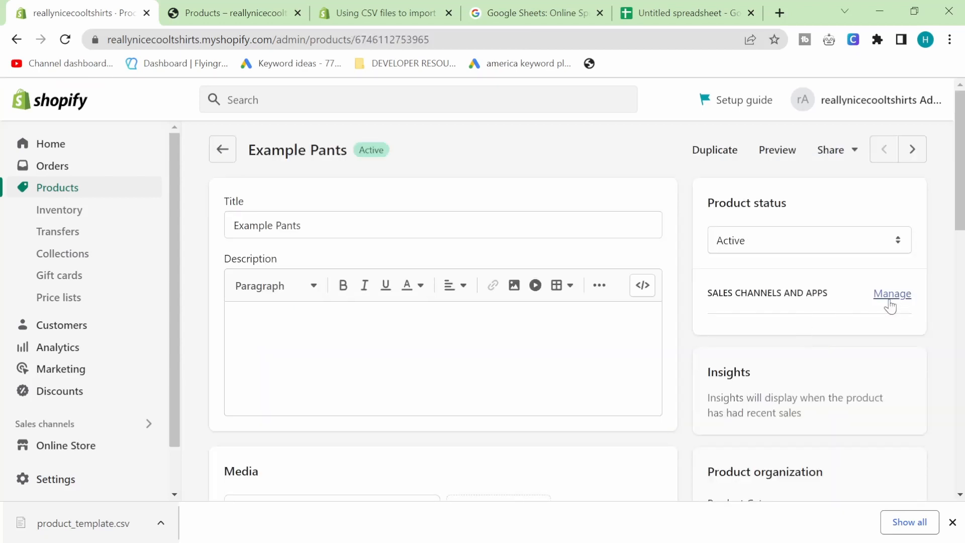
pyautogui.click(892, 293)
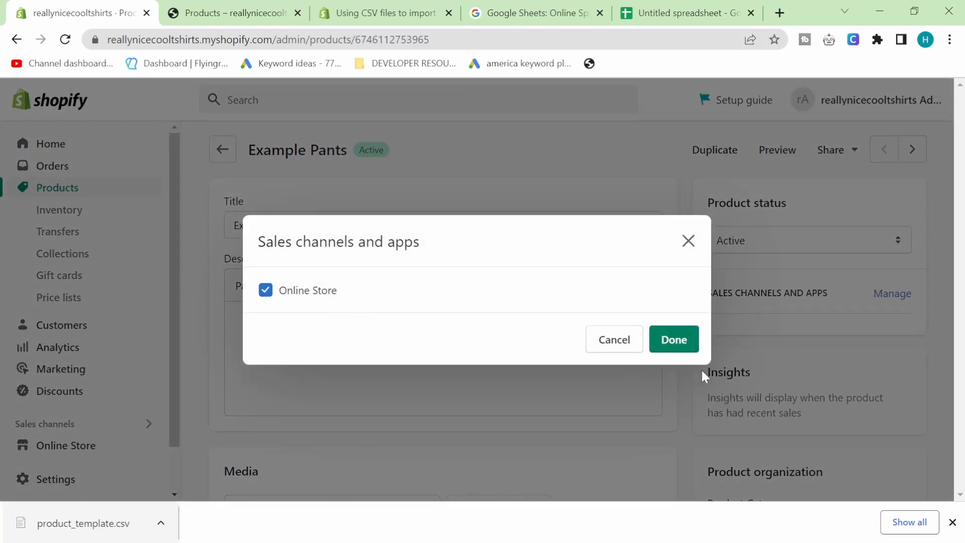
pyautogui.click(672, 339)
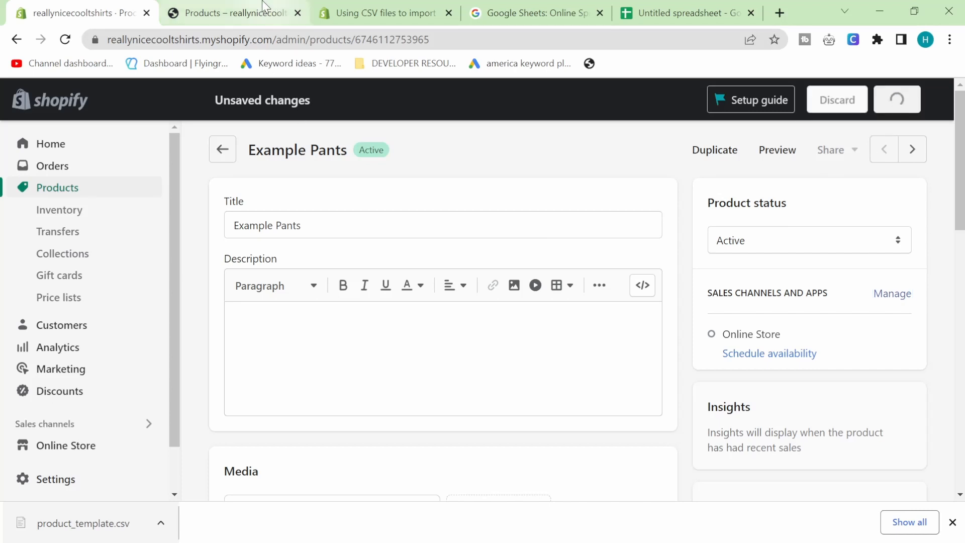
pyautogui.click(234, 13)
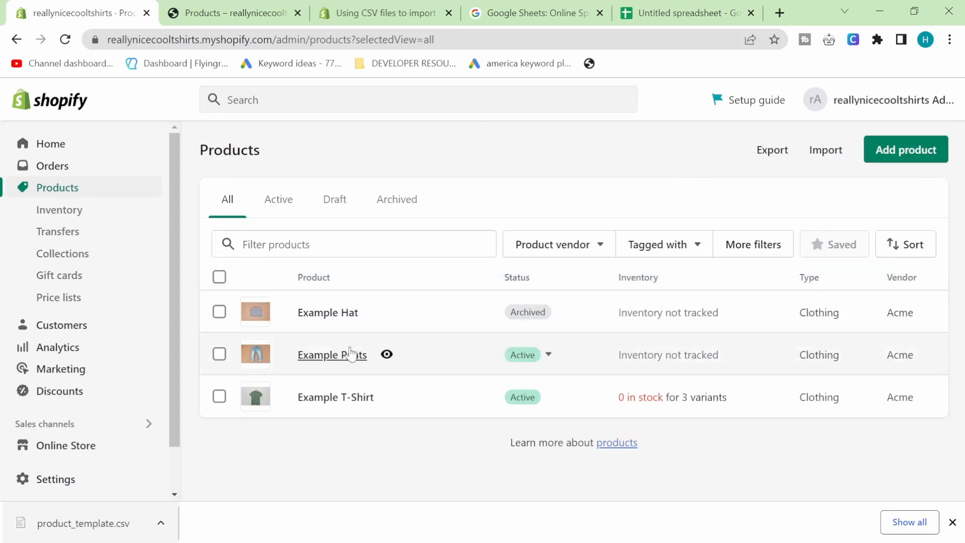
# - Add Example Pants to the Home page collection under Product organization and save
pyautogui.click(332, 355)
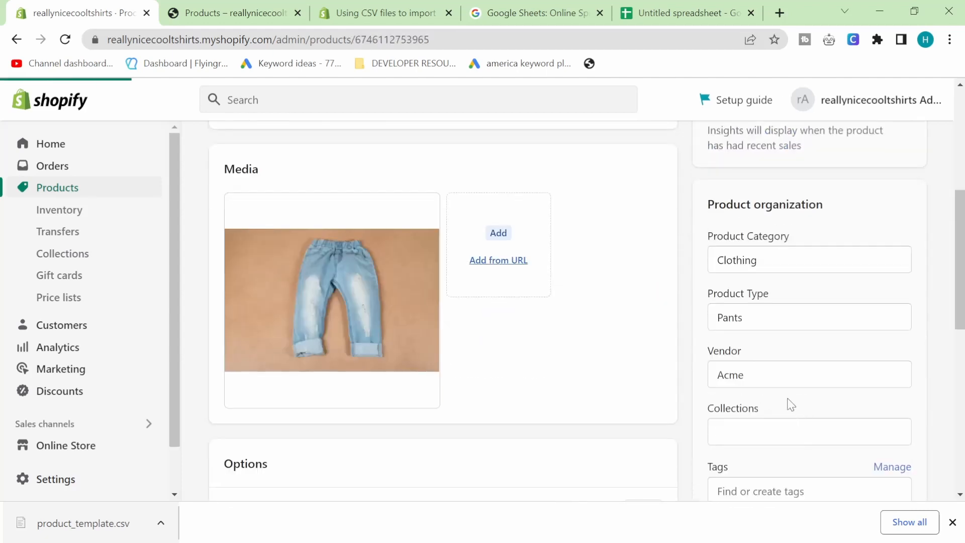
pyautogui.scroll(-3)
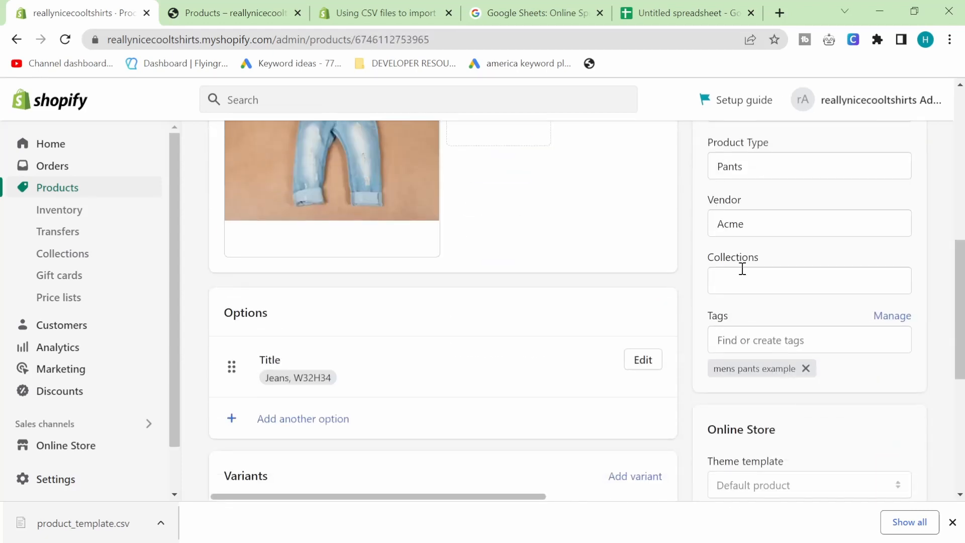
pyautogui.click(727, 312)
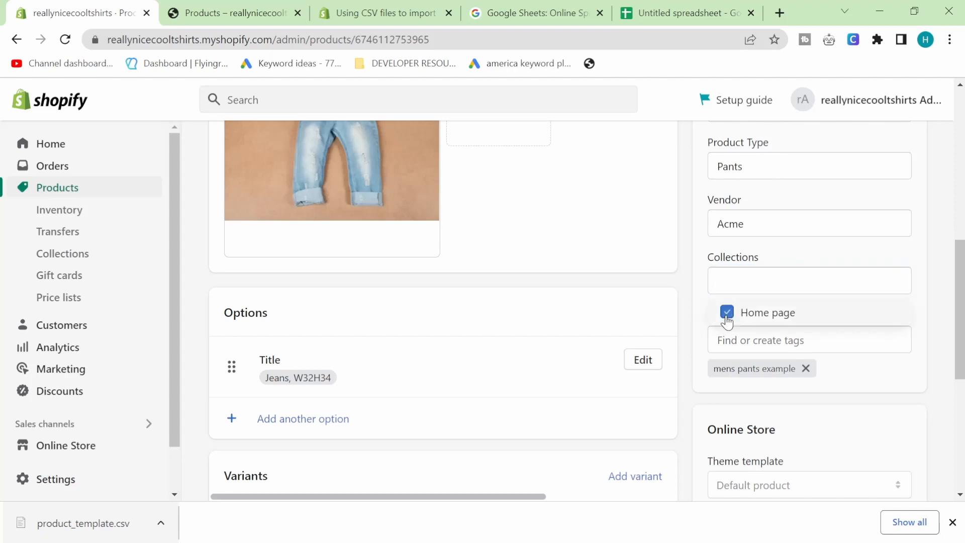
pyautogui.click(726, 313)
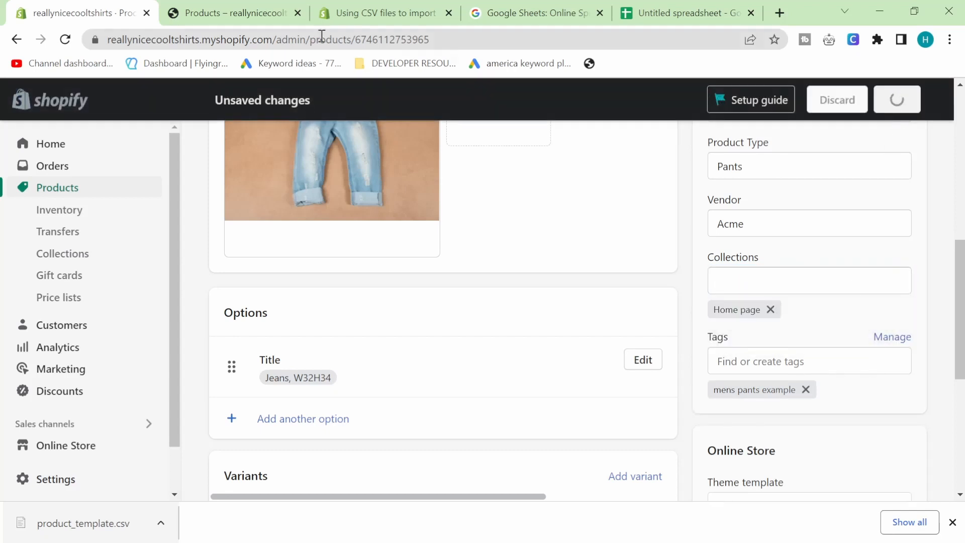
pyautogui.click(234, 12)
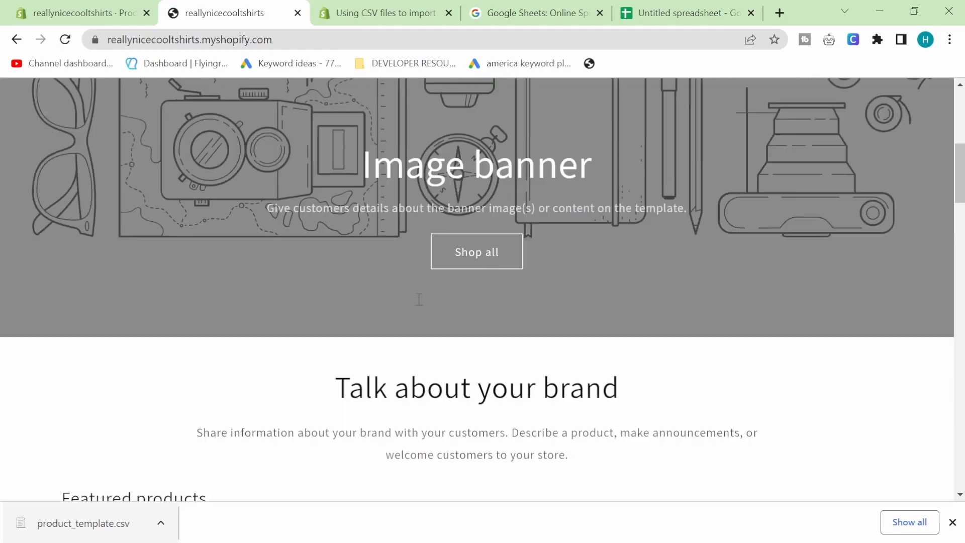
# - Confirm Example Pants shows under Featured products on the storefront home page, then return to admin
pyautogui.scroll(-3)
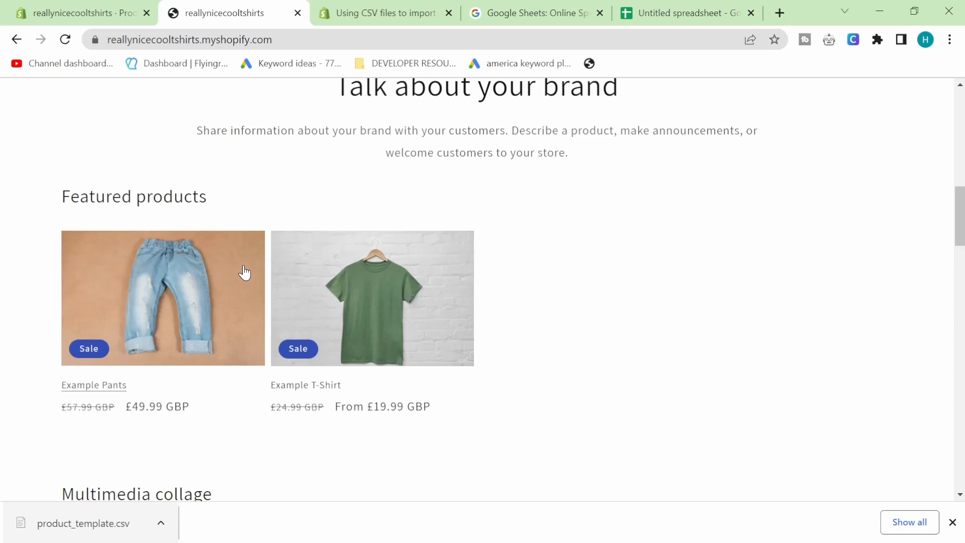
pyautogui.click(385, 12)
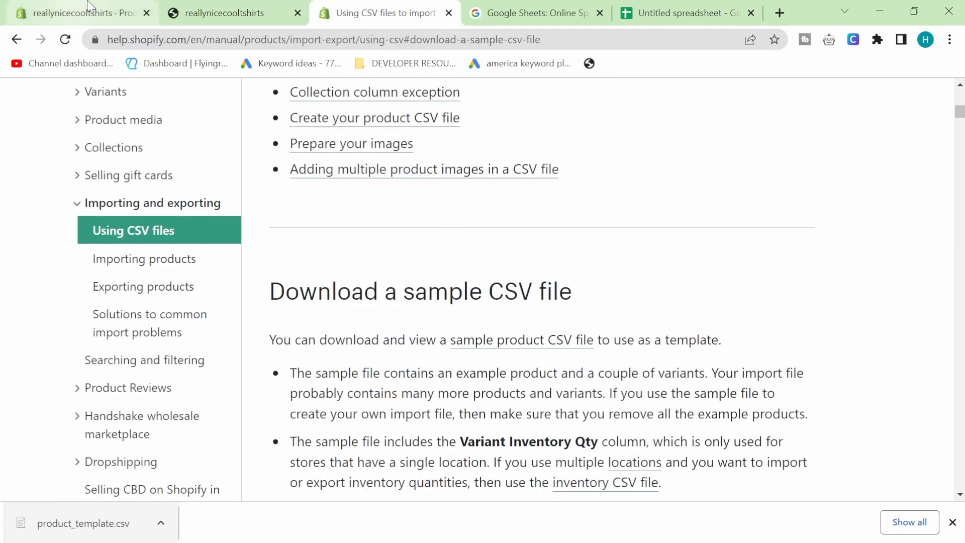
pyautogui.click(74, 13)
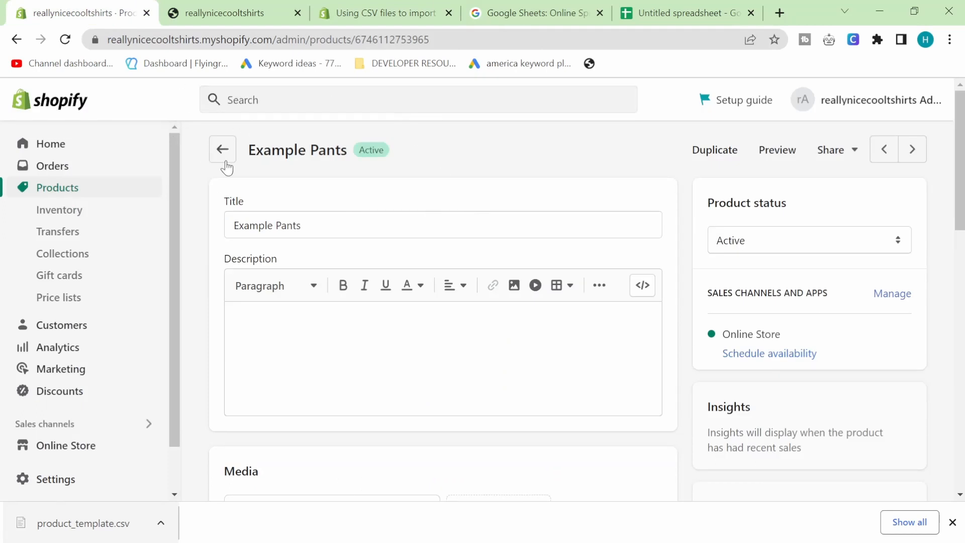
# - Go back to the full Products list and then the admin Home dashboard
pyautogui.click(221, 148)
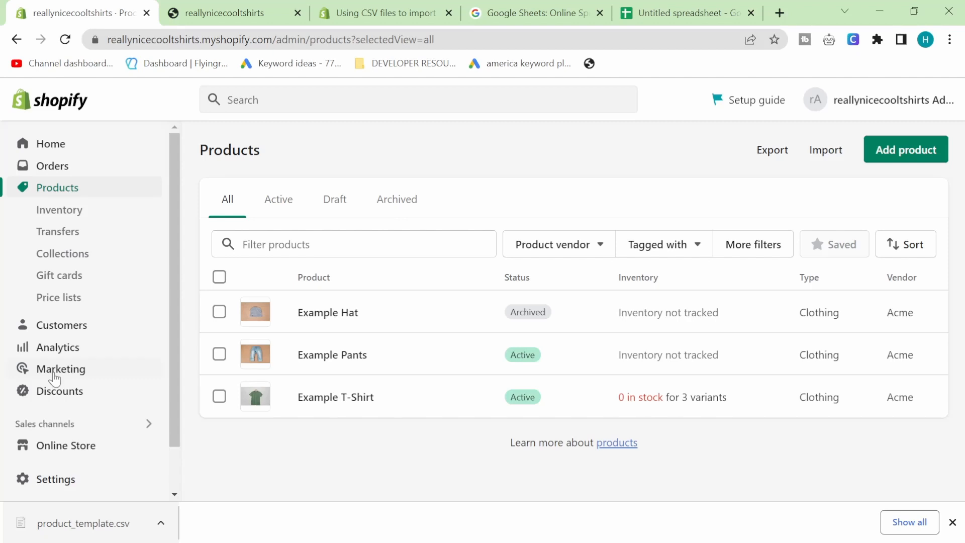
pyautogui.moveTo(76, 142)
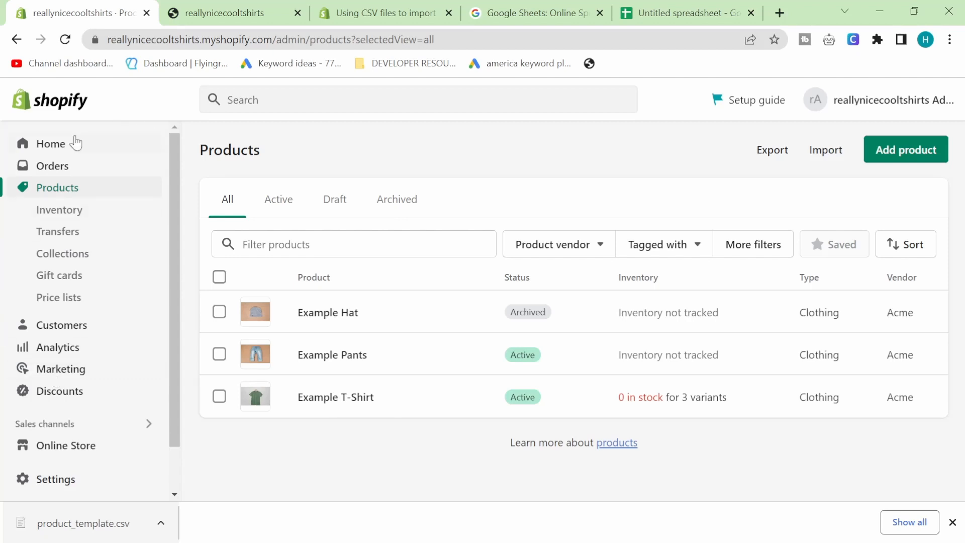
pyautogui.click(50, 144)
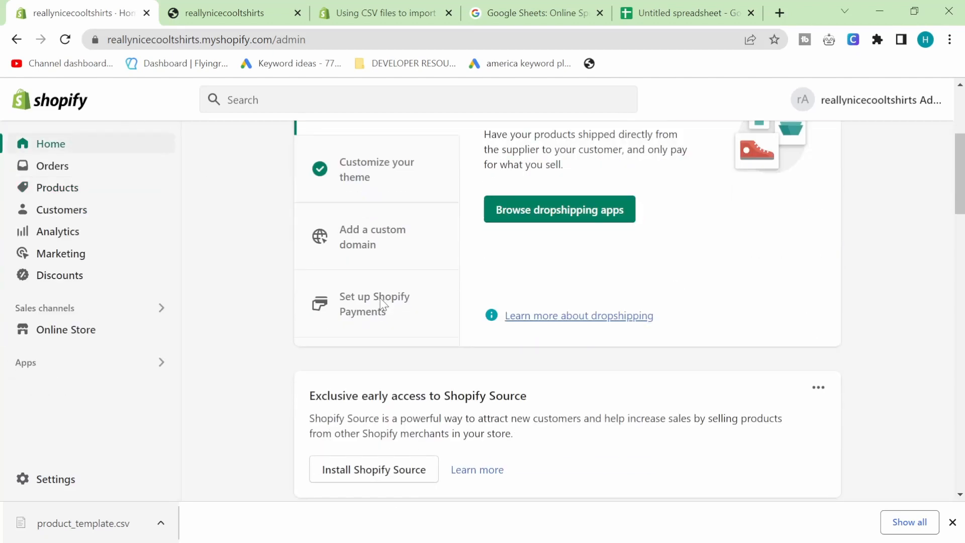
pyautogui.scroll(-3)
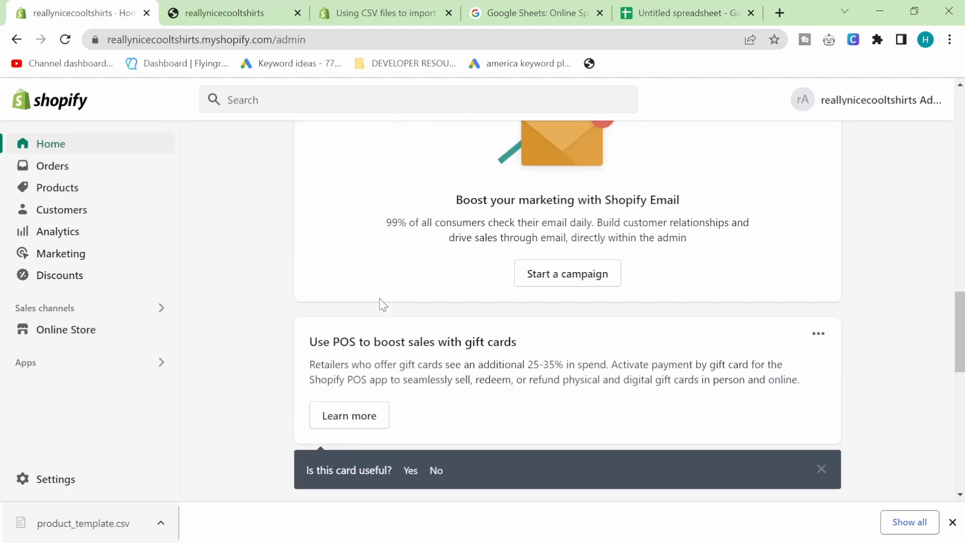
pyautogui.scroll(-3)
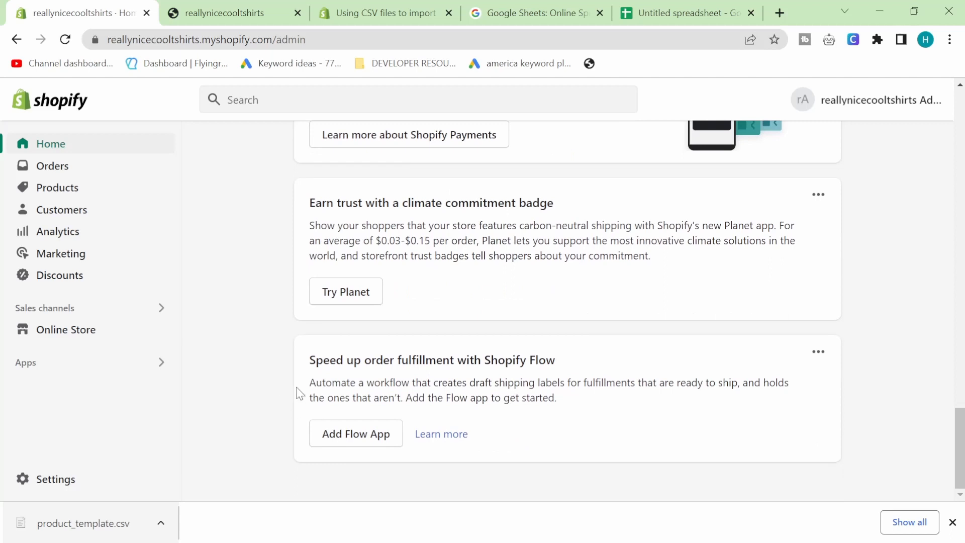
pyautogui.moveTo(275, 386)
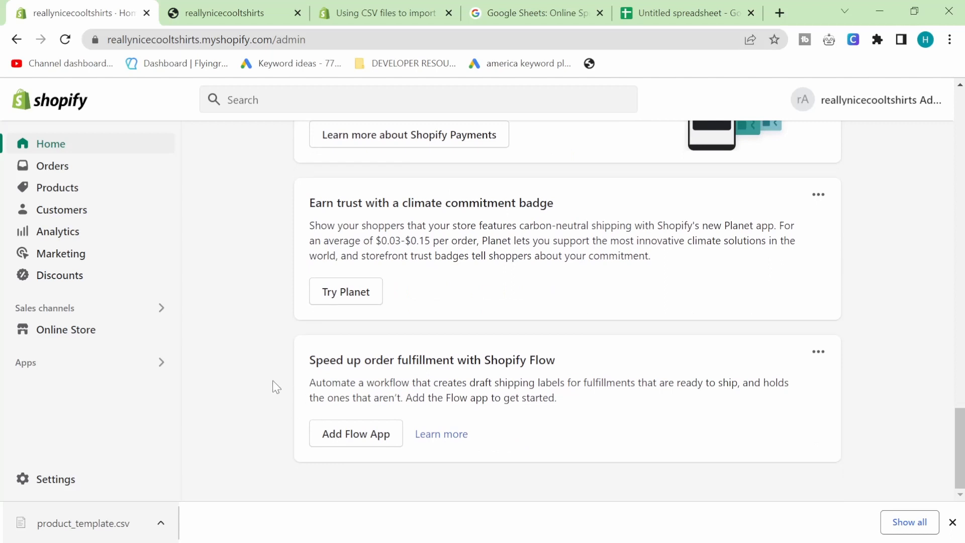